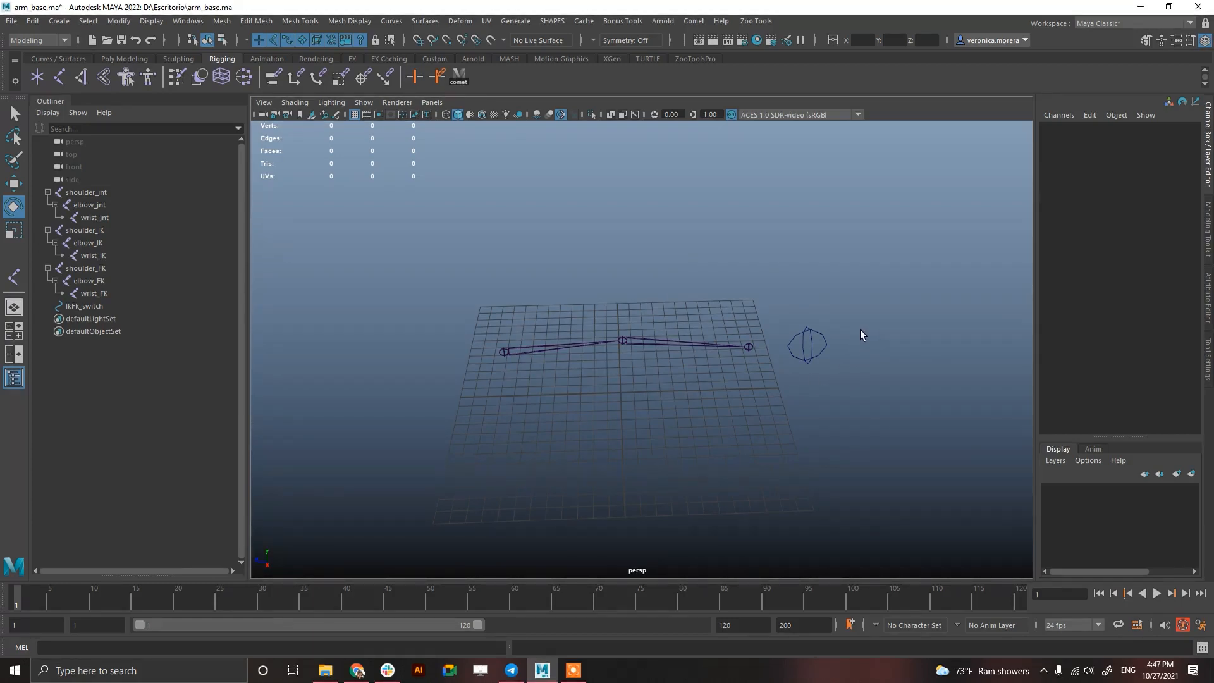
pyautogui.moveTo(799, 379)
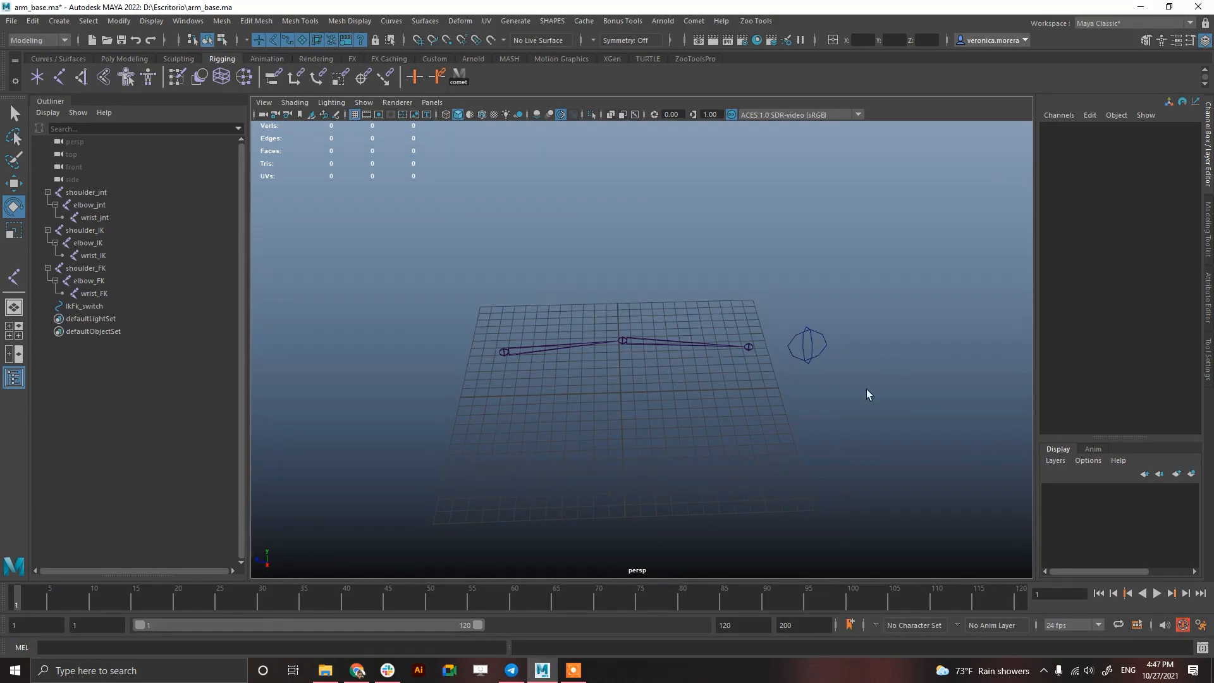
pyautogui.moveTo(908, 409)
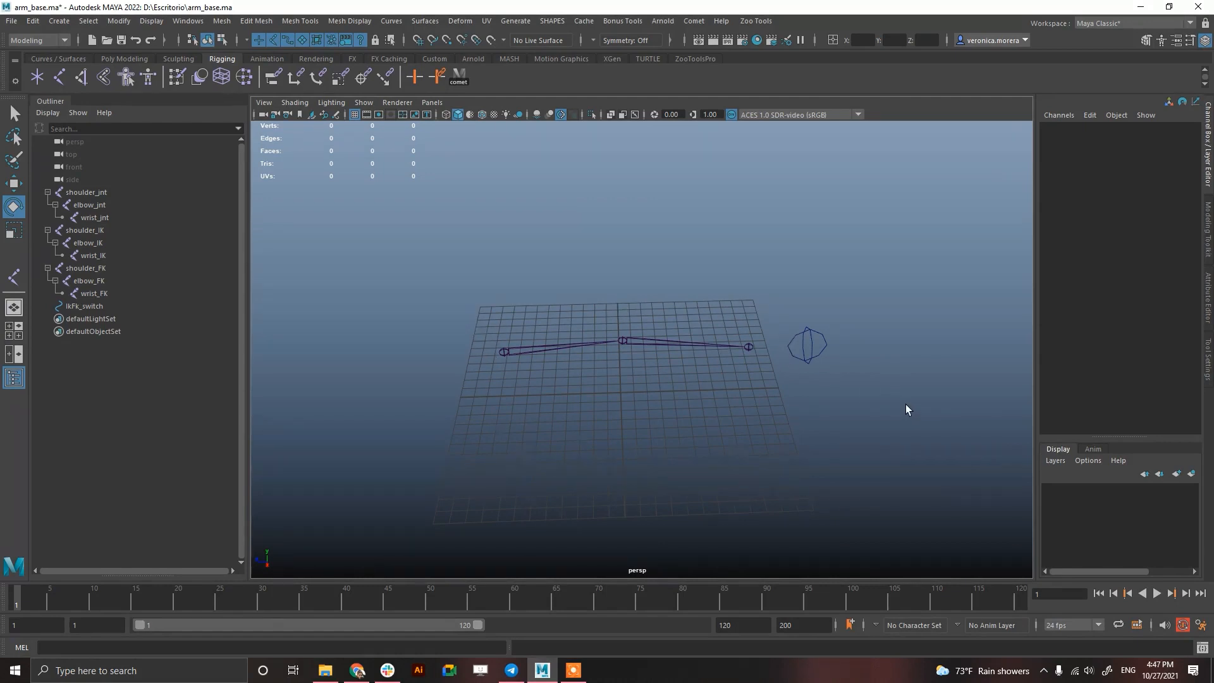
pyautogui.moveTo(754, 331)
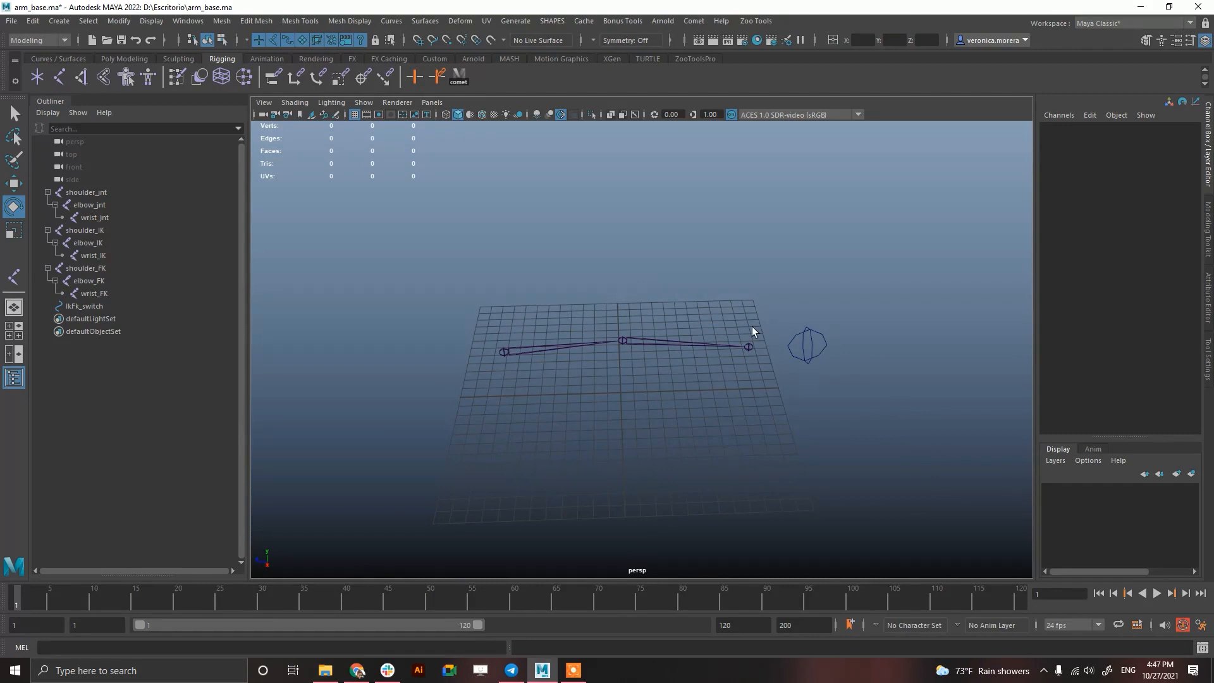
pyautogui.moveTo(569, 358)
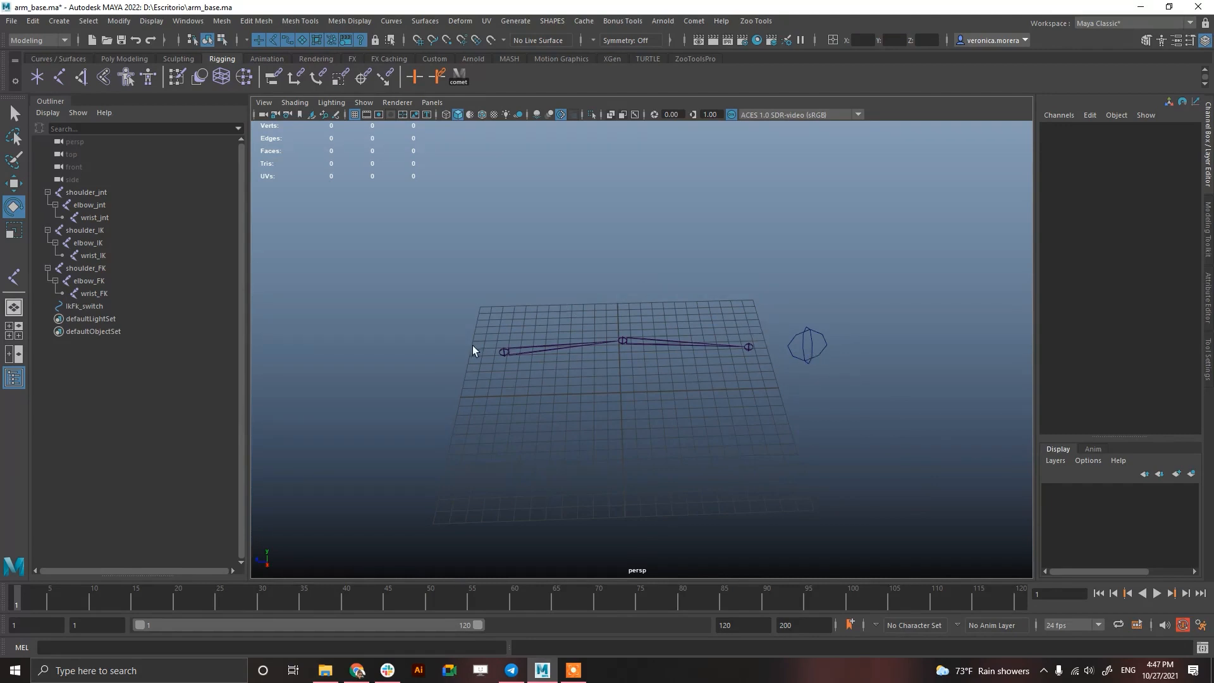
pyautogui.moveTo(542, 124)
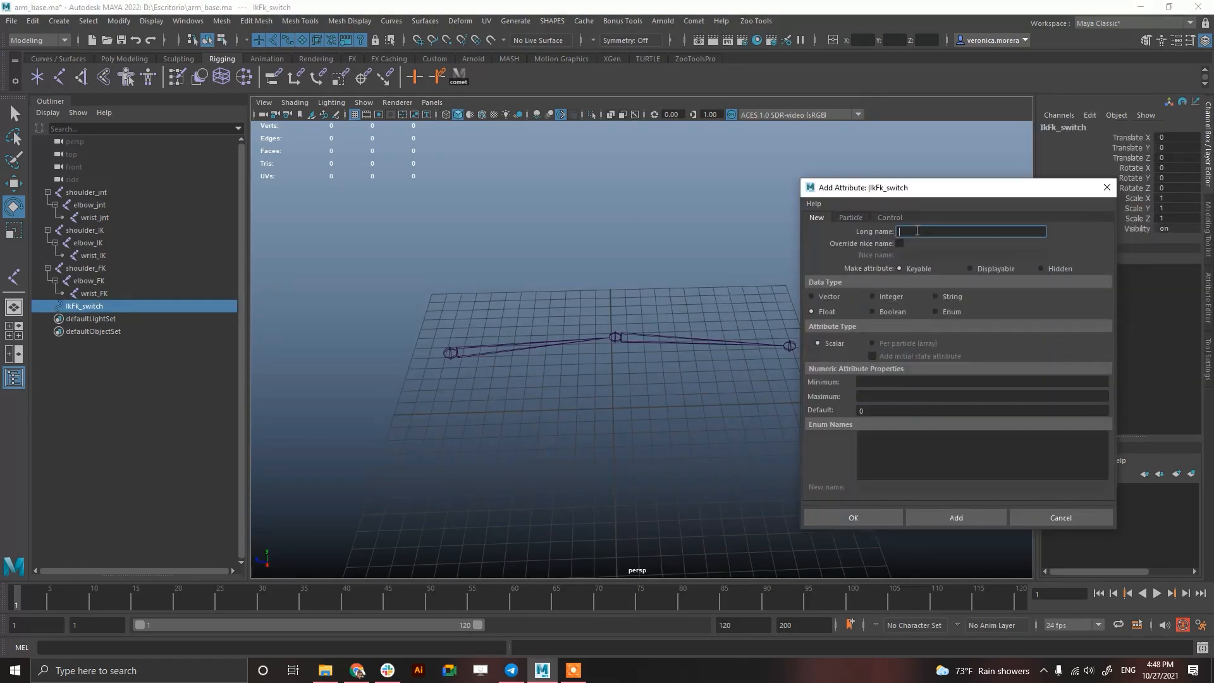
# Name the new attribute FK_IK and set its minimum to 0
pyautogui.write('IK_FK_SWITCG')
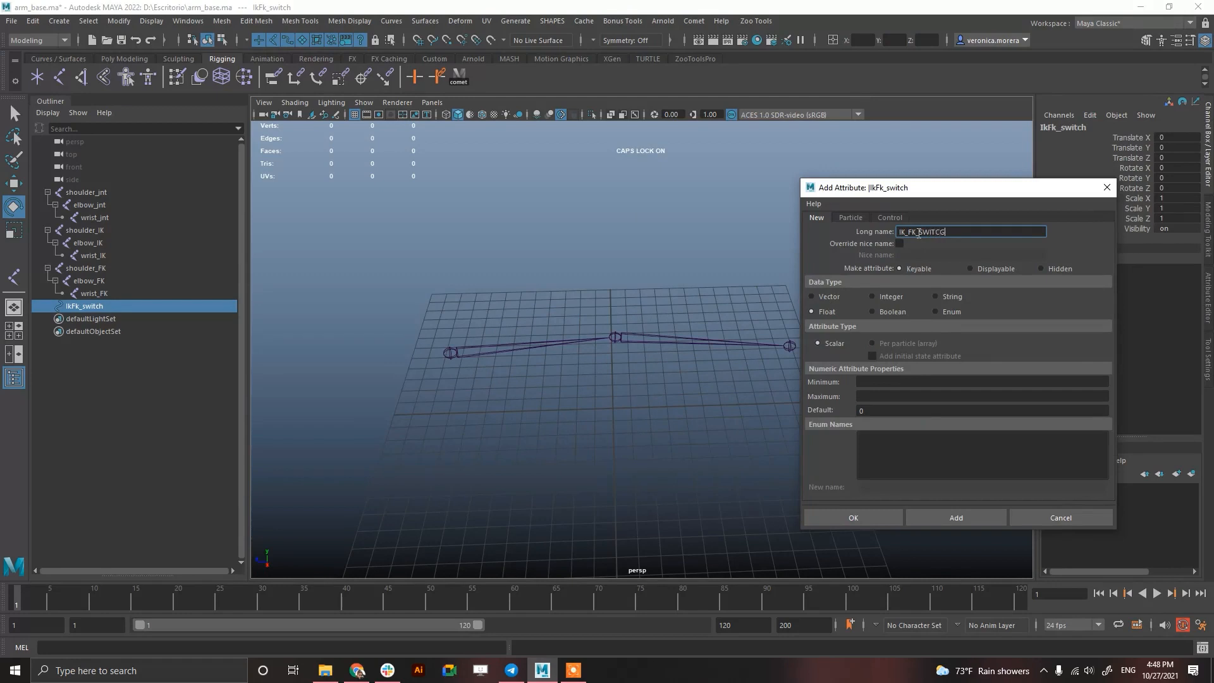
pyautogui.press('BackSpace')
pyautogui.write('FK_IK')
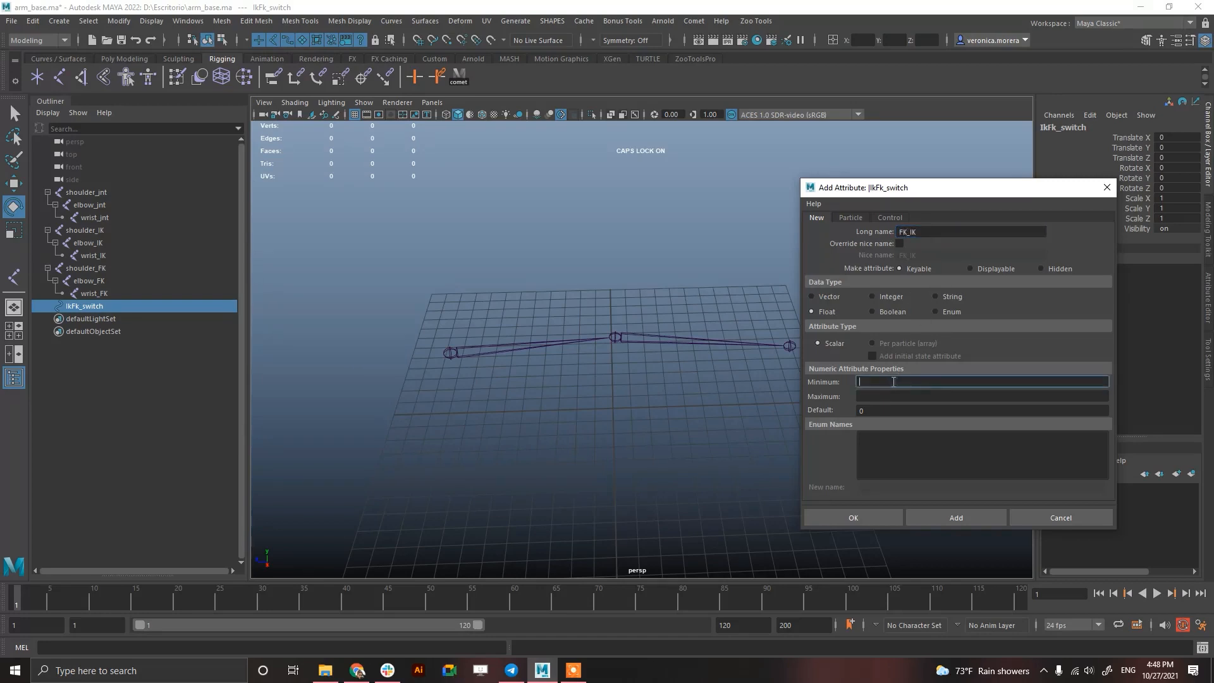
pyautogui.write('0')
pyautogui.click(981, 395)
pyautogui.write('1')
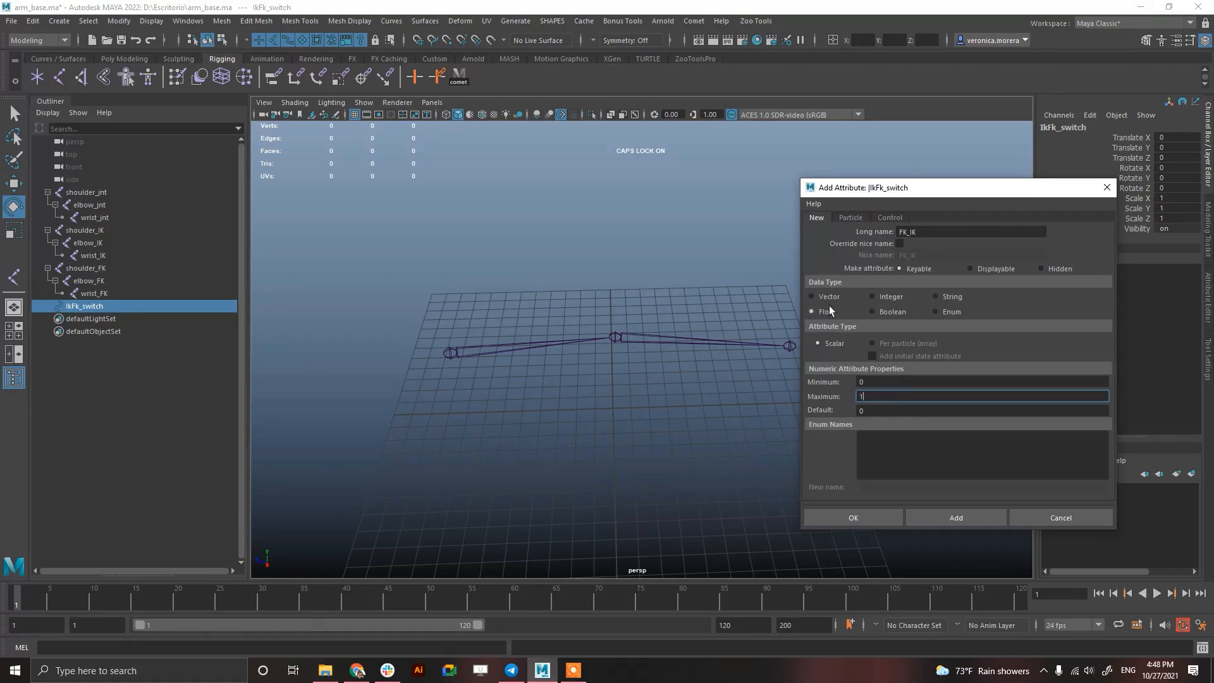
pyautogui.moveTo(891, 296)
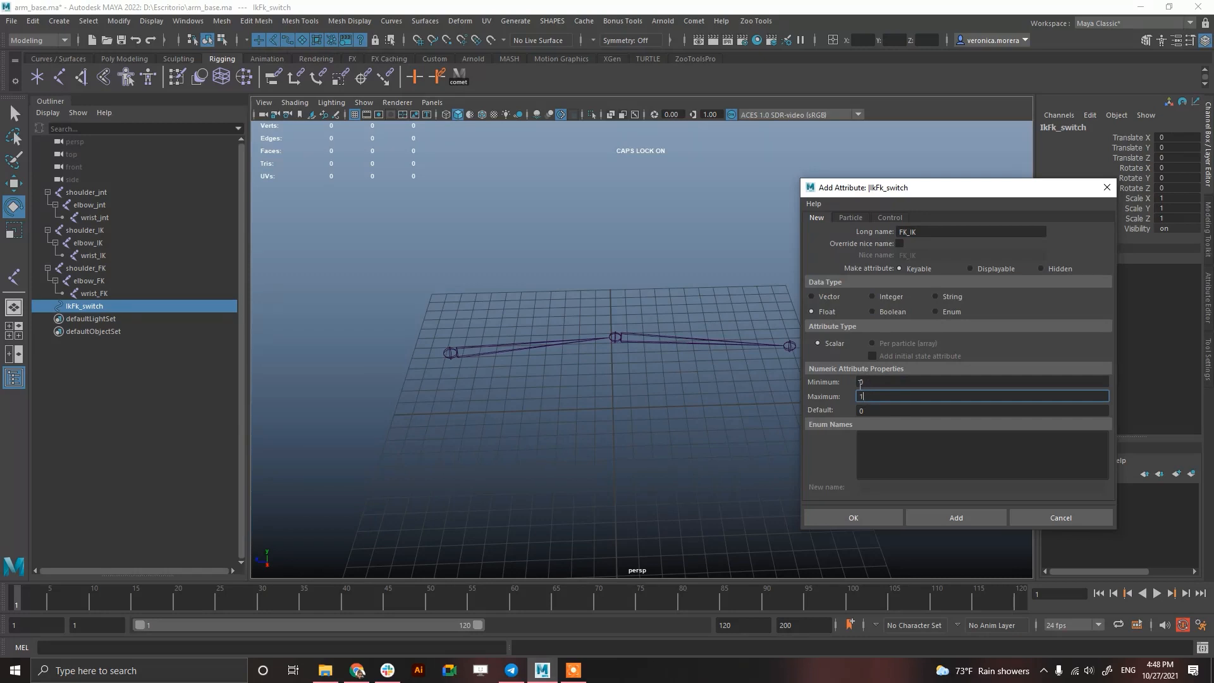
# Keep the attribute as a Float with max 1 and create it on IkFk_switch
pyautogui.click(937, 311)
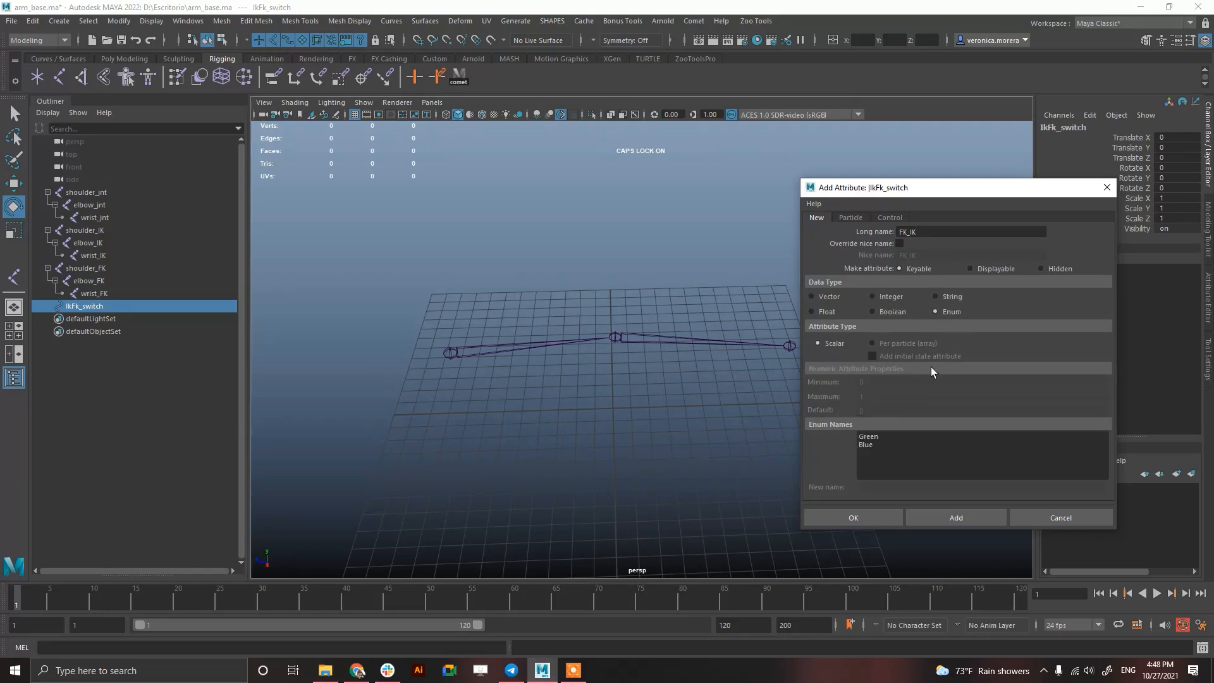
pyautogui.click(868, 436)
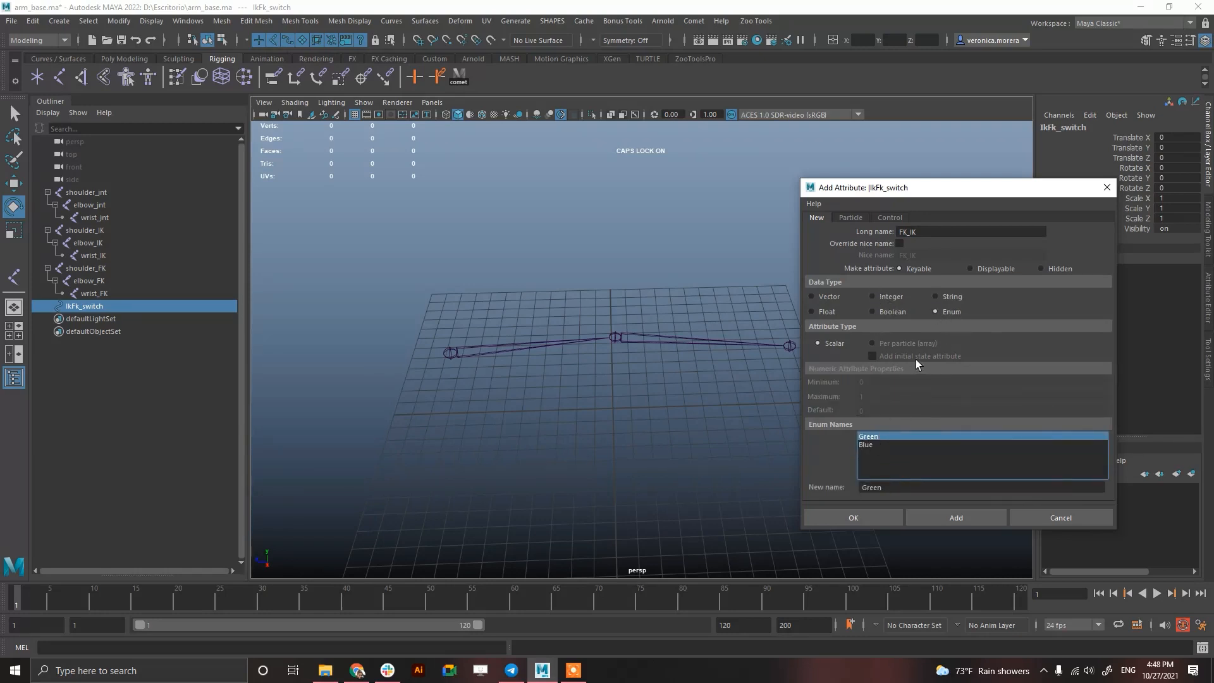
pyautogui.click(812, 311)
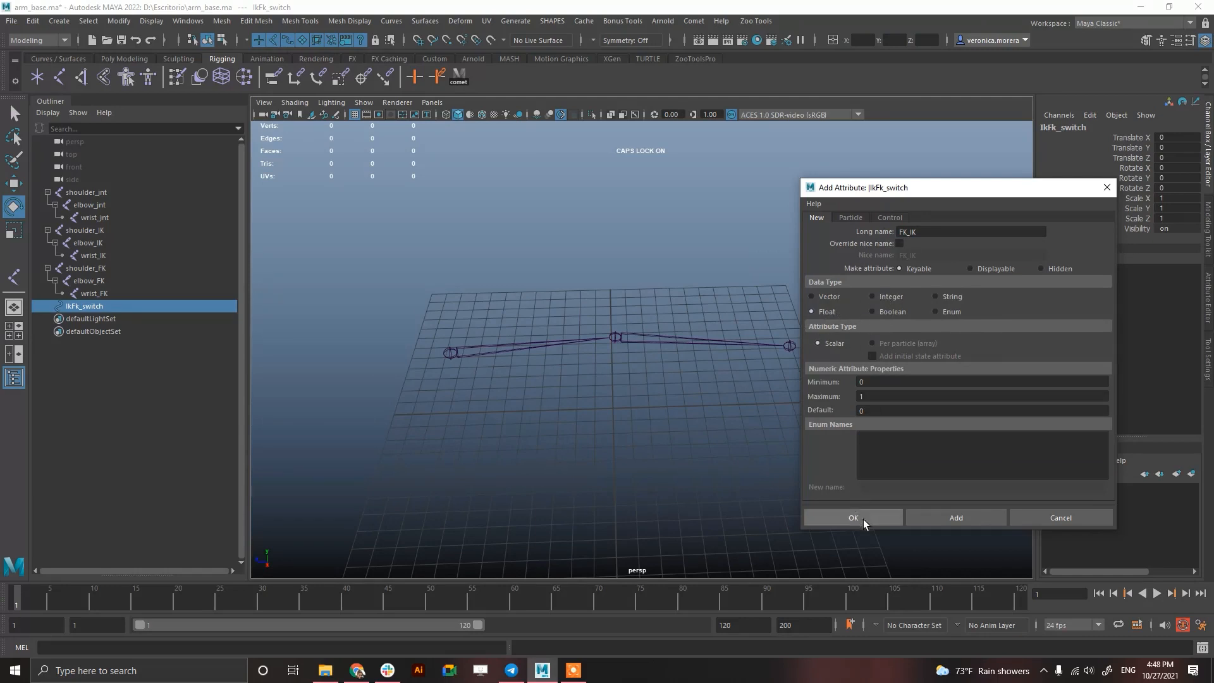
pyautogui.click(852, 517)
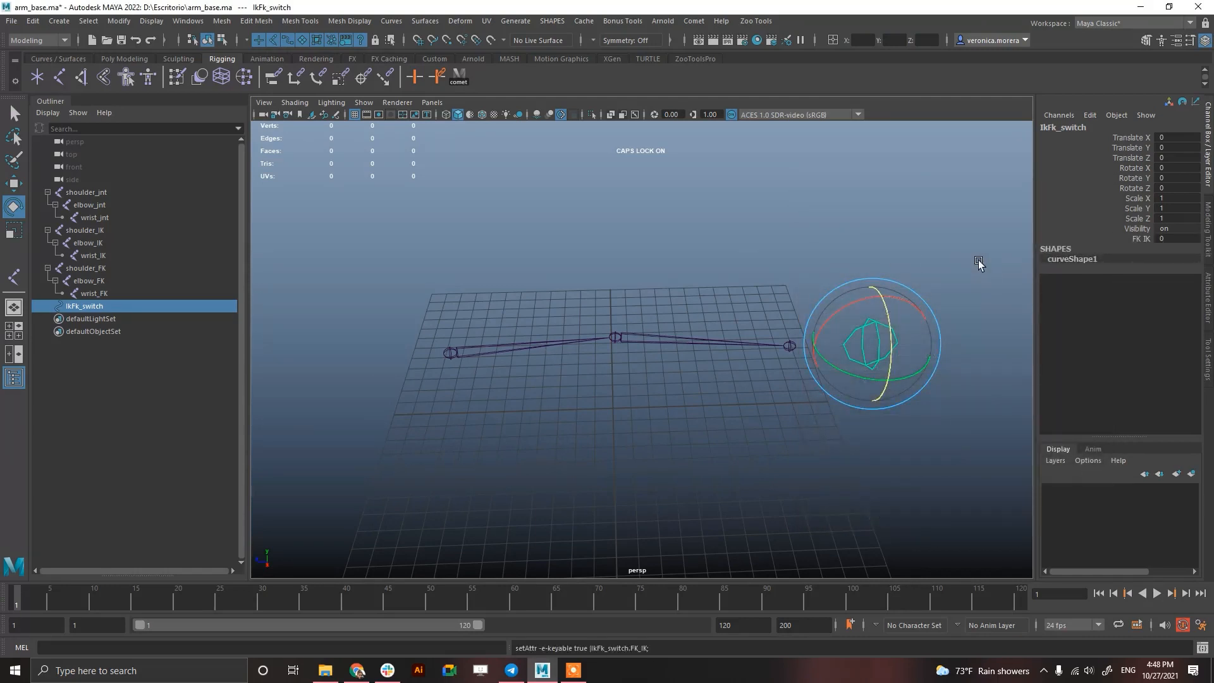
pyautogui.moveTo(723, 61)
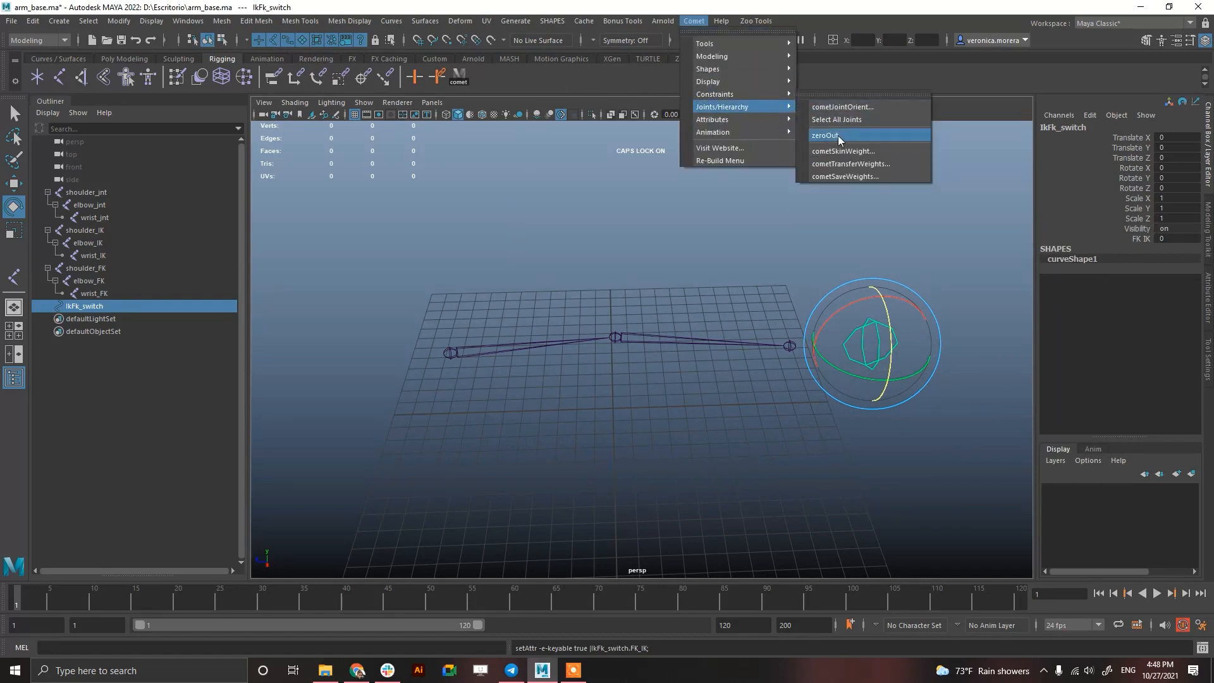
# Run Comet zeroOut so IkFk_switch sits under a new grpIkFk_switchZERO group
pyautogui.click(825, 136)
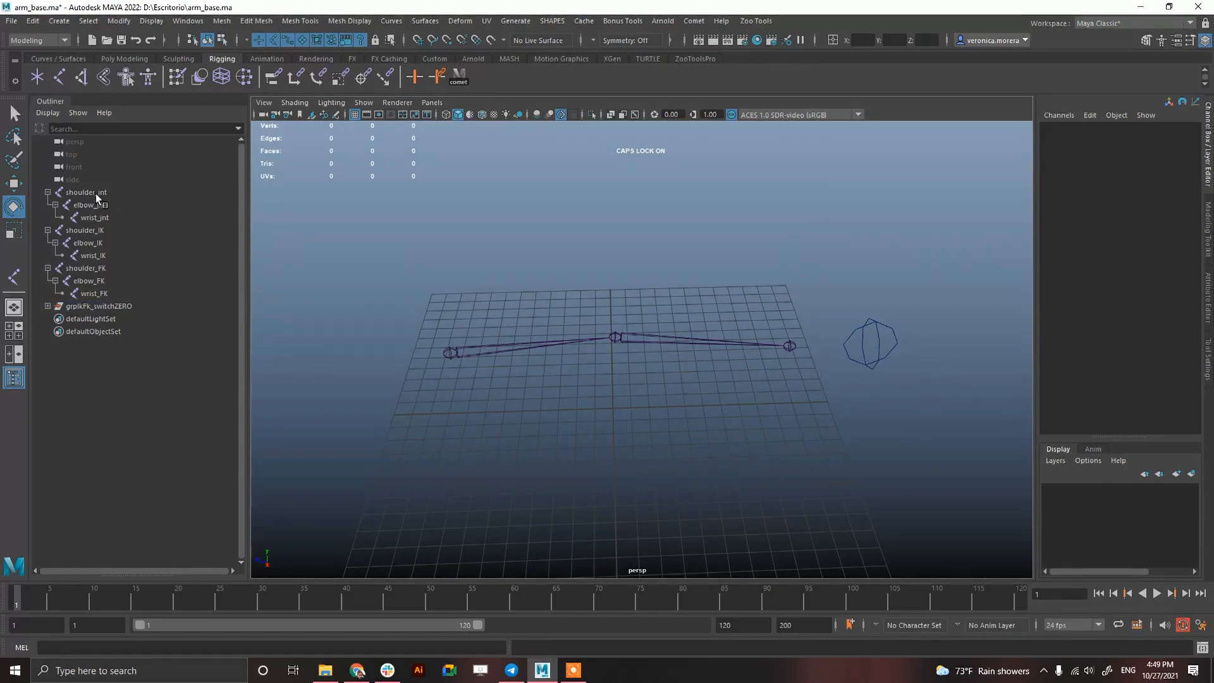
# Parent-constrain the bind shoulder, elbow and wrist to their IK and FK joints
pyautogui.click(84, 230)
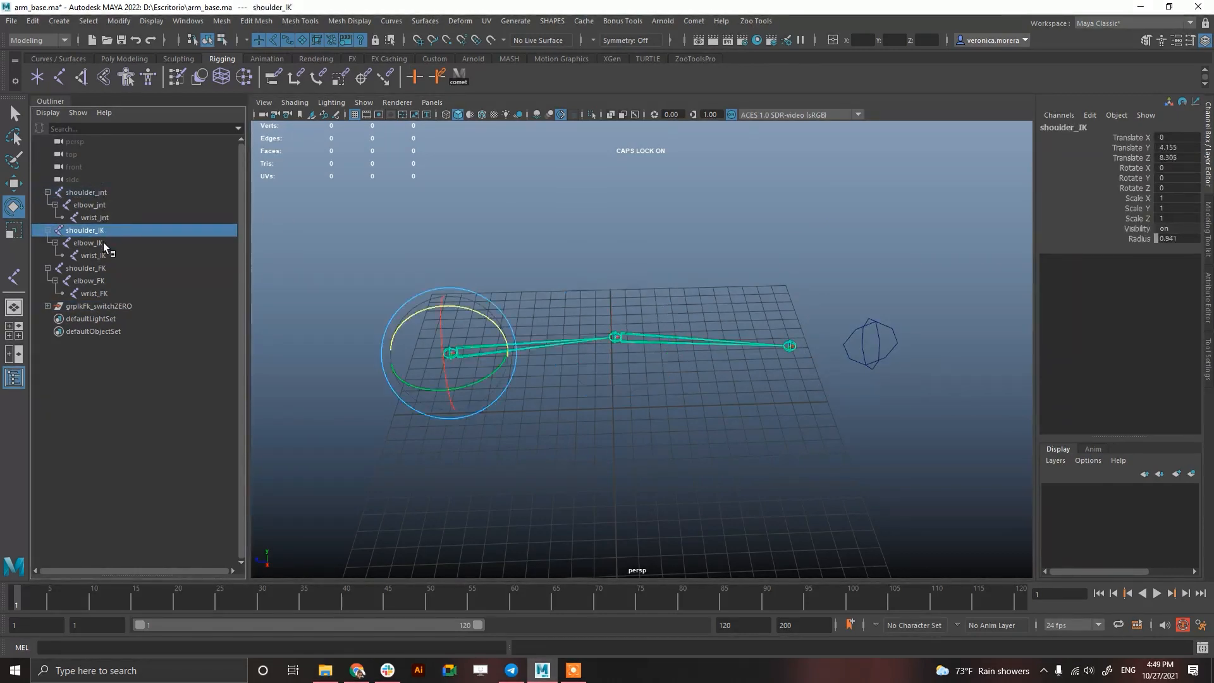
pyautogui.click(92, 292)
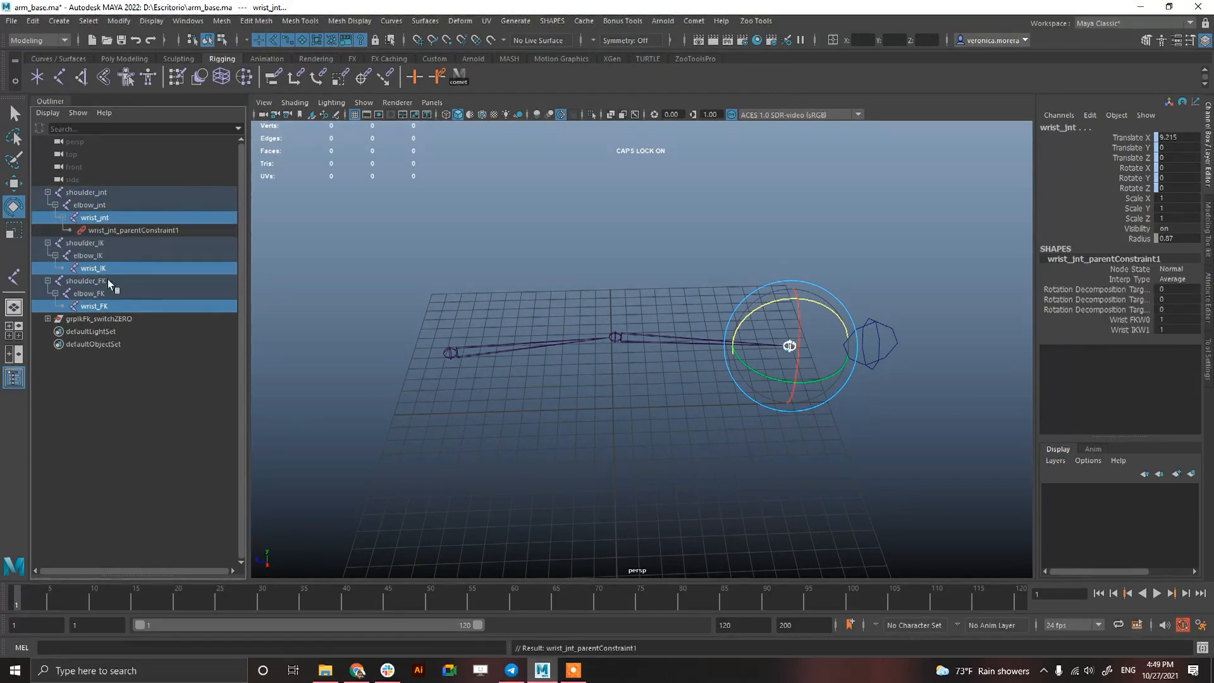
pyautogui.click(88, 293)
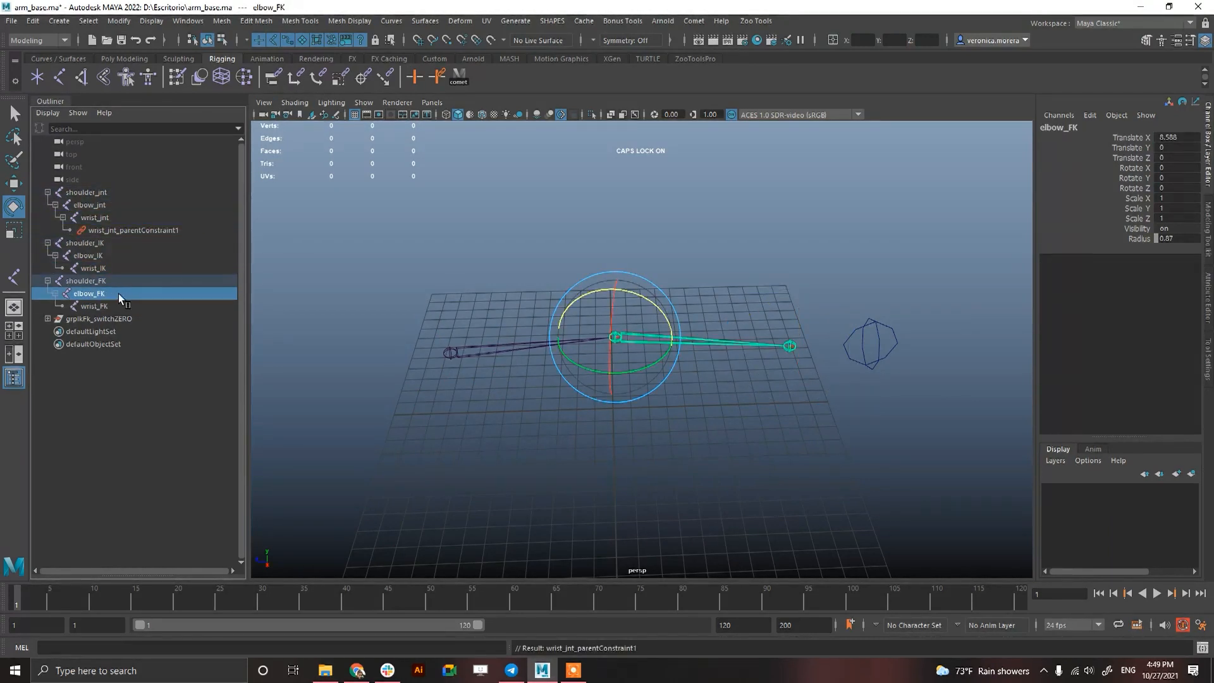
pyautogui.click(89, 205)
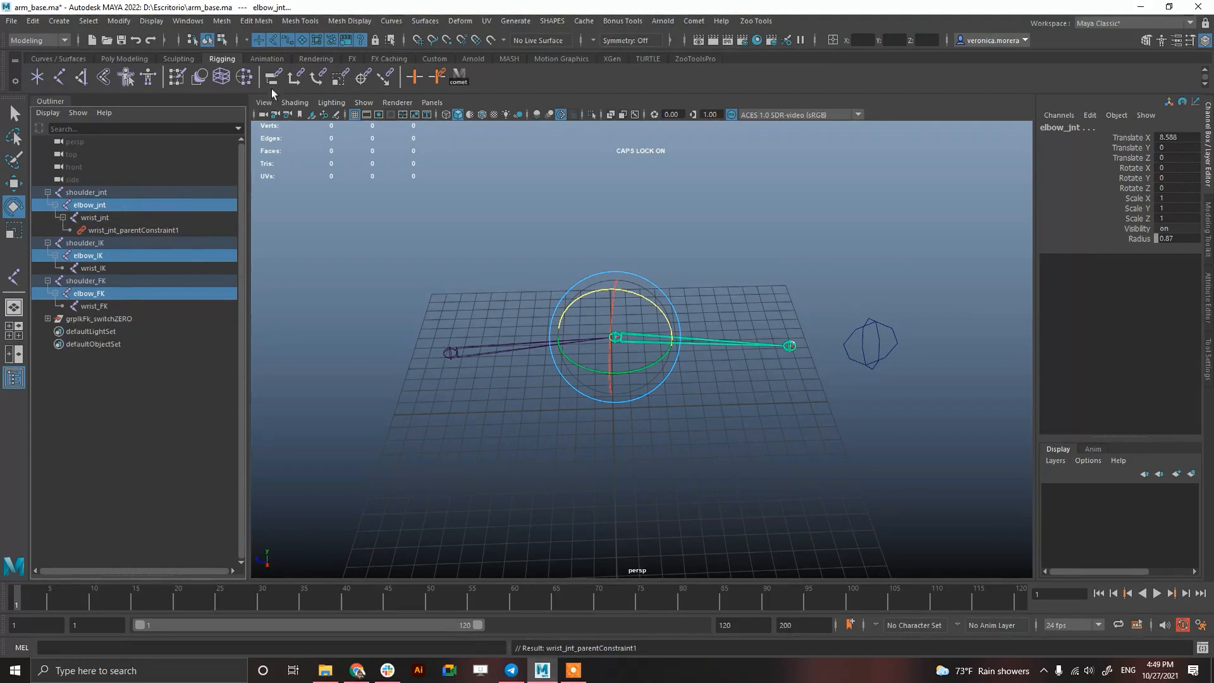
pyautogui.click(85, 292)
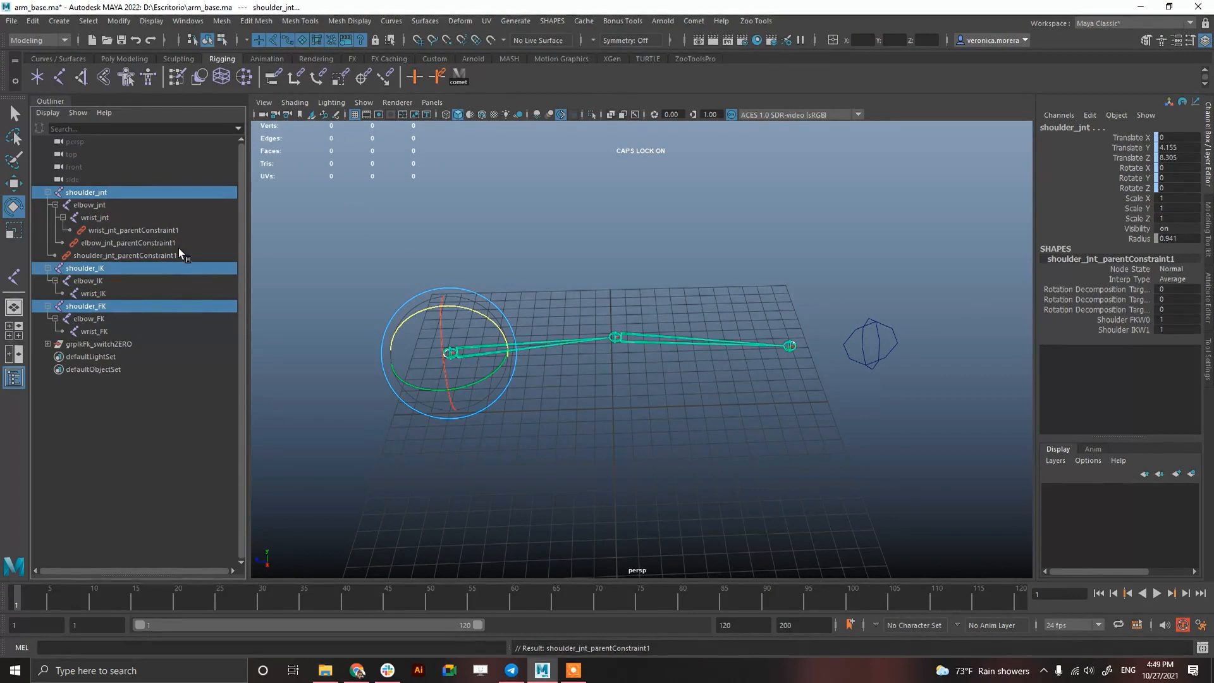
# Inspect the new constraint nodes and the FK_IK attribute on IkFk_switch
pyautogui.click(133, 230)
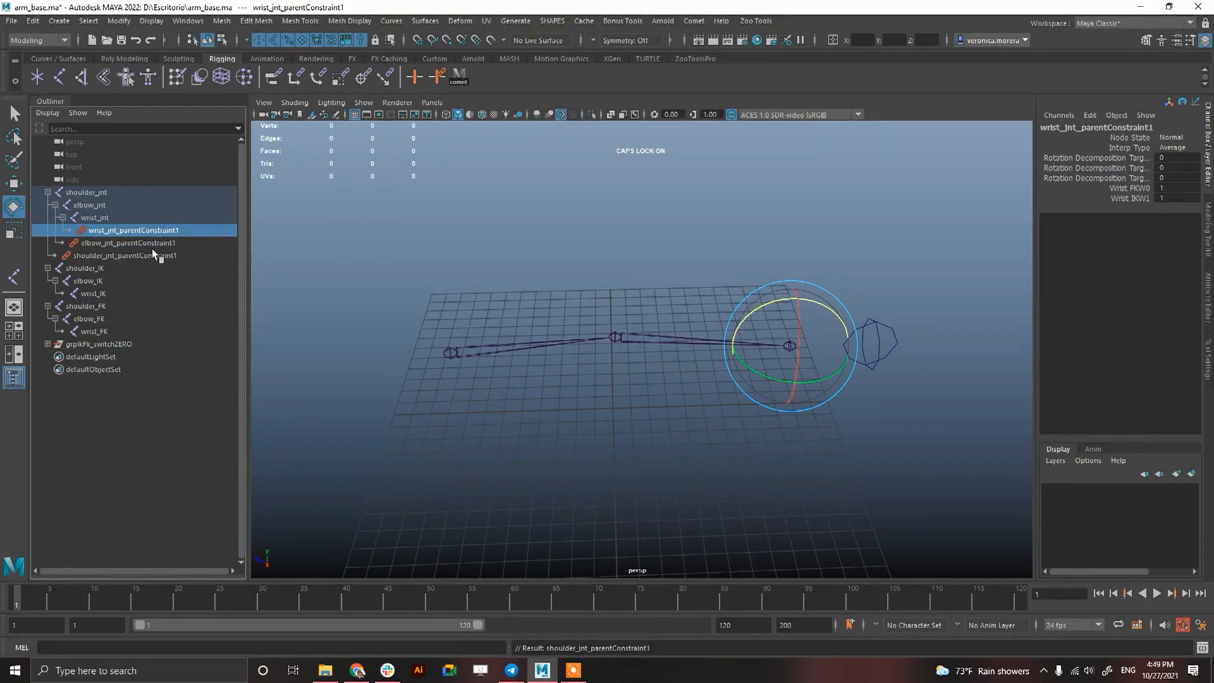
pyautogui.click(85, 268)
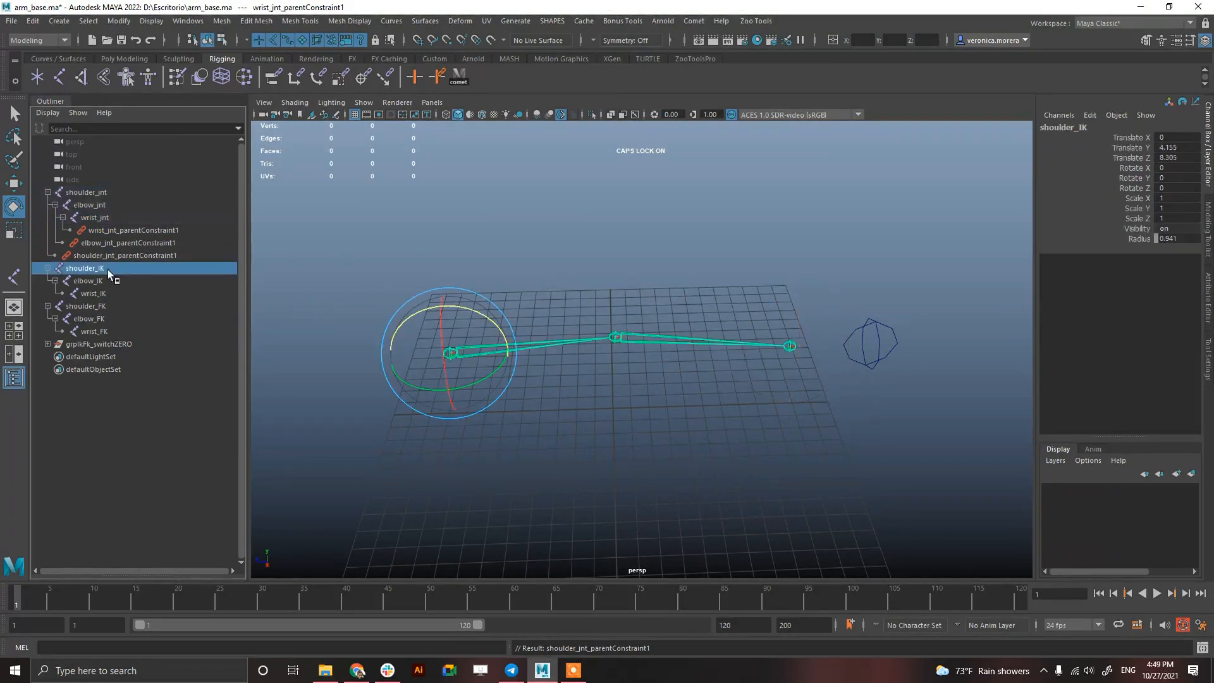
pyautogui.click(133, 230)
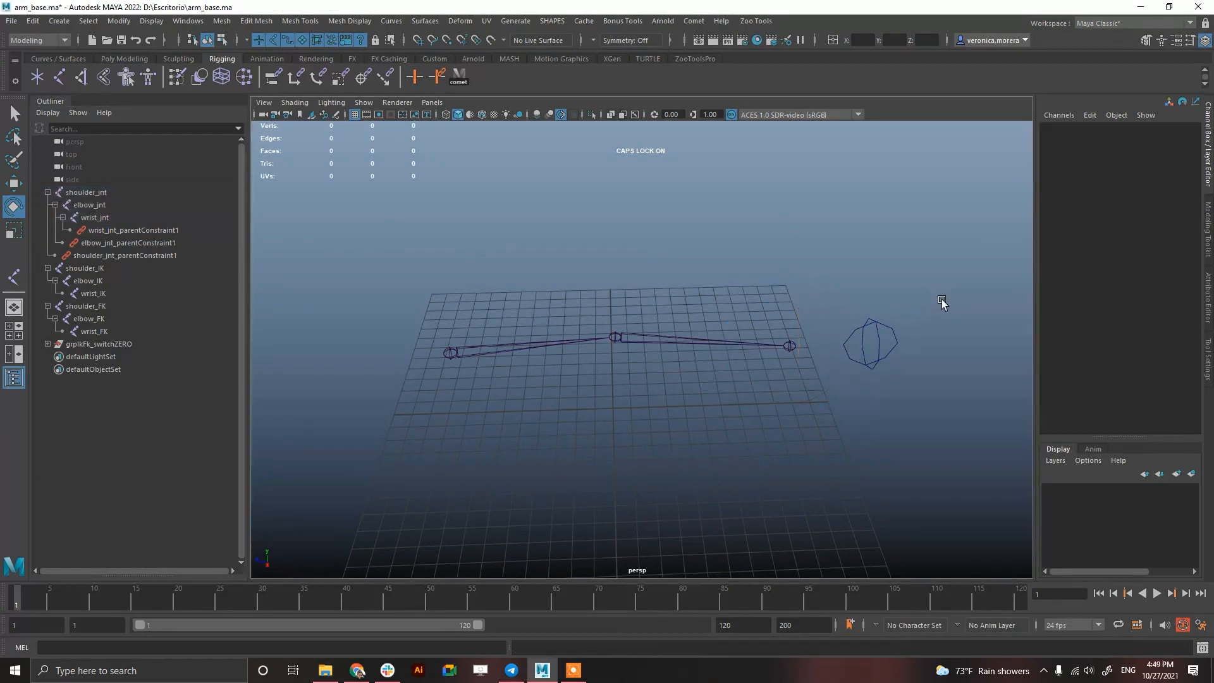
pyautogui.click(871, 344)
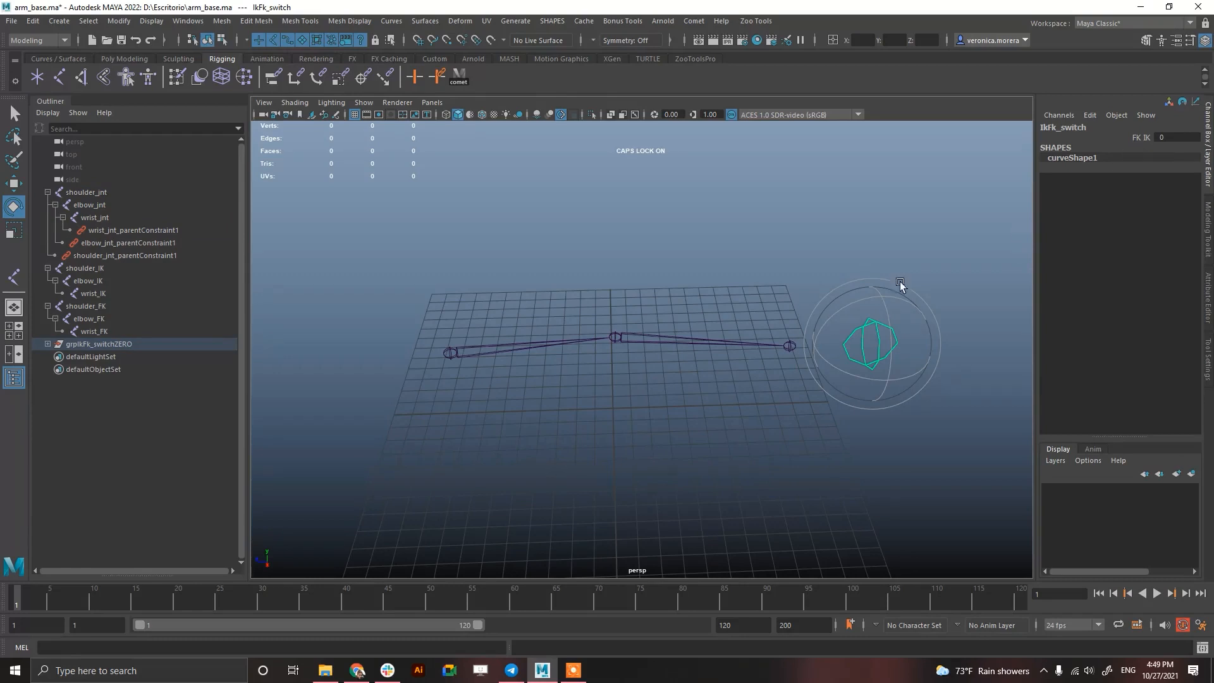
pyautogui.click(133, 230)
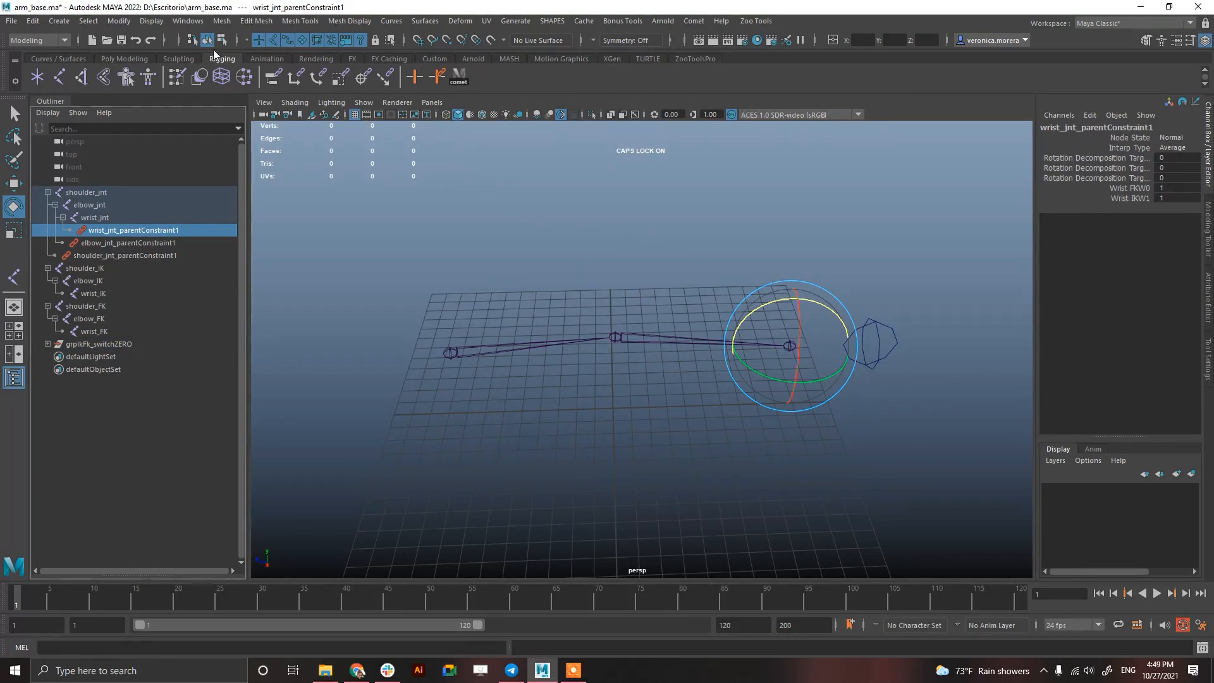
# Load ikFk_switch.FK IK as driver and key the constraints' FKW0 1 / IKW1 0 at FK IK 0
pyautogui.click(151, 20)
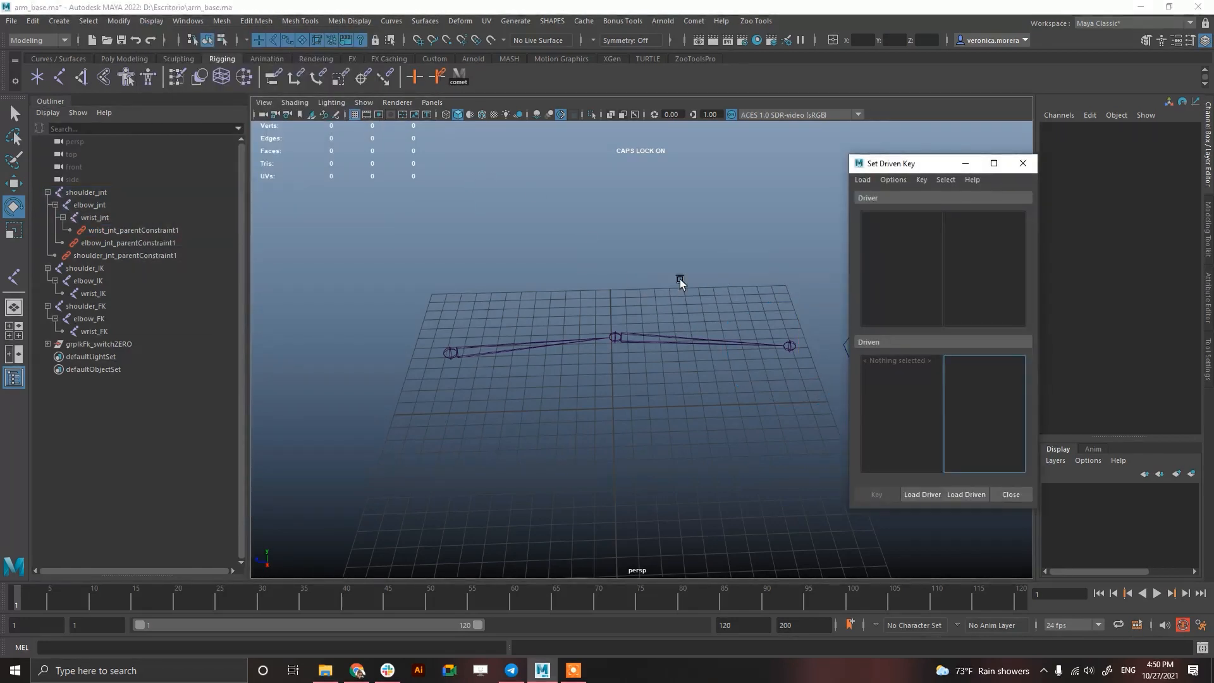
pyautogui.click(746, 368)
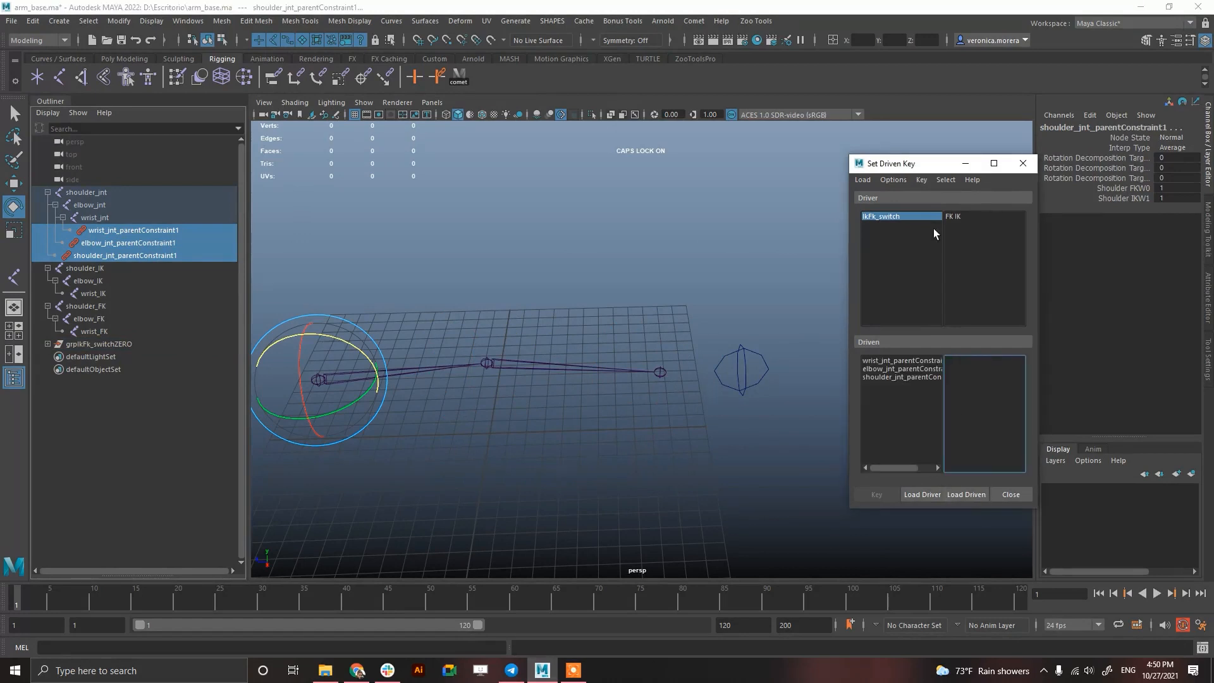
pyautogui.click(983, 220)
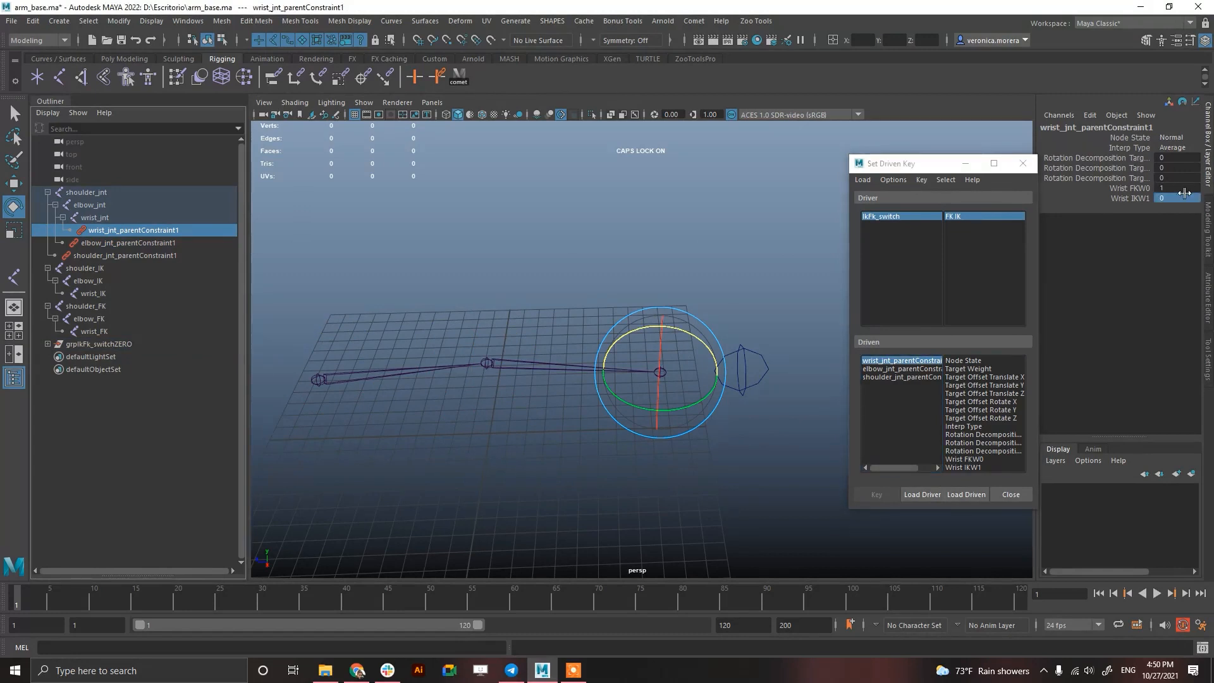
pyautogui.click(129, 243)
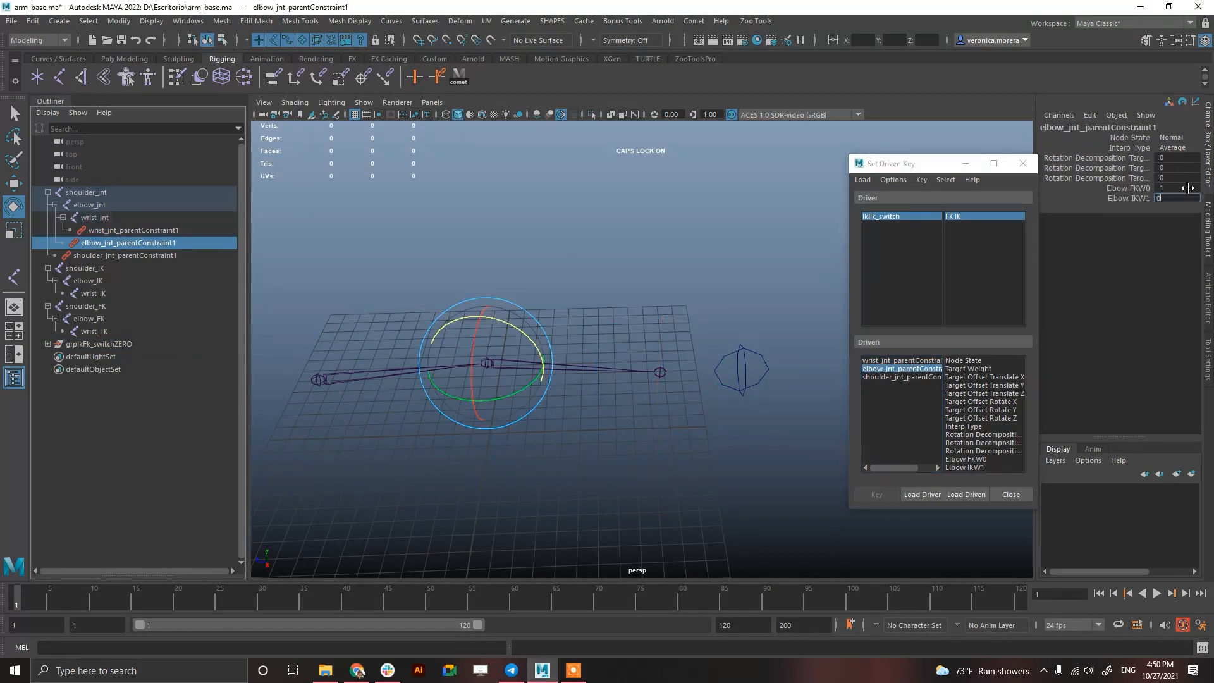
pyautogui.click(129, 255)
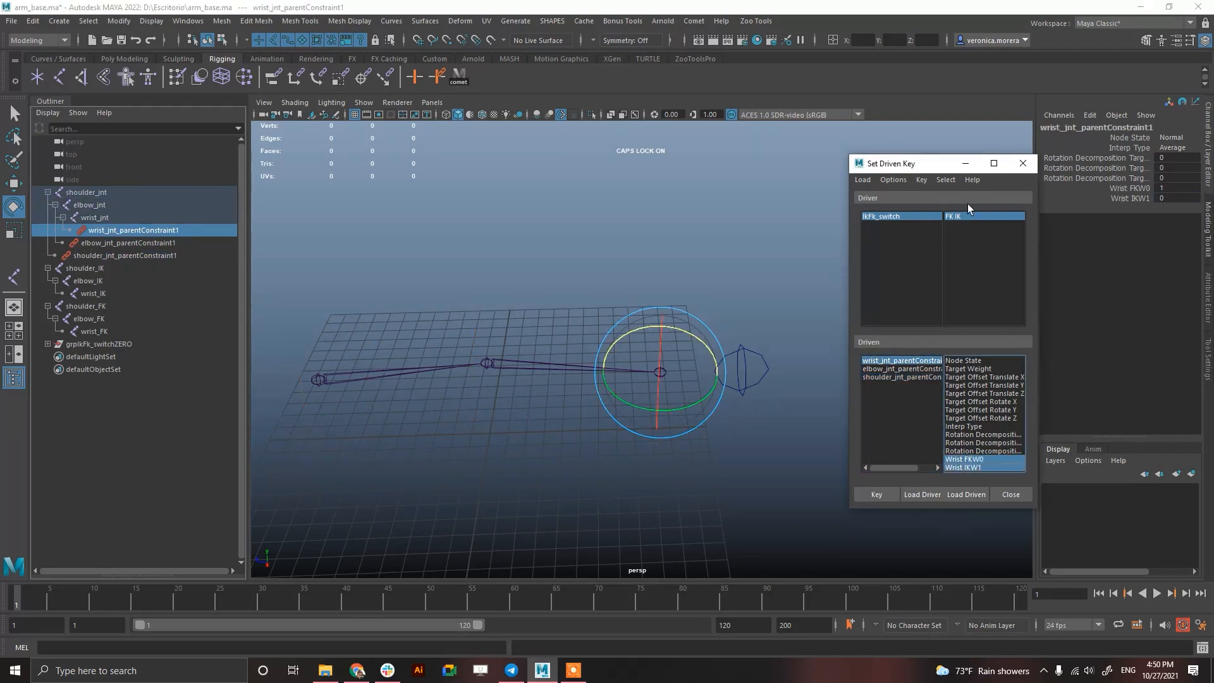
pyautogui.click(898, 217)
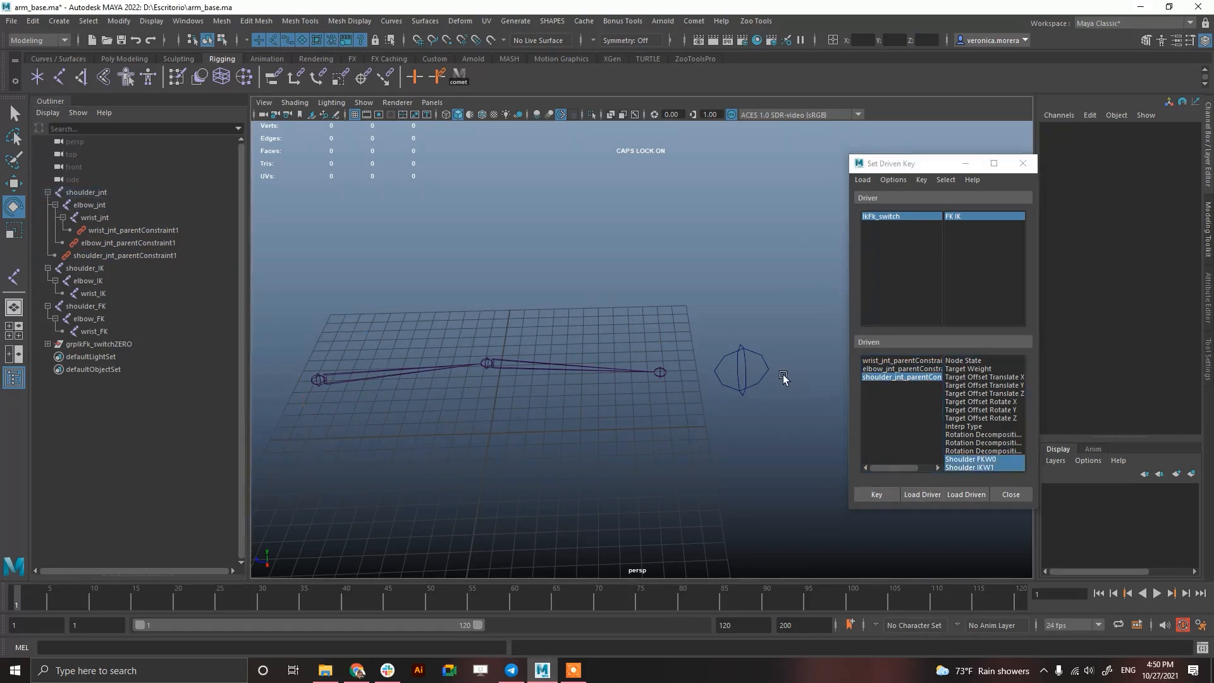
# Set FK IK to 1 and key wrist, elbow and shoulder IKW1 weights at 1
pyautogui.click(741, 370)
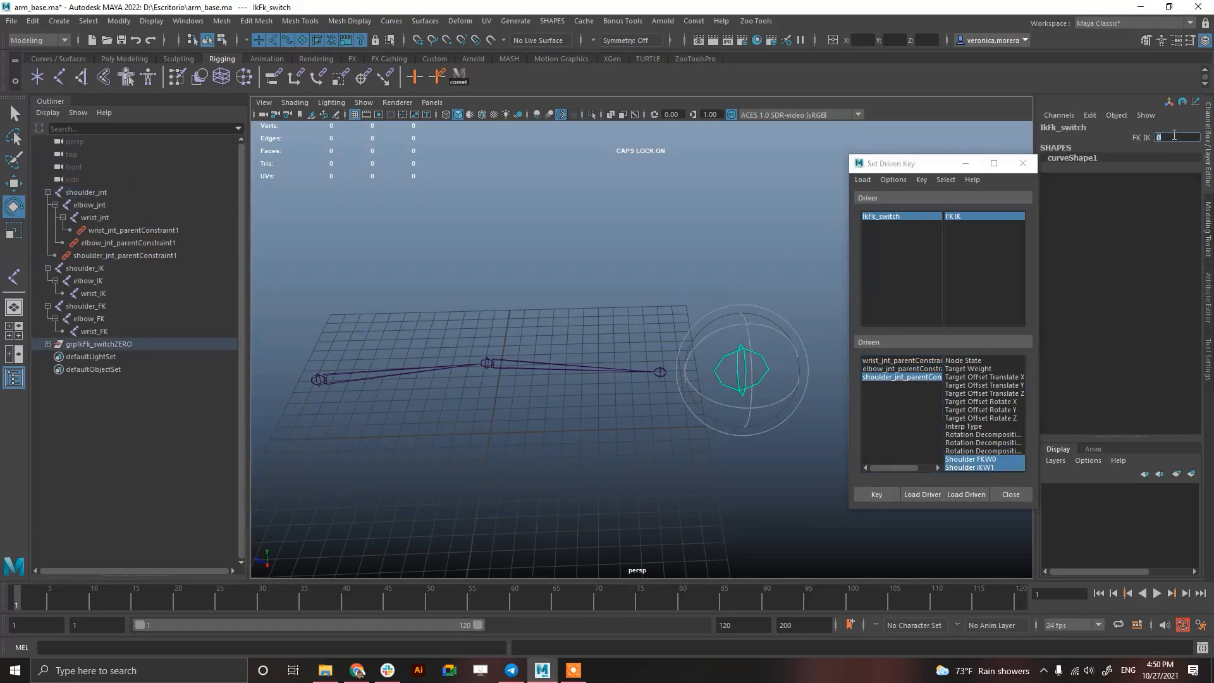
pyautogui.click(133, 230)
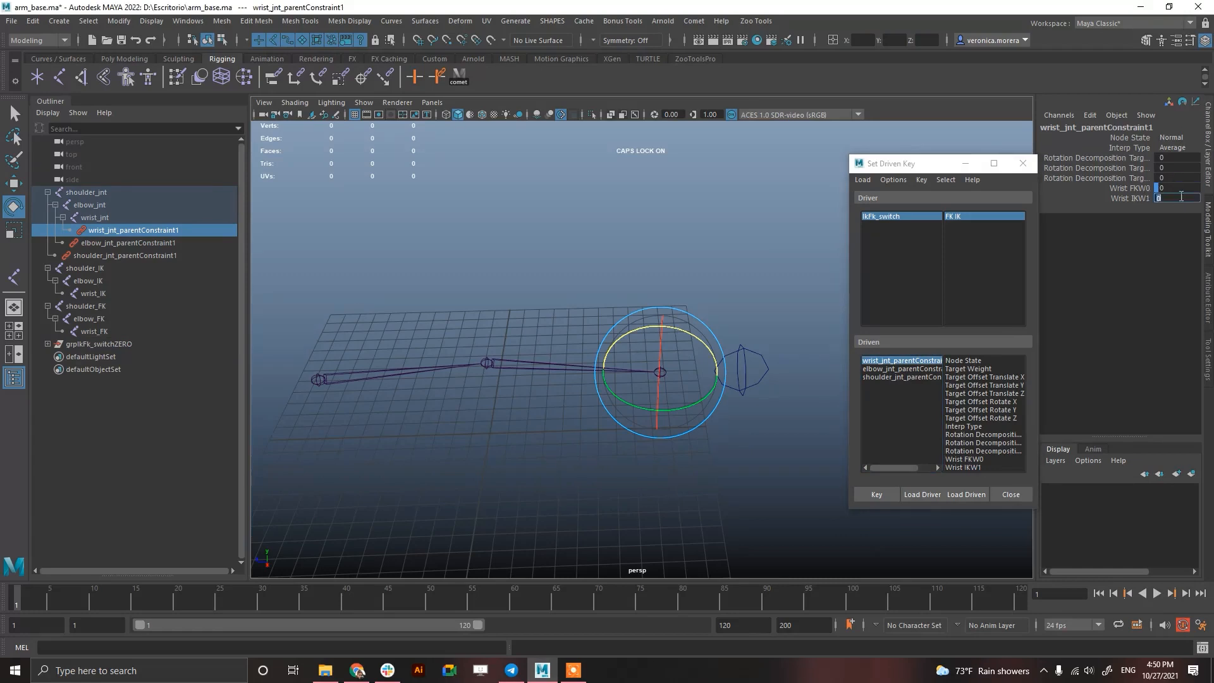
pyautogui.click(129, 243)
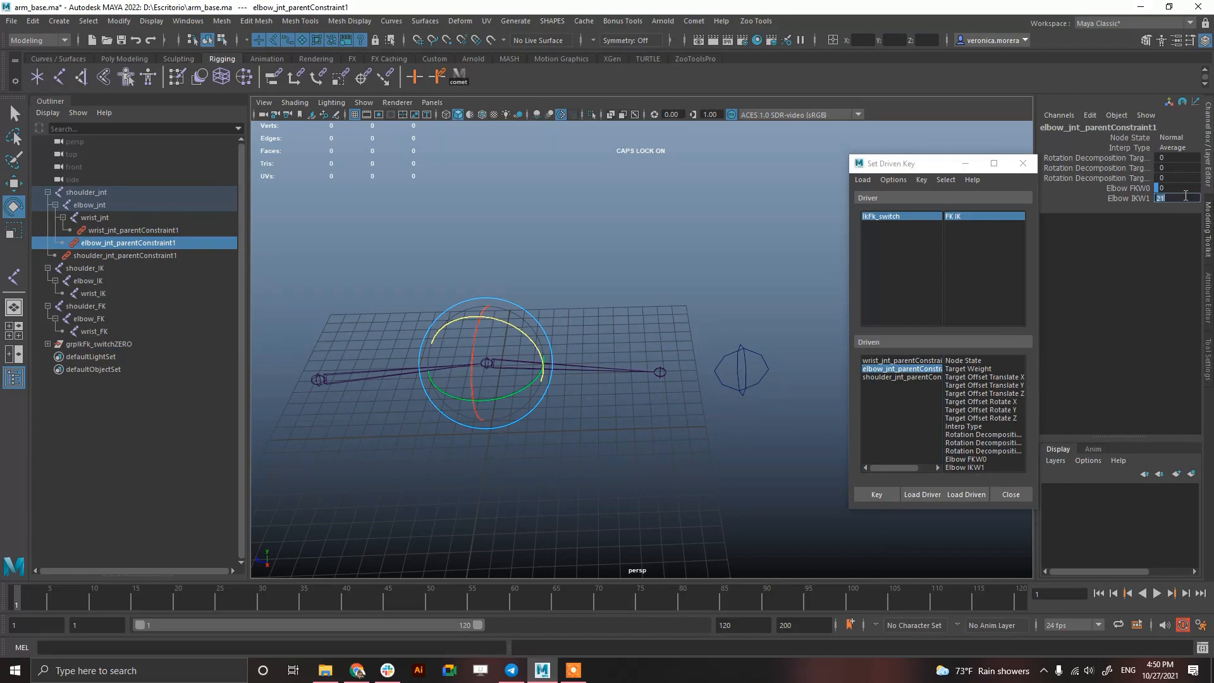
pyautogui.click(127, 255)
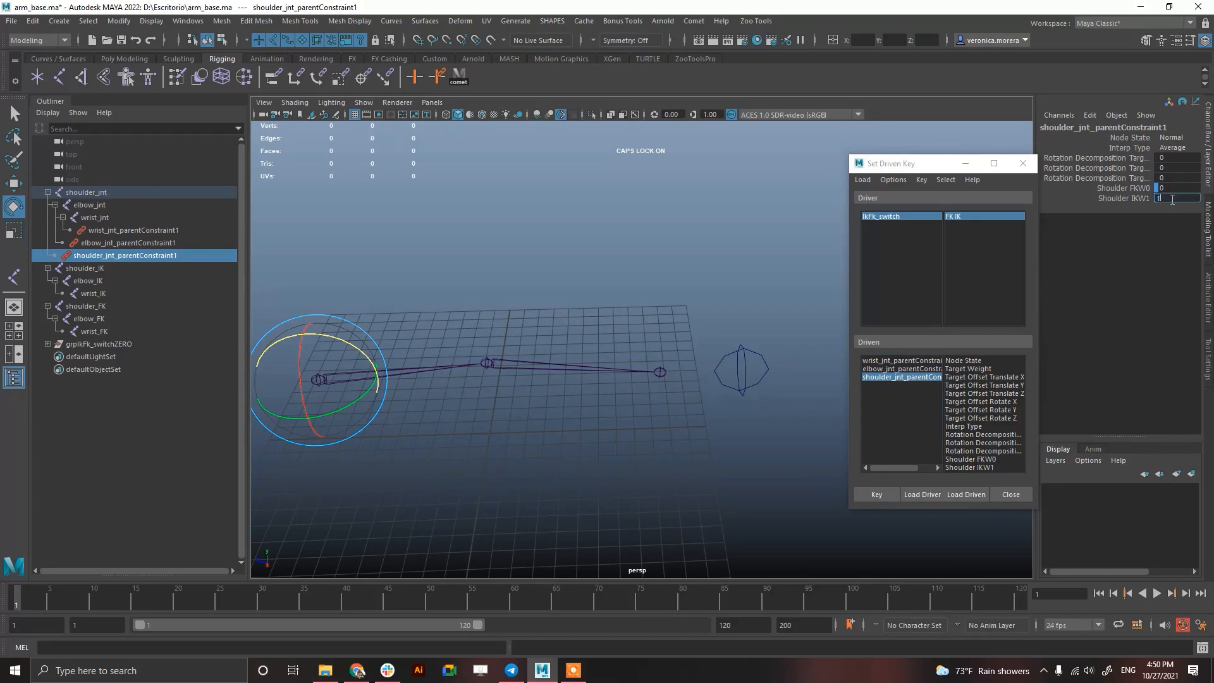
pyautogui.click(967, 462)
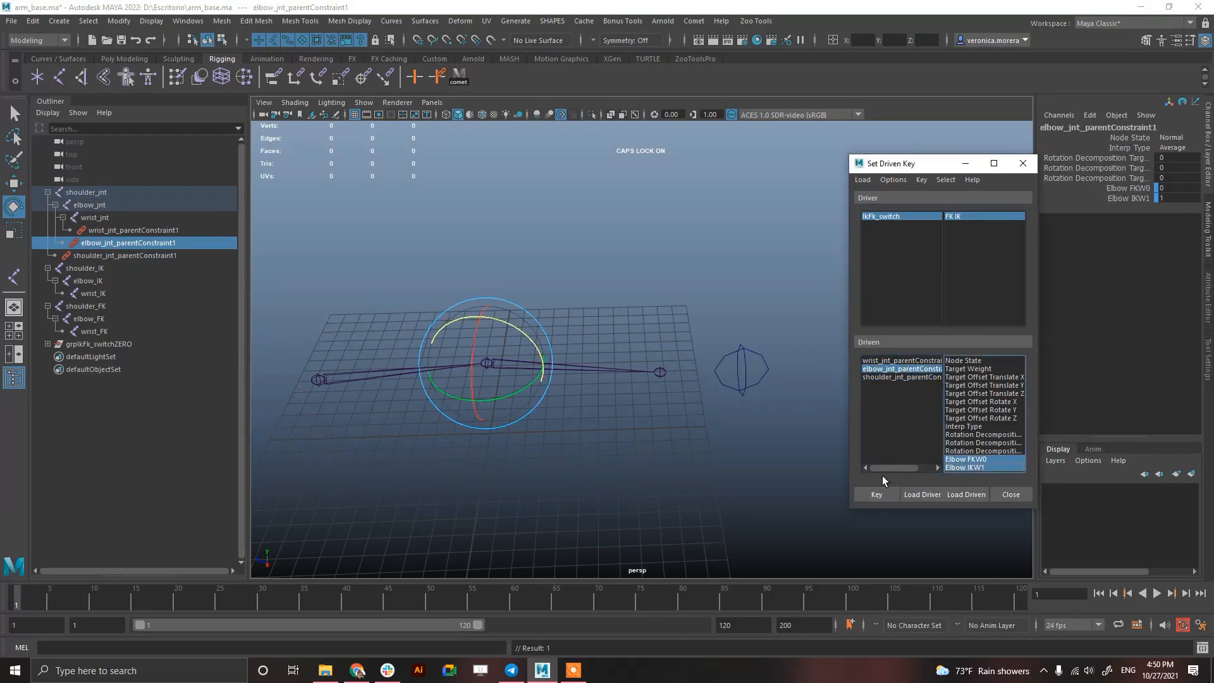
pyautogui.click(132, 229)
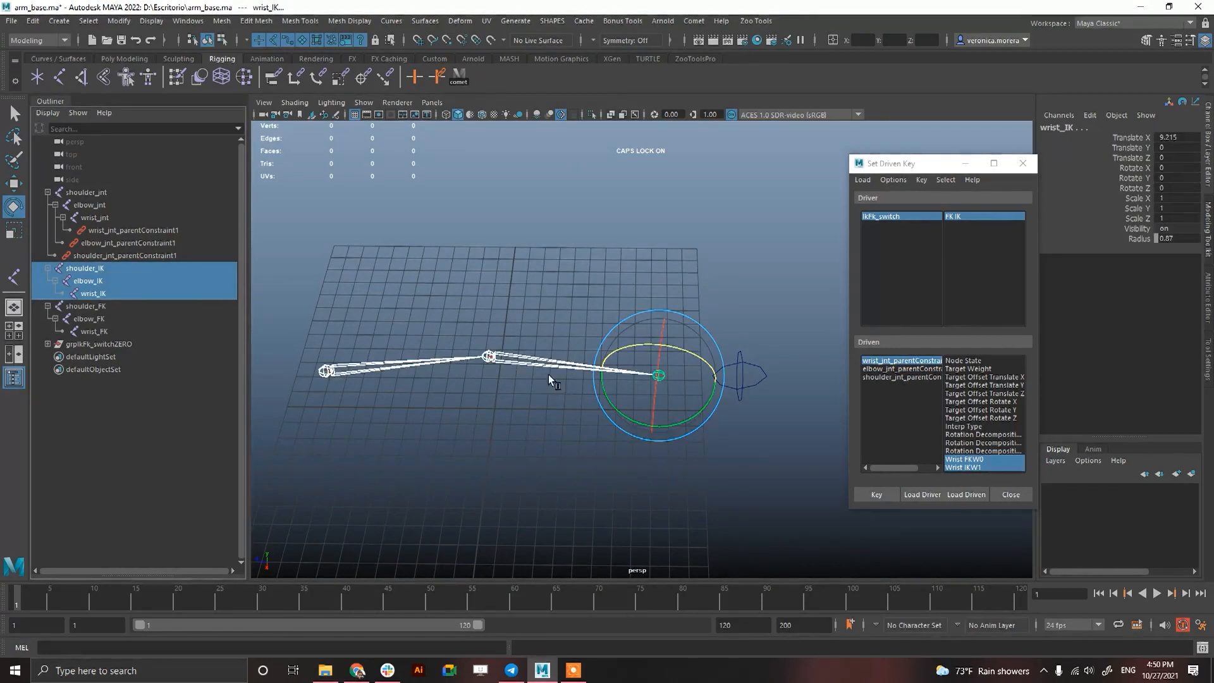
# Rotate the FK shoulder downward and confirm the bind arm follows with the switch at FK
pyautogui.click(97, 343)
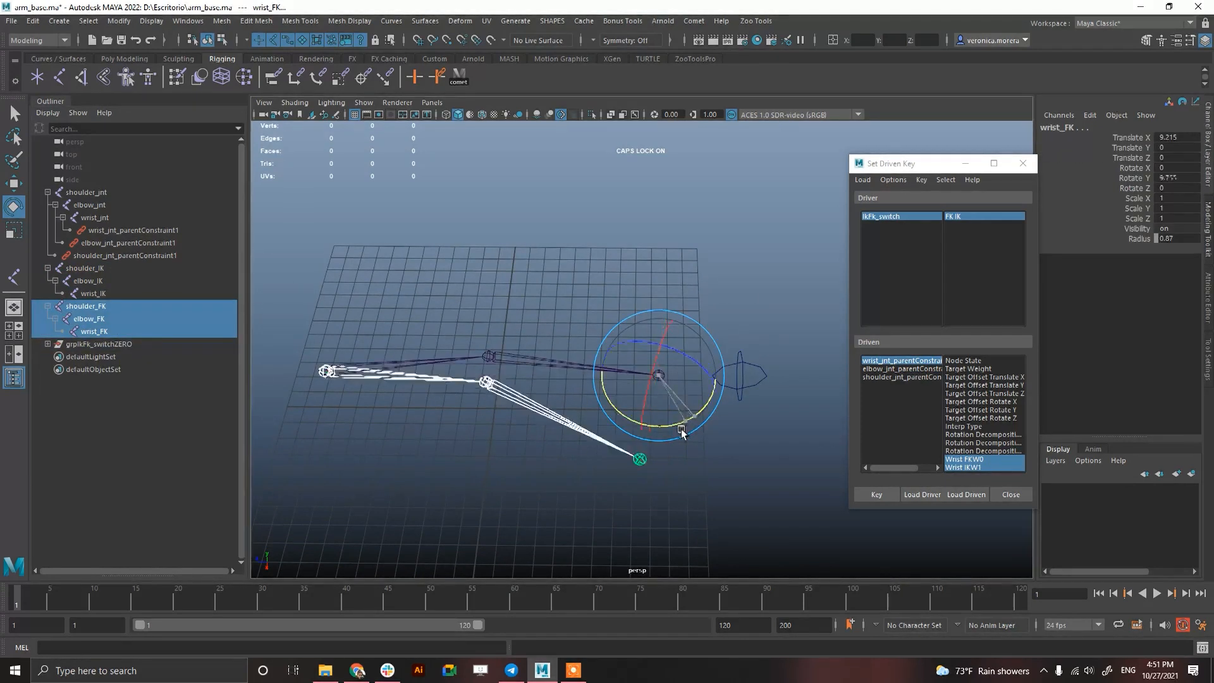
pyautogui.click(86, 191)
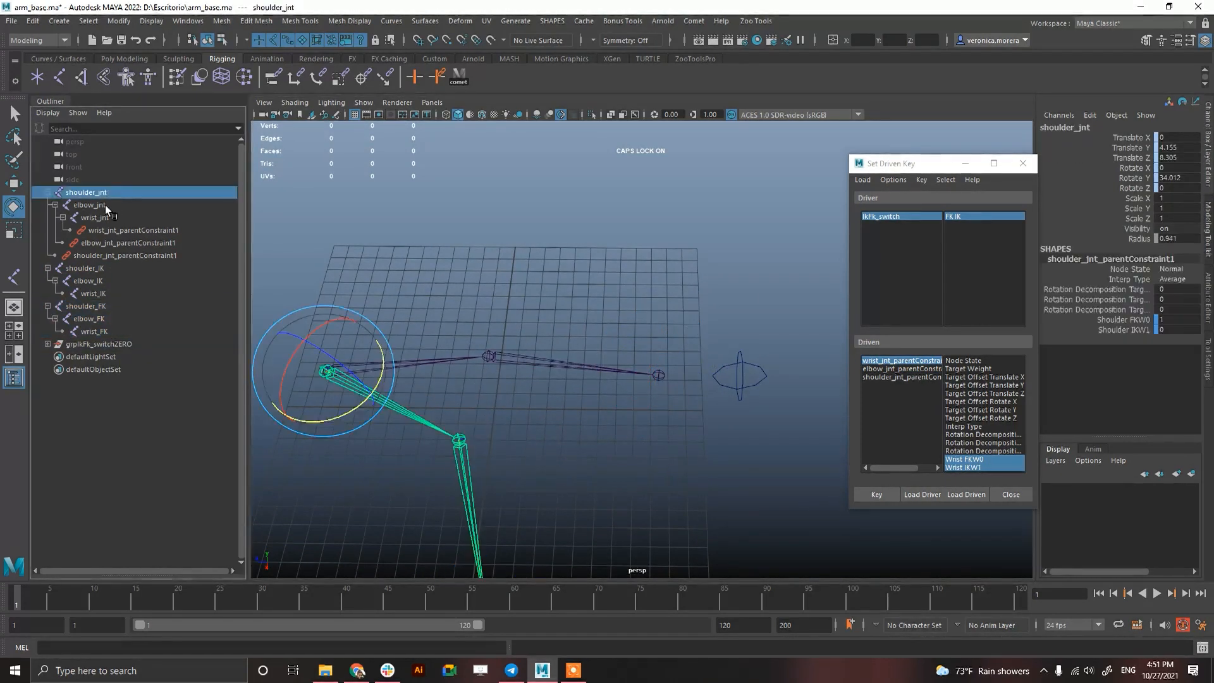
pyautogui.click(96, 217)
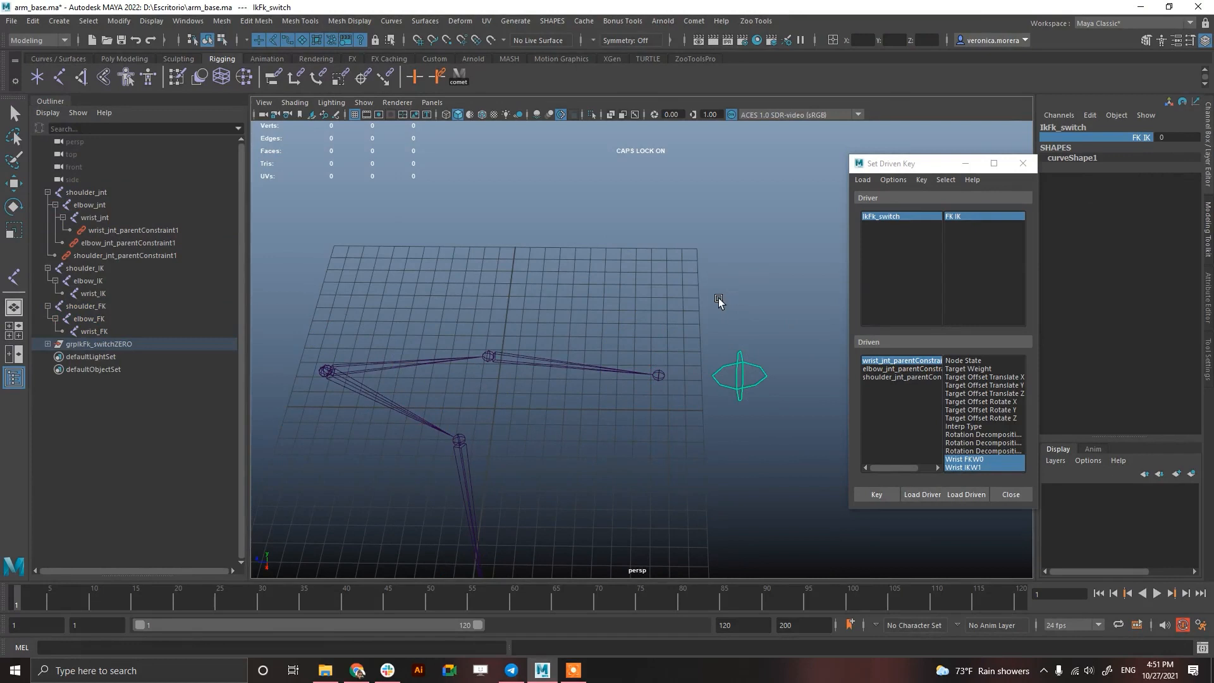
pyautogui.moveTo(726, 274)
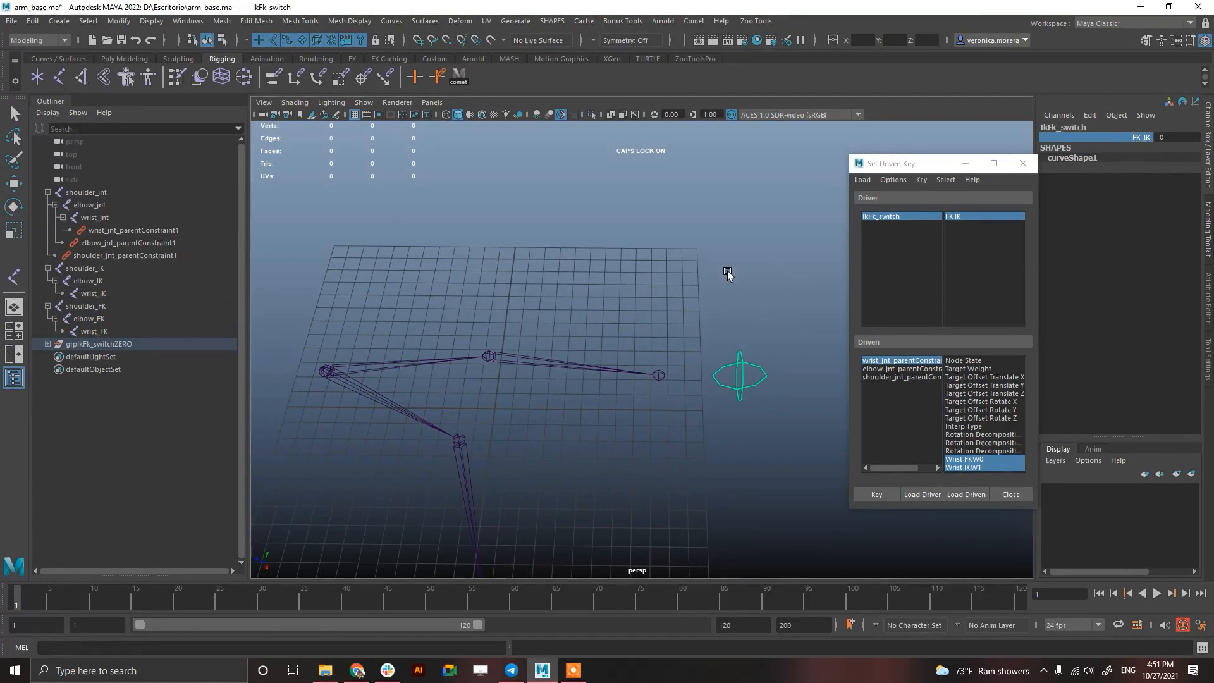
pyautogui.moveTo(728, 273); pyautogui.dragTo(706, 273)
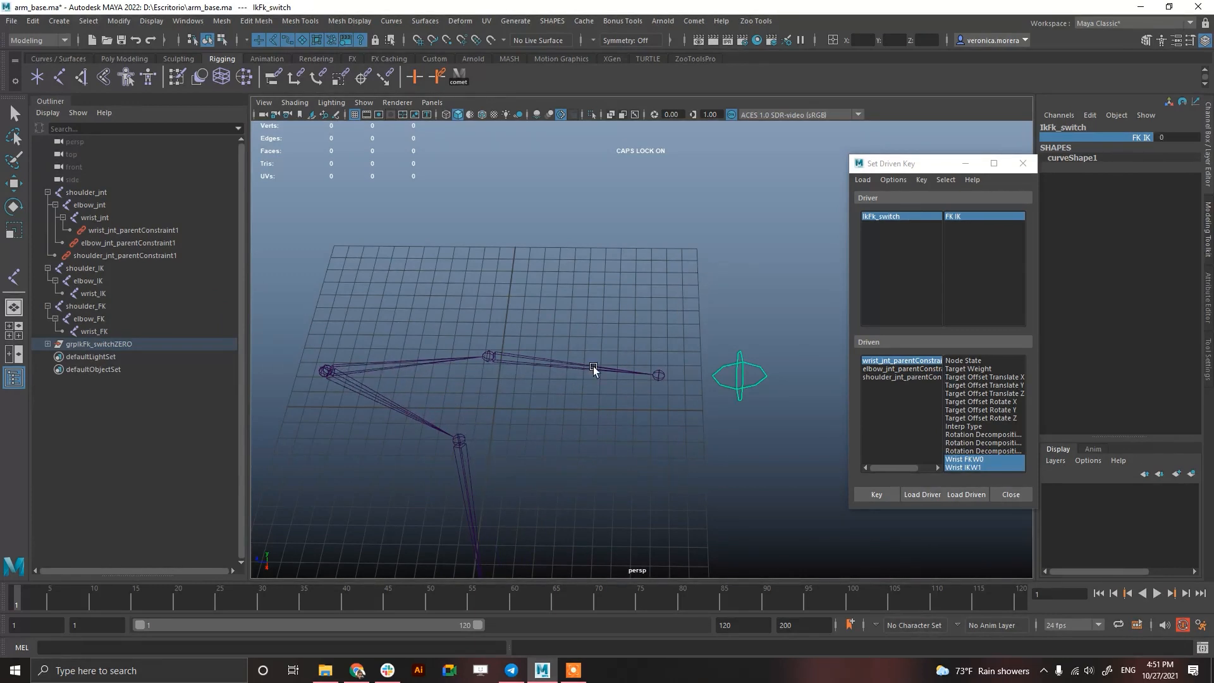
pyautogui.click(85, 267)
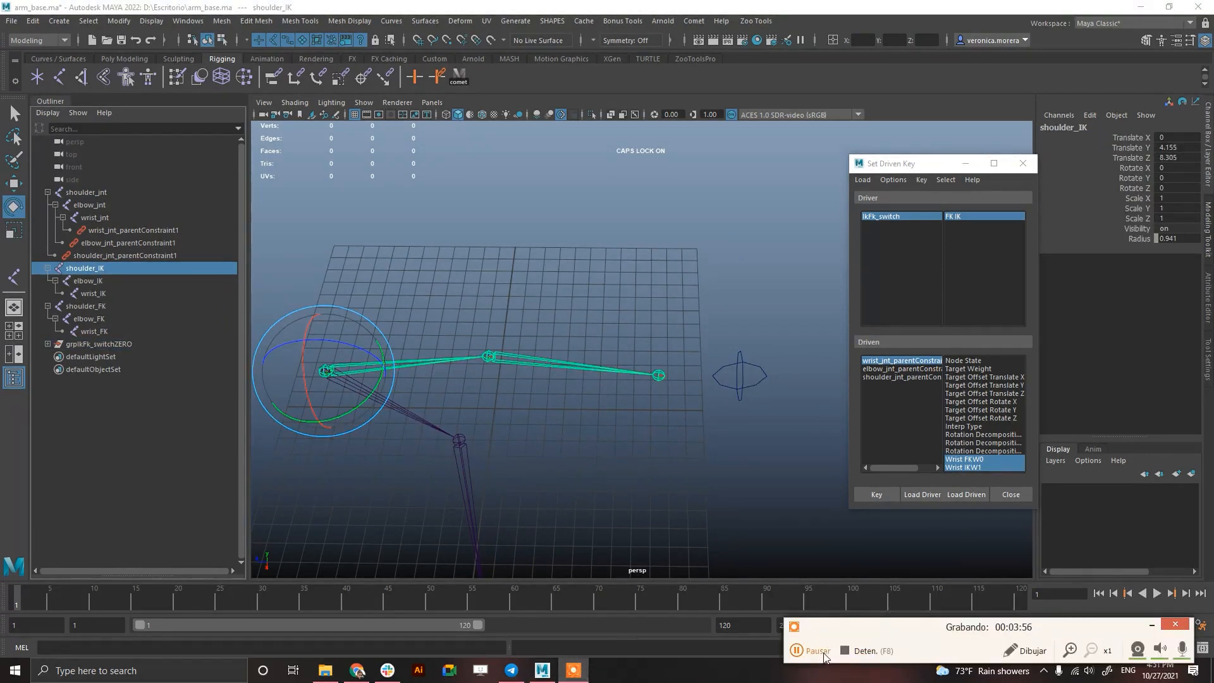
# Close Set Driven Key and check the wrist and elbow constraint weights
pyautogui.click(1009, 495)
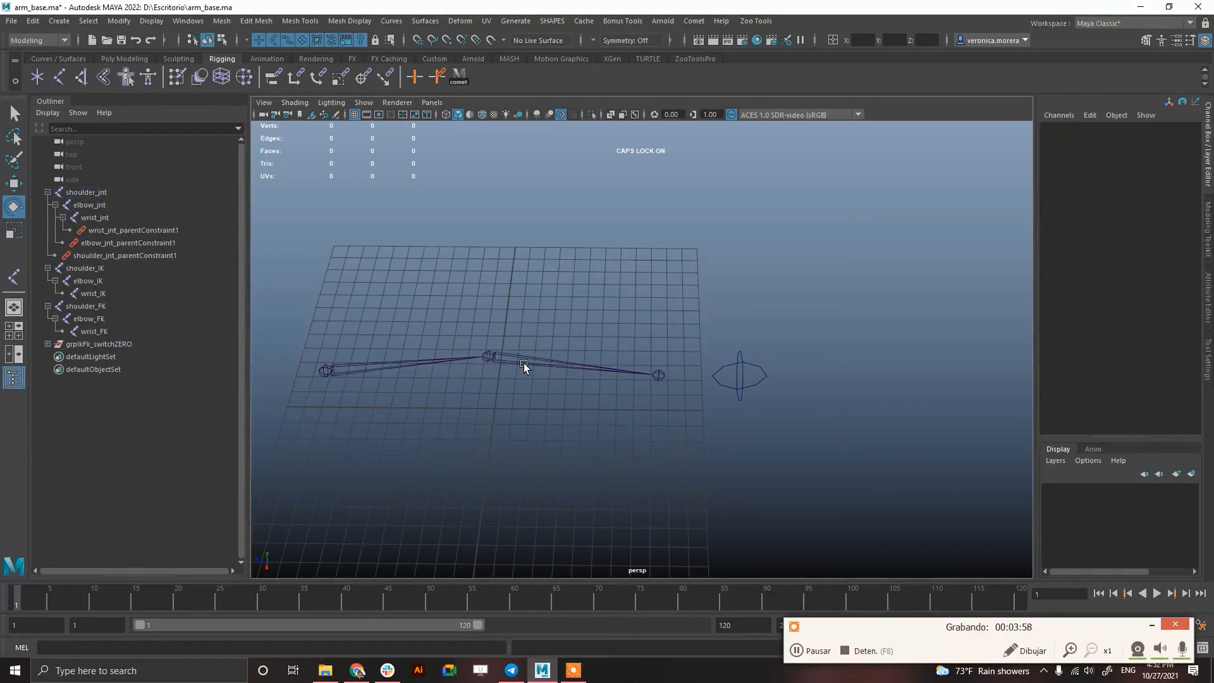
pyautogui.click(132, 230)
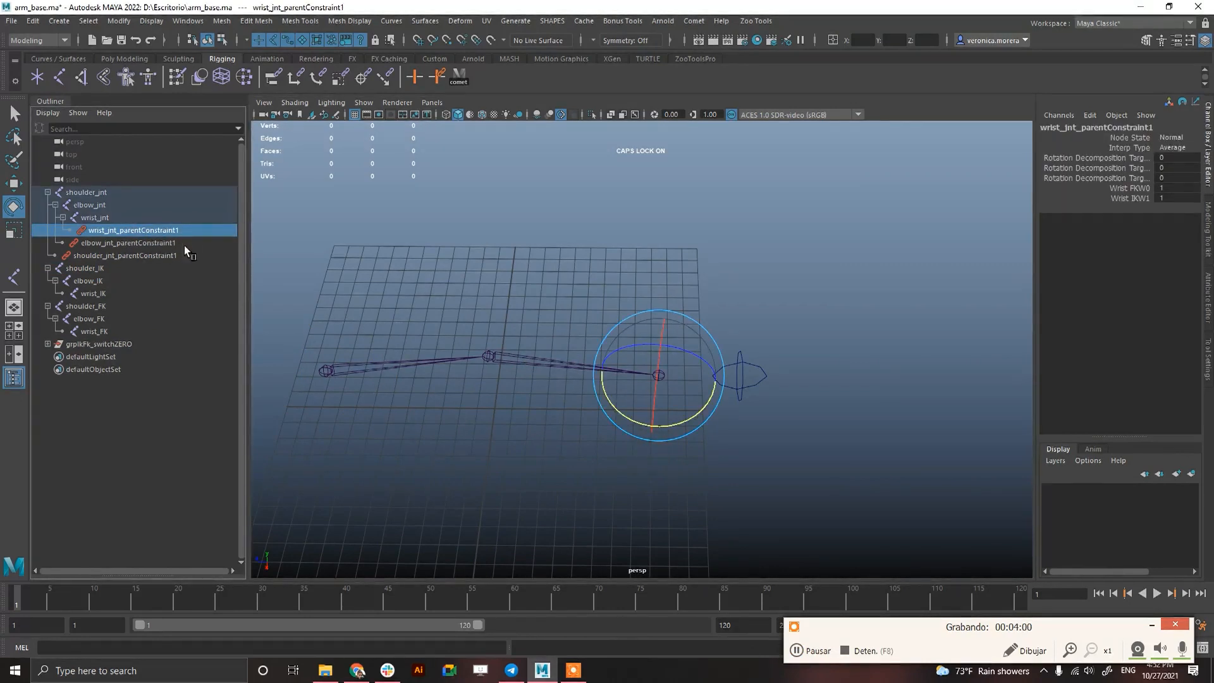
pyautogui.moveTo(1161, 214)
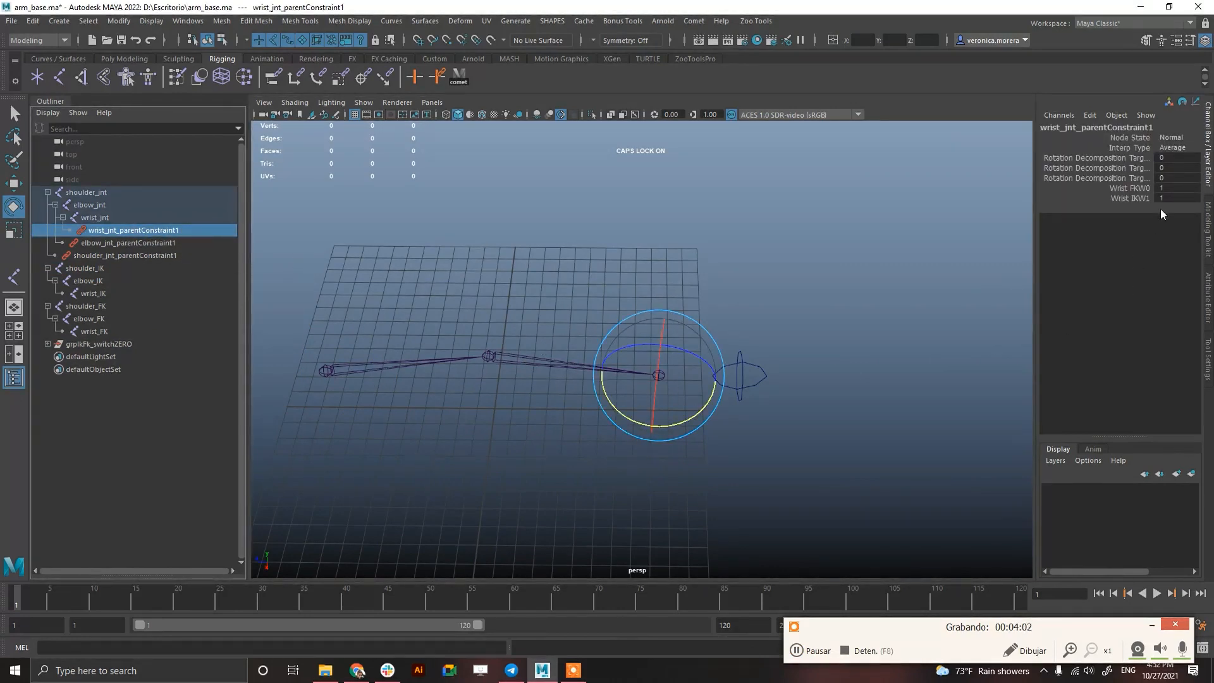
pyautogui.click(129, 243)
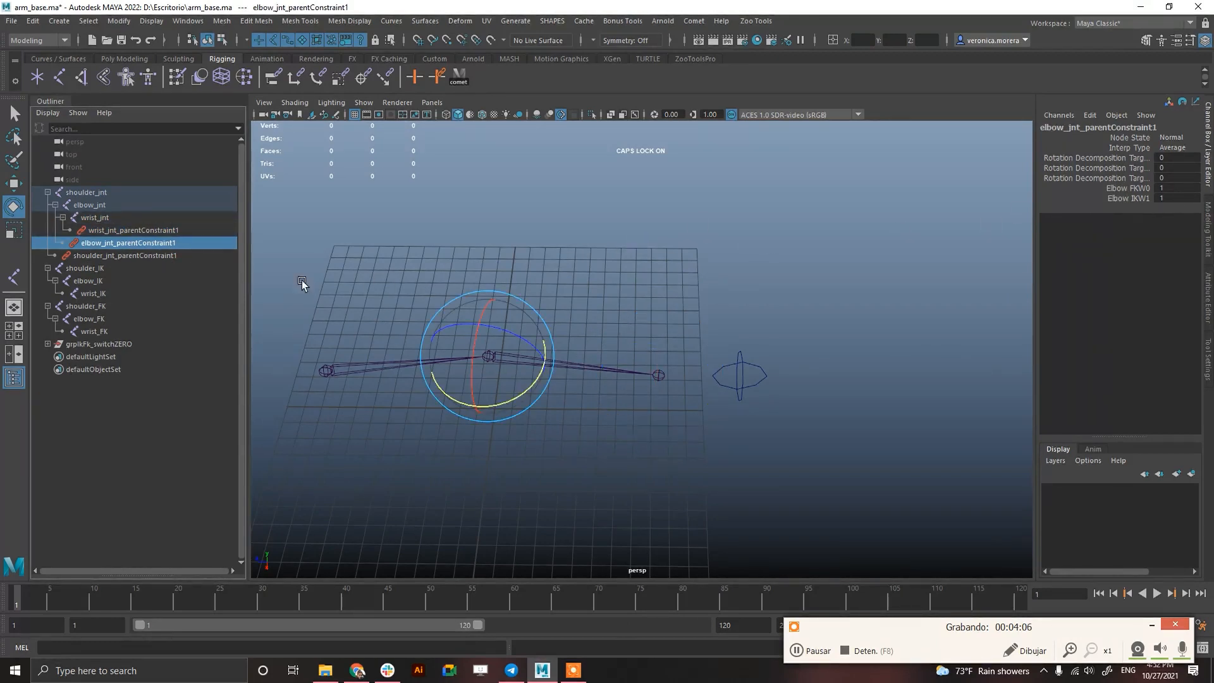
# Load IkFk_switch into the Connection Editor with FK_IK as the output, listing keyable inputs only
pyautogui.click(132, 230)
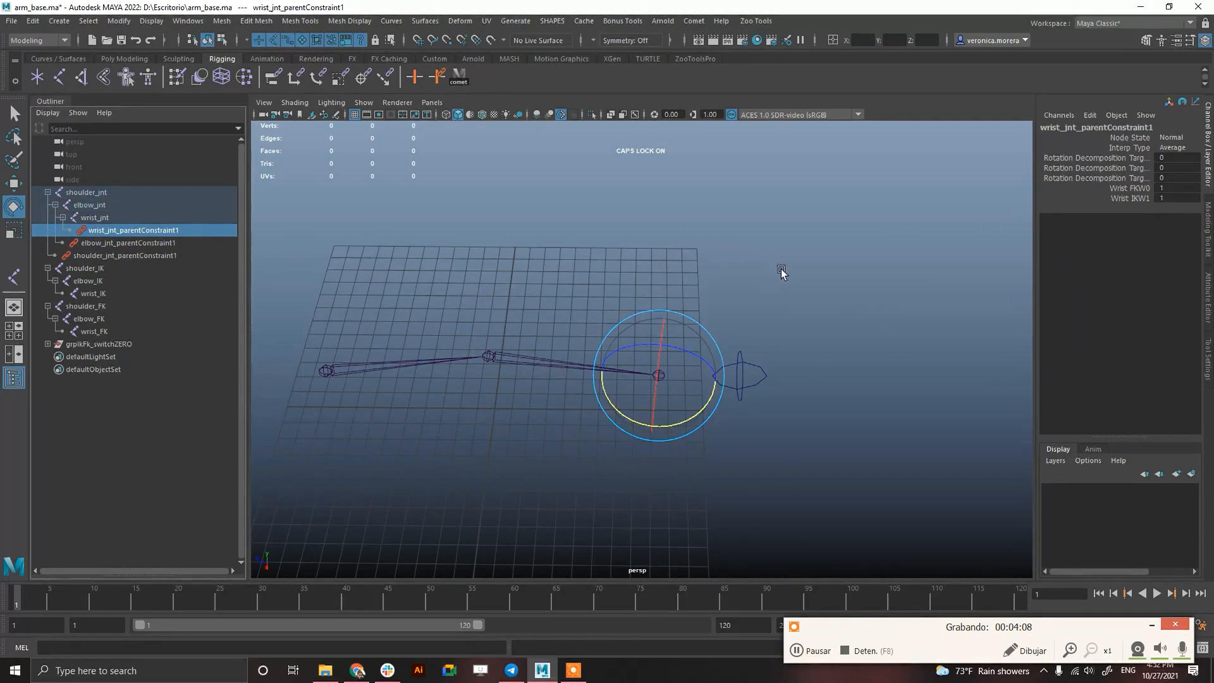
pyautogui.moveTo(420, 290)
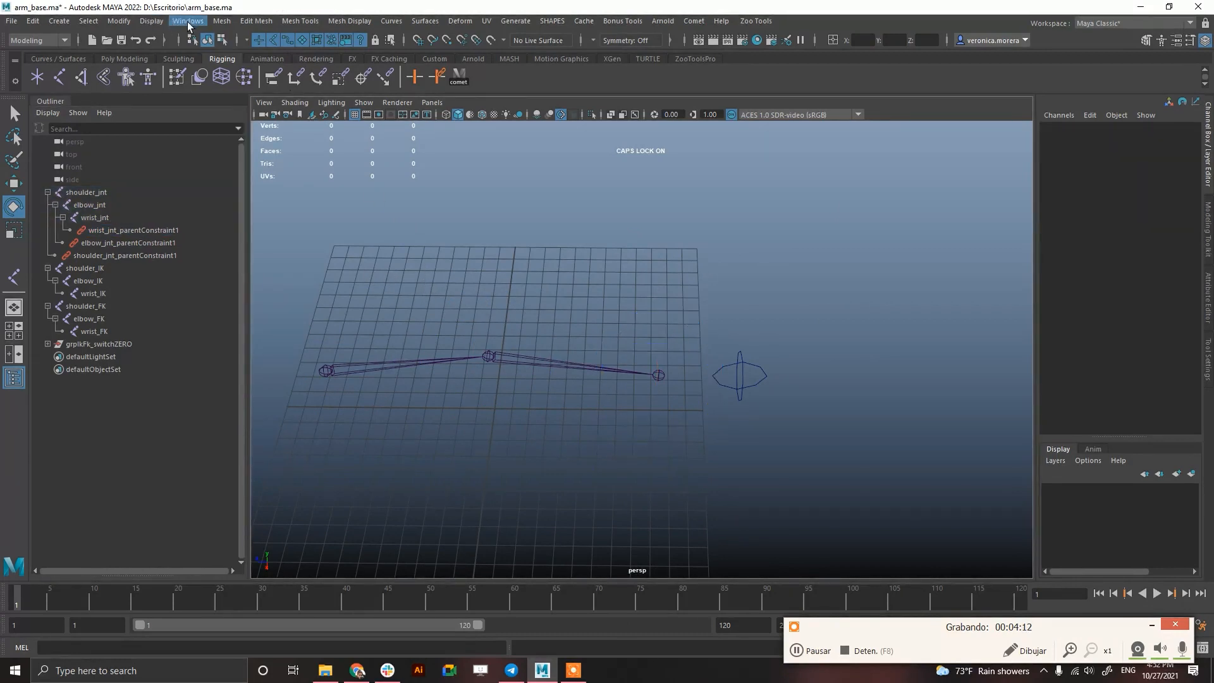
pyautogui.click(187, 21)
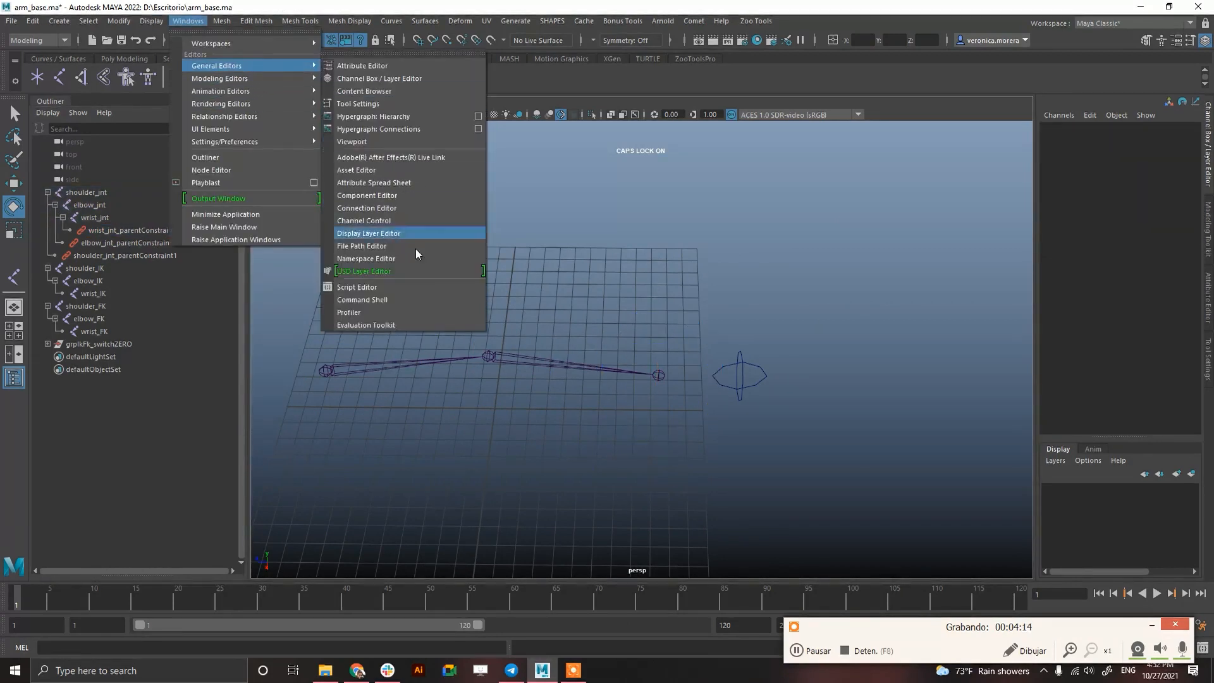
pyautogui.click(366, 208)
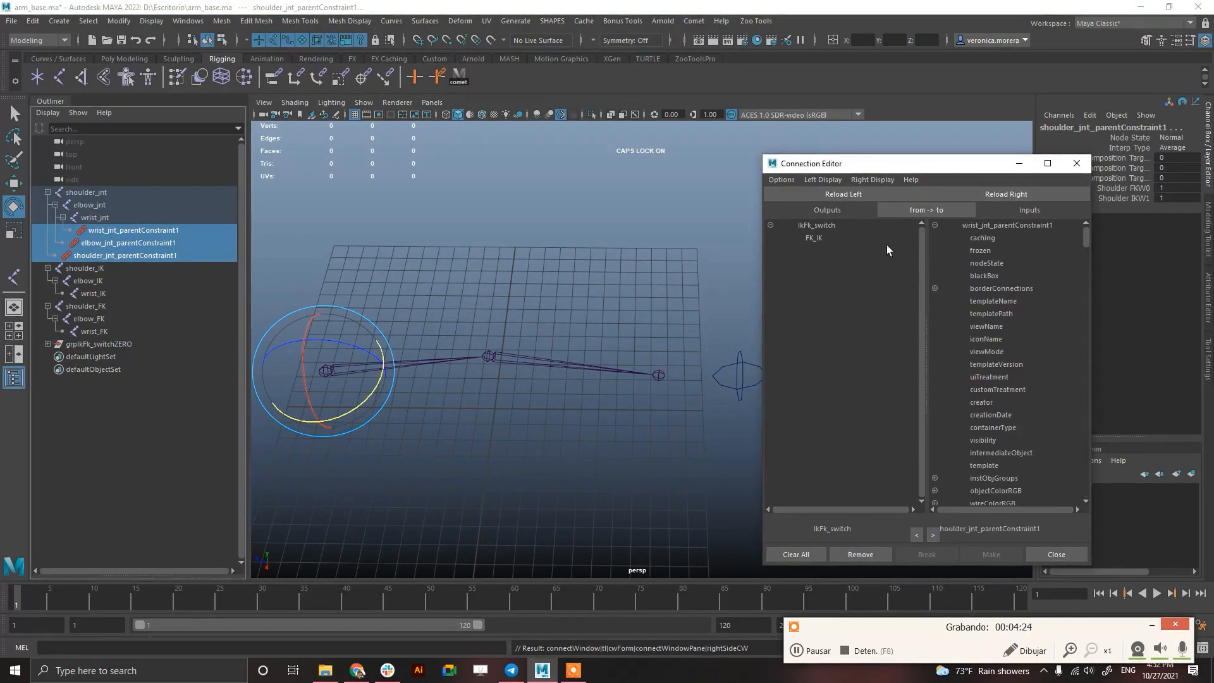
pyautogui.click(871, 178)
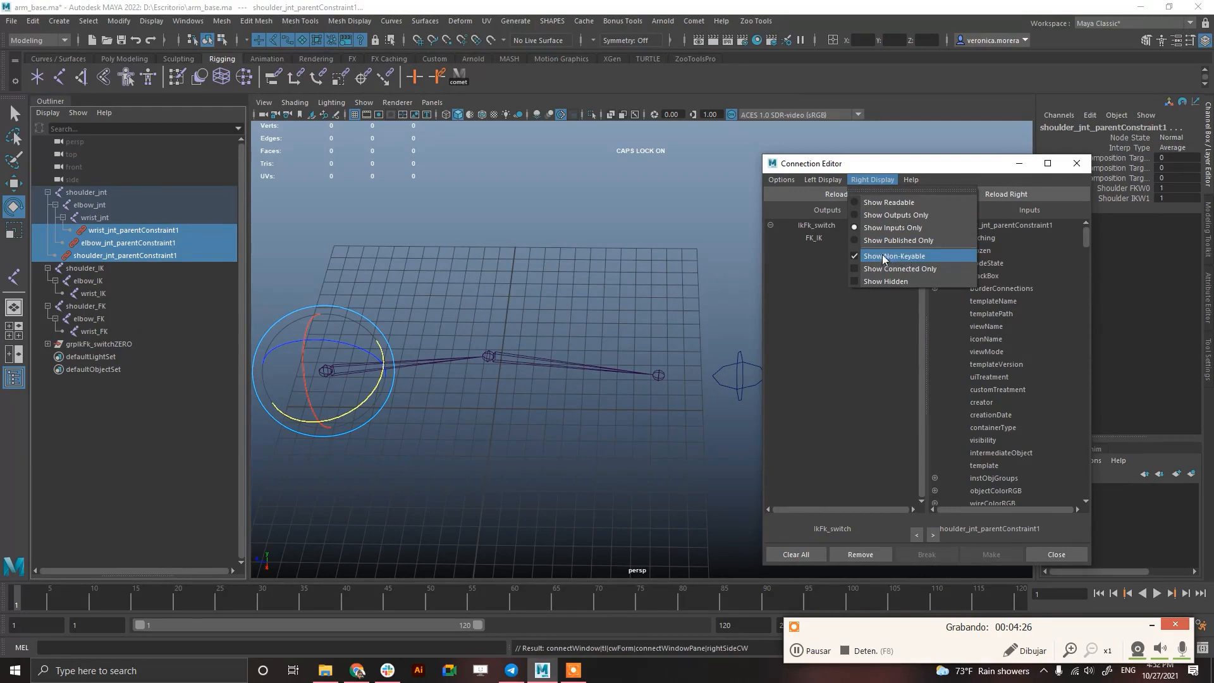
pyautogui.click(899, 268)
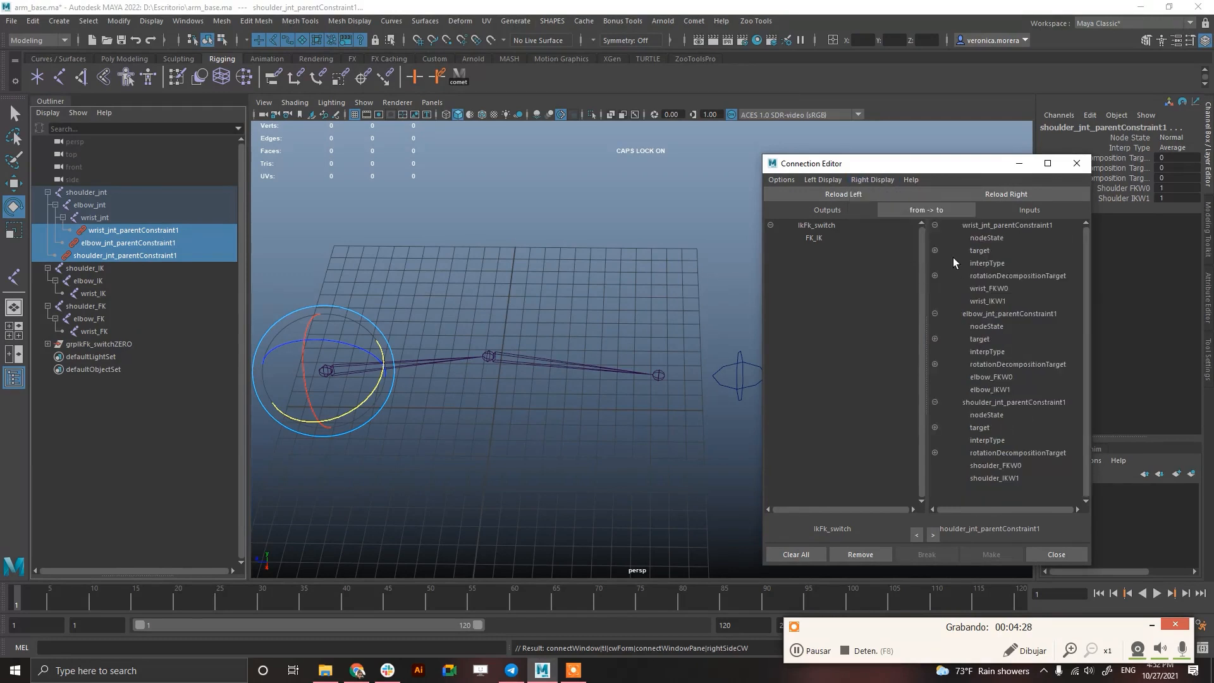
pyautogui.click(813, 238)
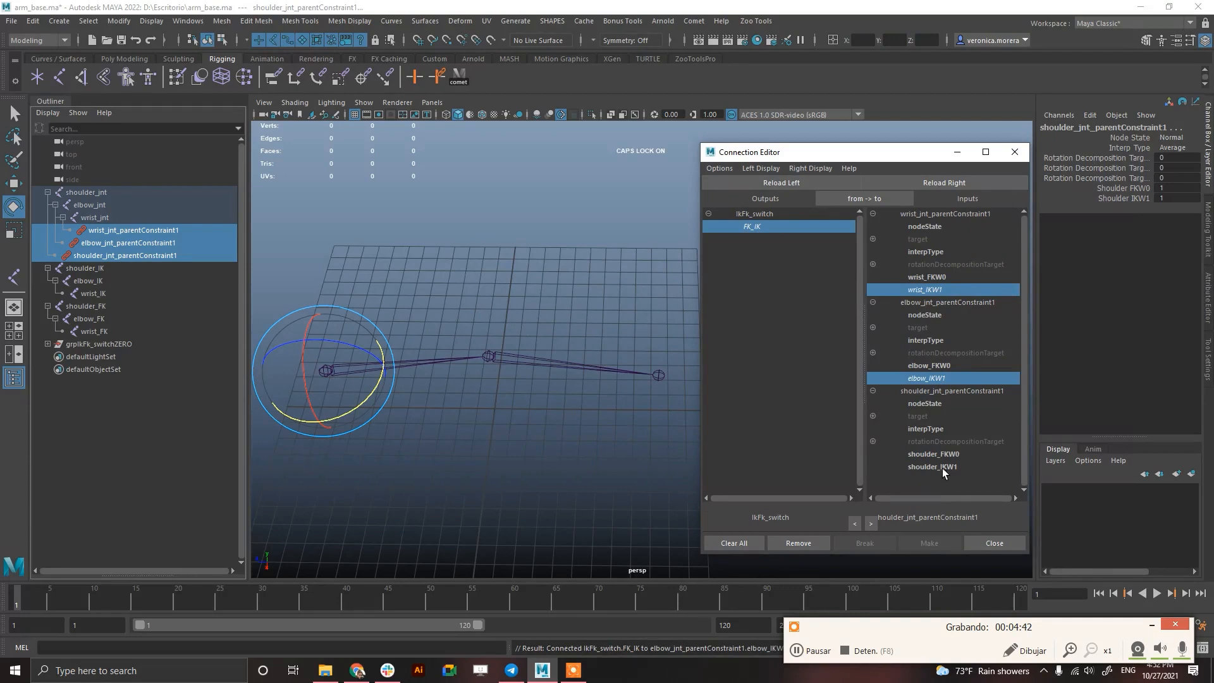
# Connect FK_IK to the wrist, elbow and shoulder constraints' IKW1 weights
pyautogui.click(932, 467)
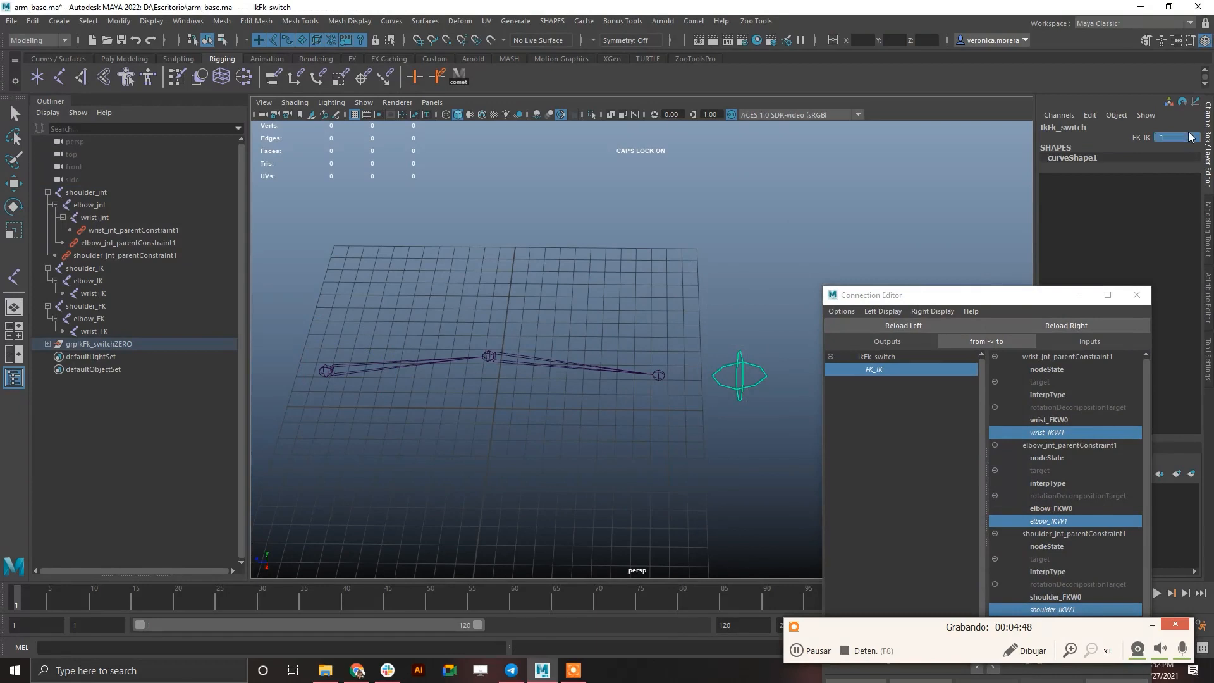
pyautogui.click(122, 256)
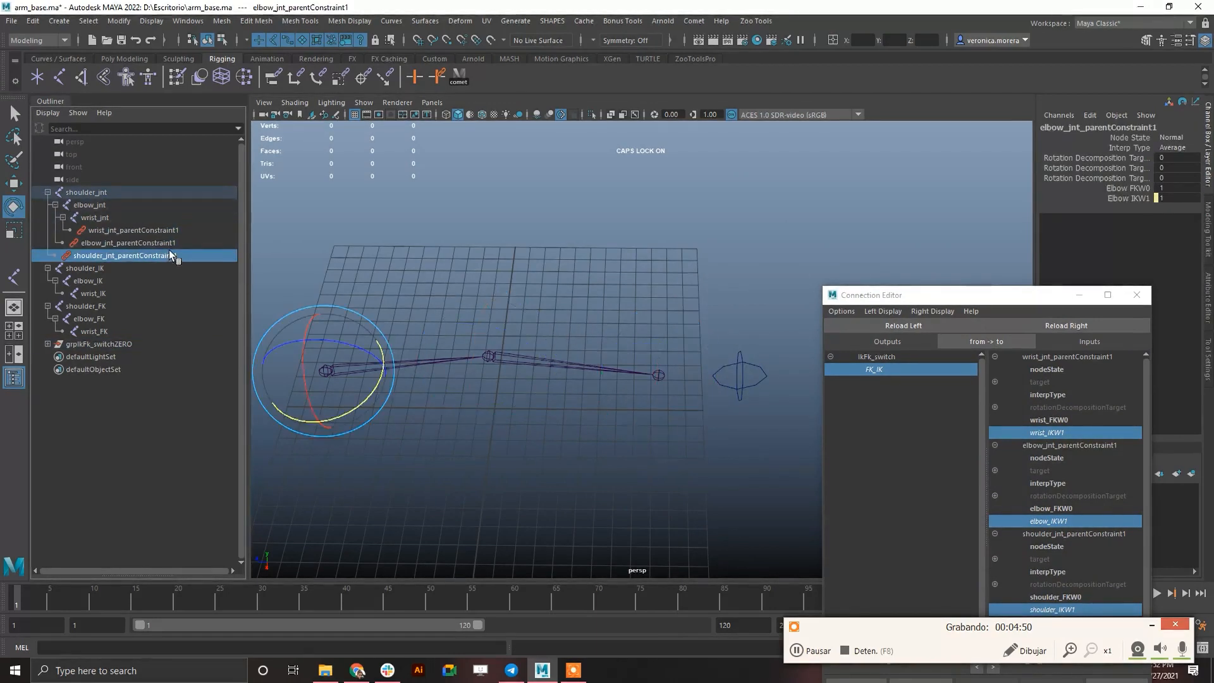
pyautogui.click(132, 230)
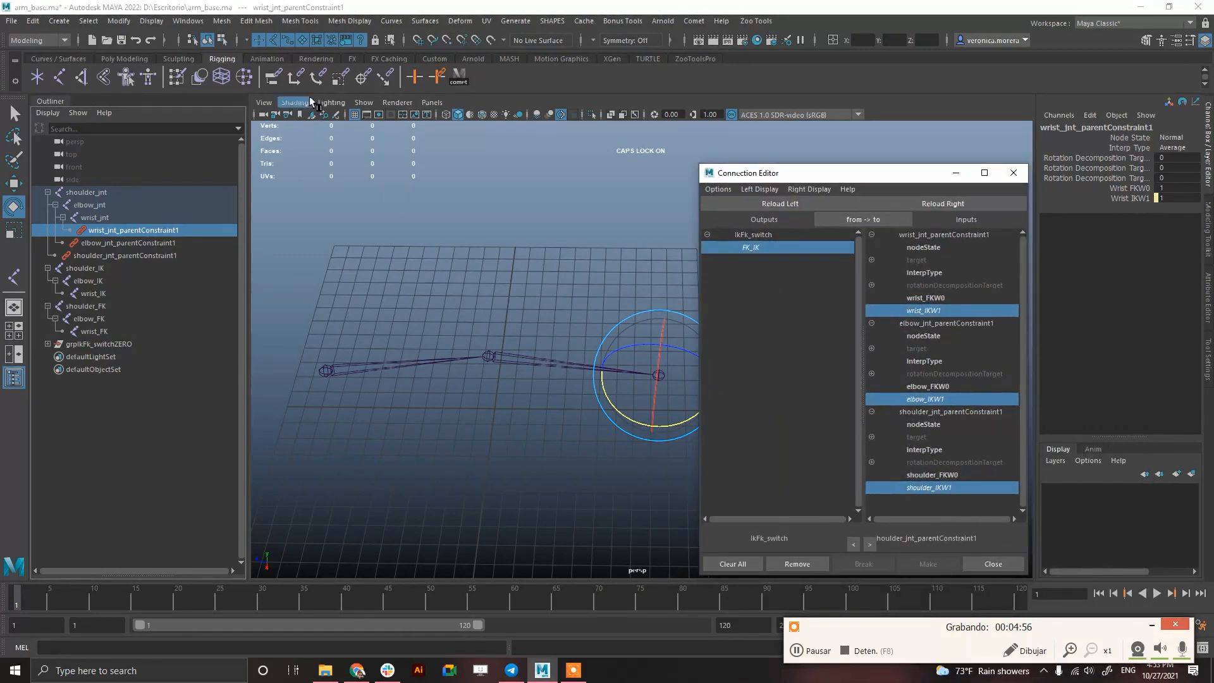
pyautogui.click(187, 22)
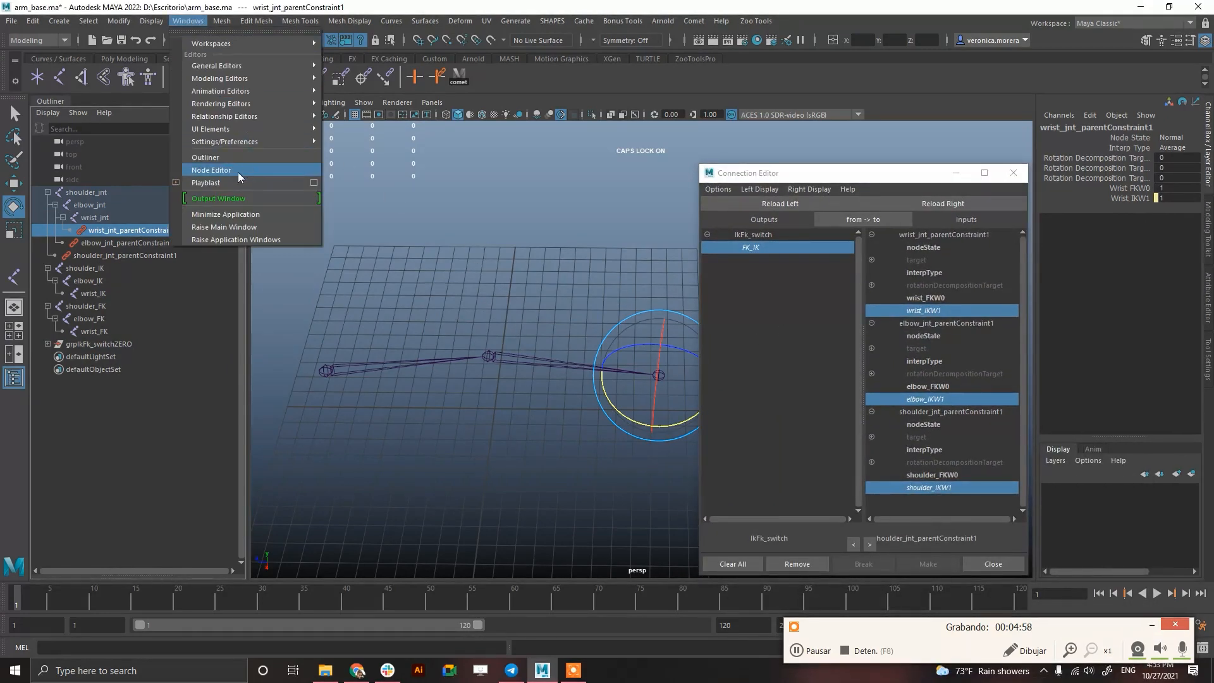
# Create a reverse node in the Node Editor fed by IkFk_switch's FK_IK
pyautogui.click(211, 171)
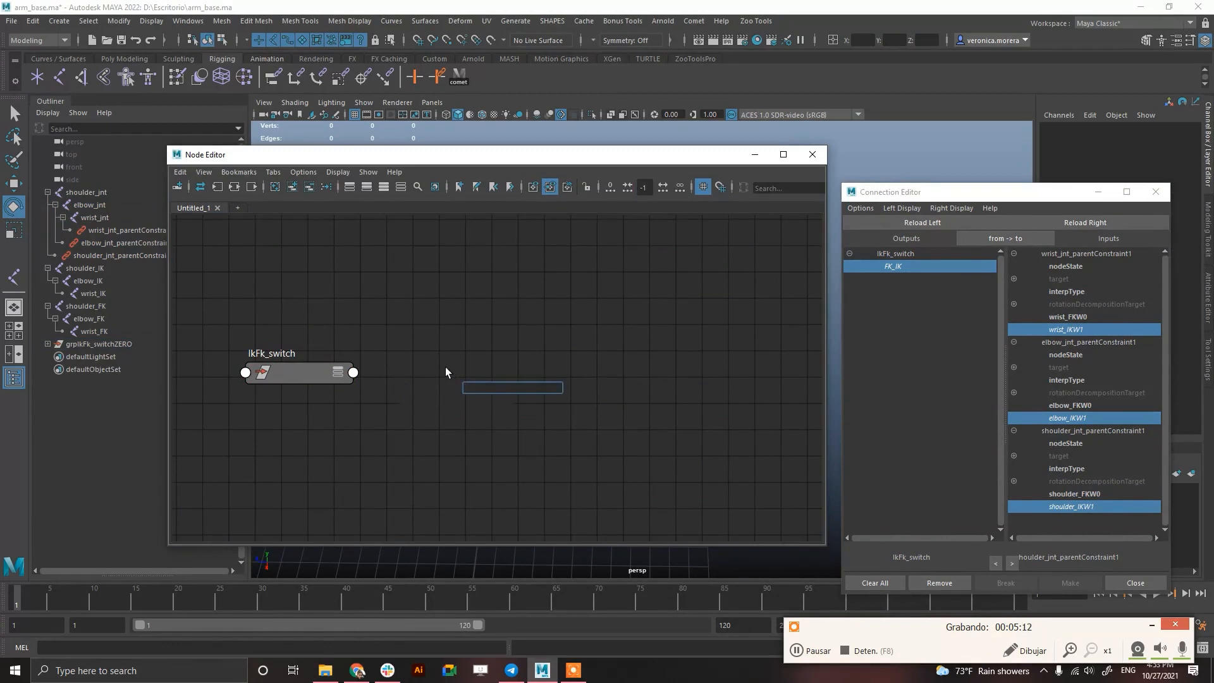
pyautogui.write('REVER')
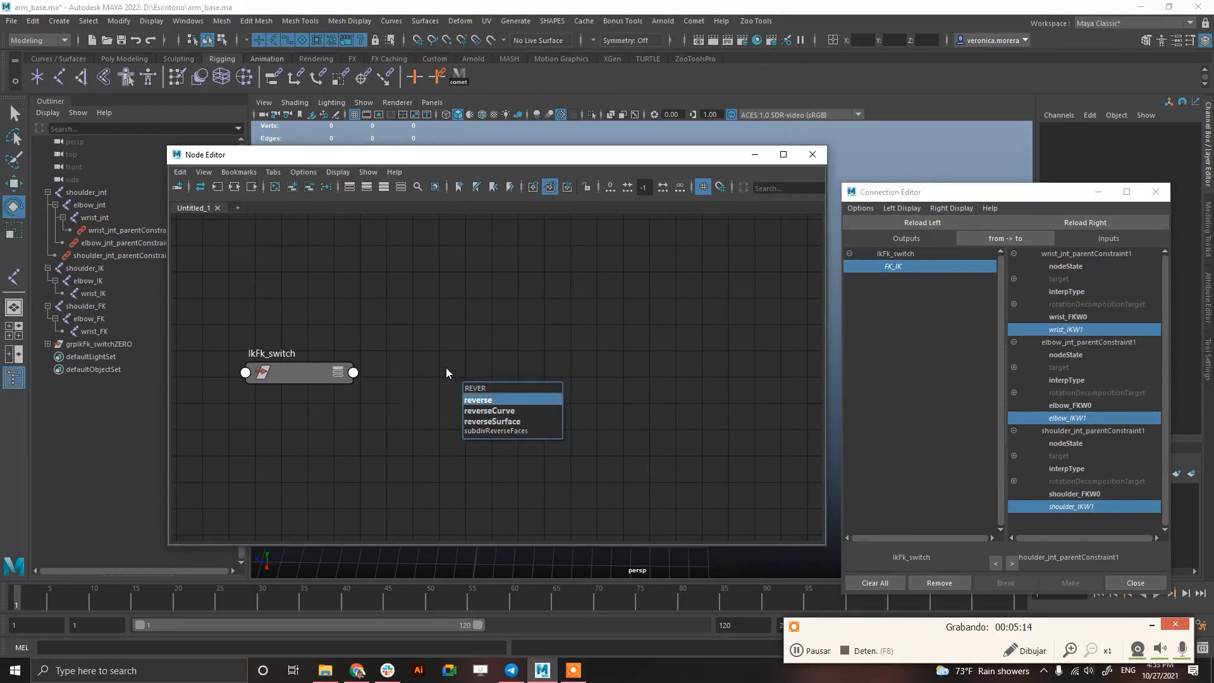
pyautogui.click(478, 399)
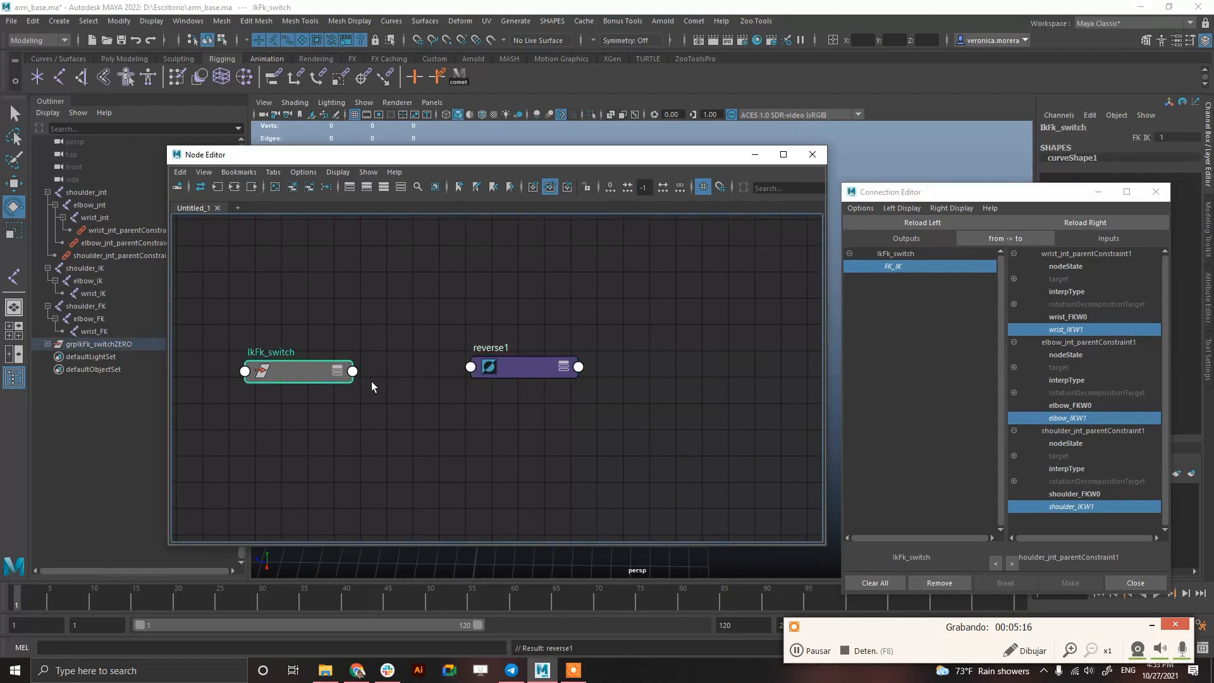
pyautogui.click(469, 367)
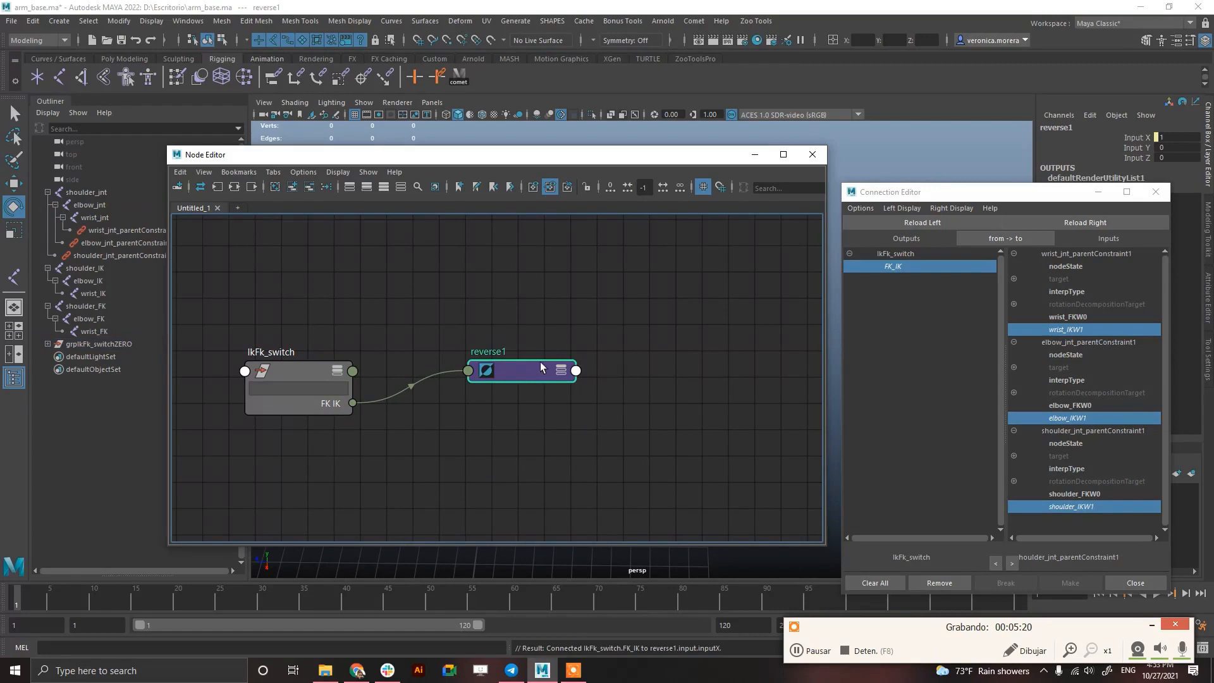
# Rename the reverse node ARM_REV and close the Node Editor
pyautogui.moveTo(522, 369); pyautogui.dragTo(514, 374)
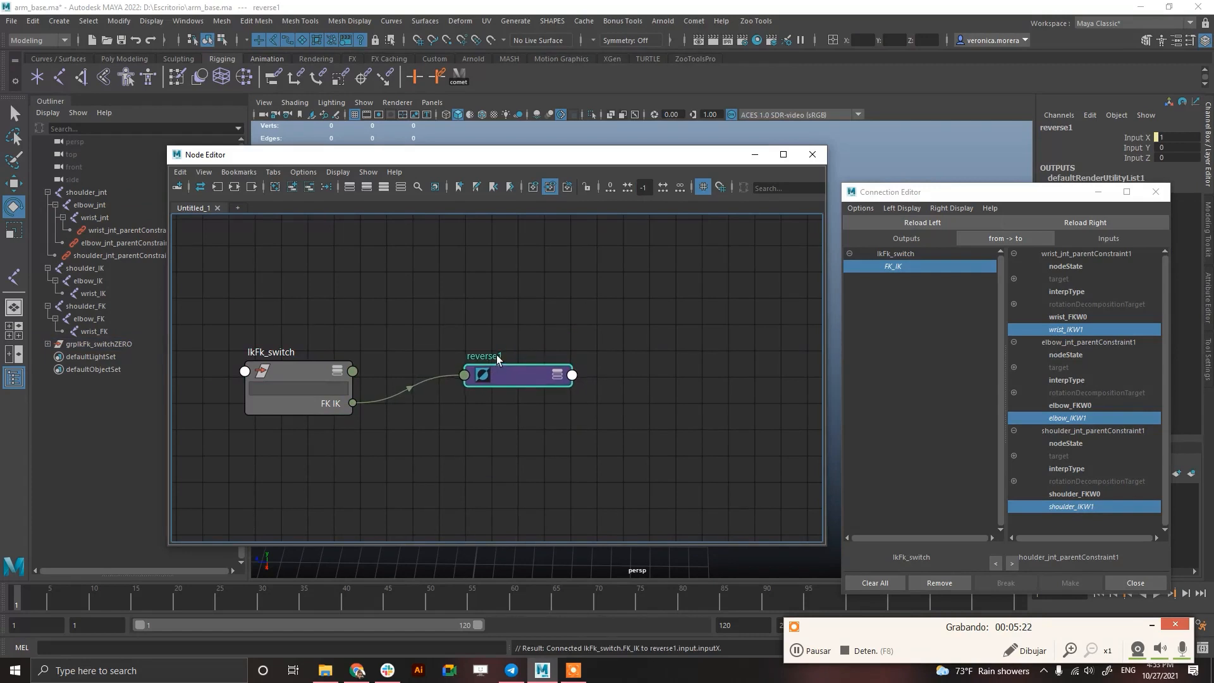
pyautogui.click(517, 375)
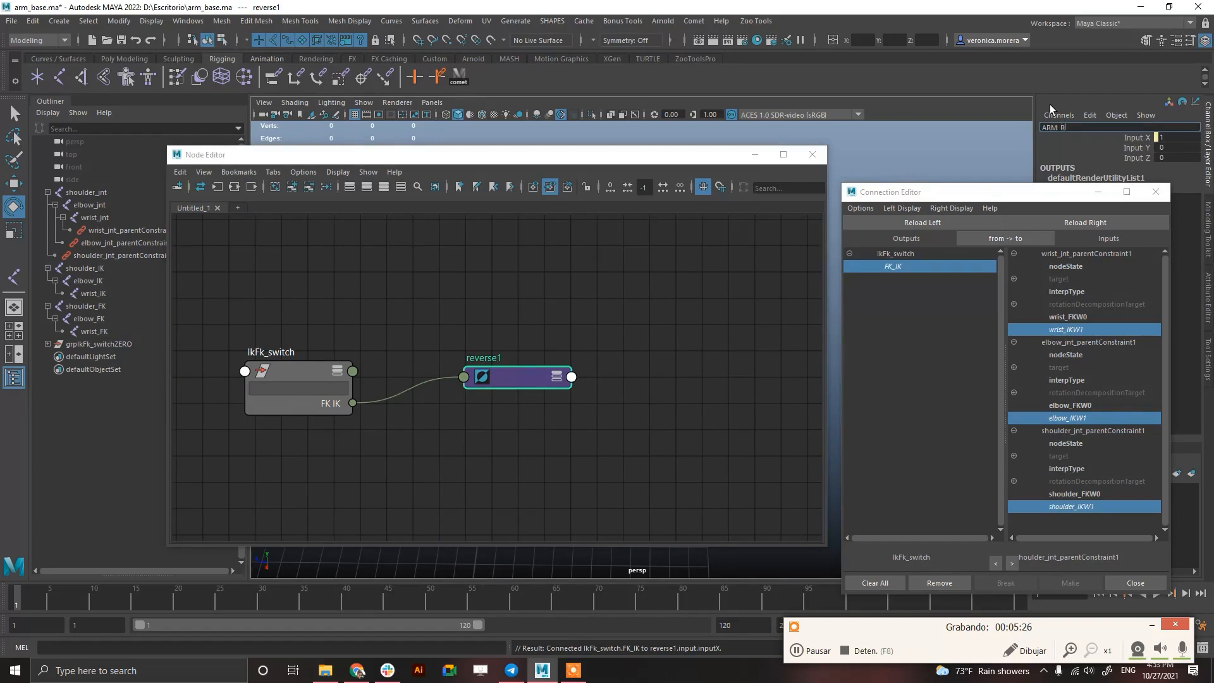
pyautogui.write('ARM_REV')
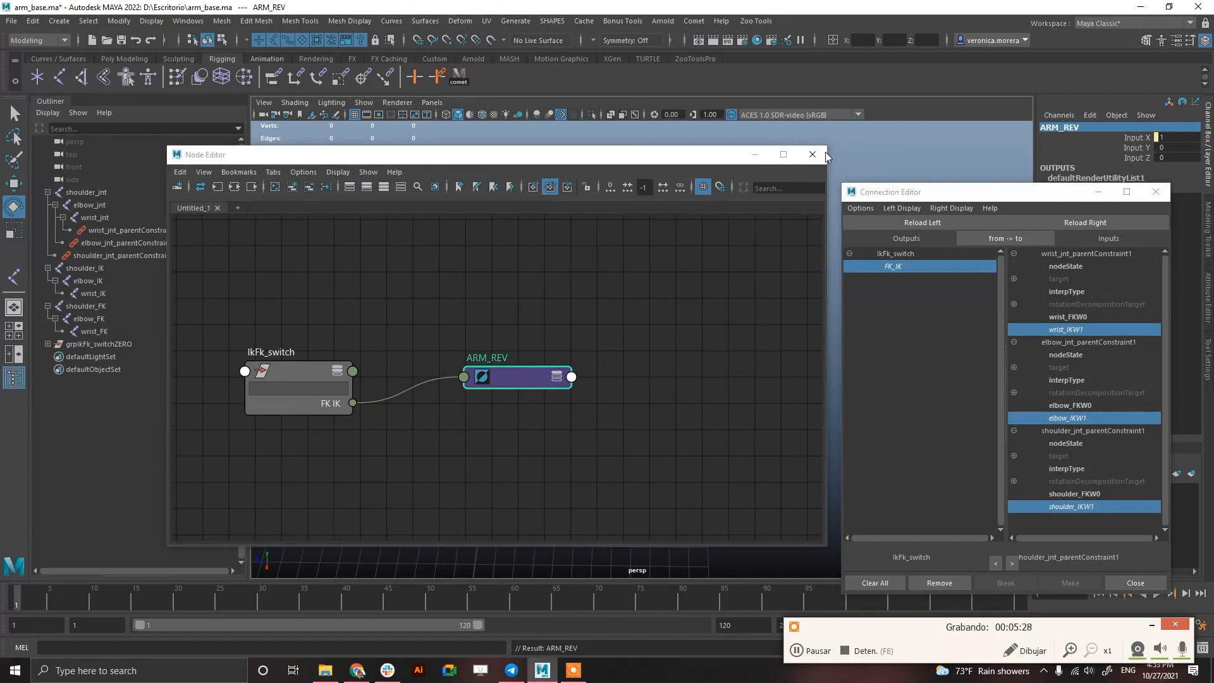
pyautogui.click(811, 155)
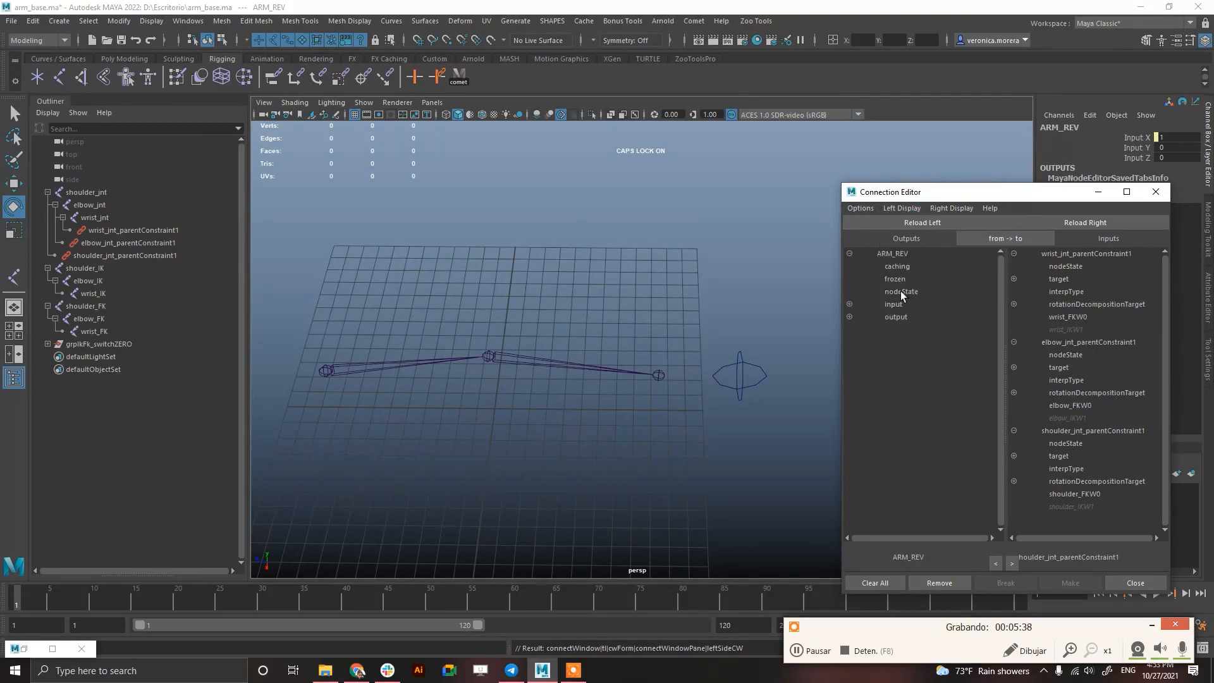
# Connect ARM_REV.outputX to the wrist, elbow and shoulder FKW0 weights
pyautogui.click(895, 316)
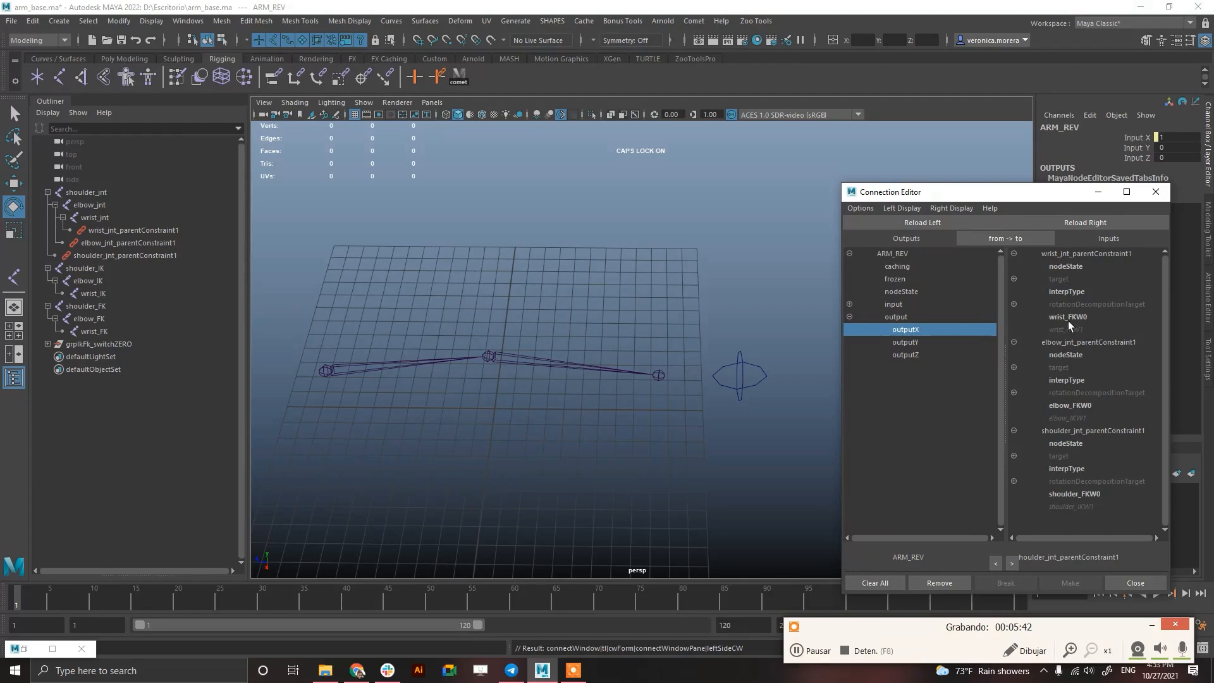
pyautogui.click(1070, 404)
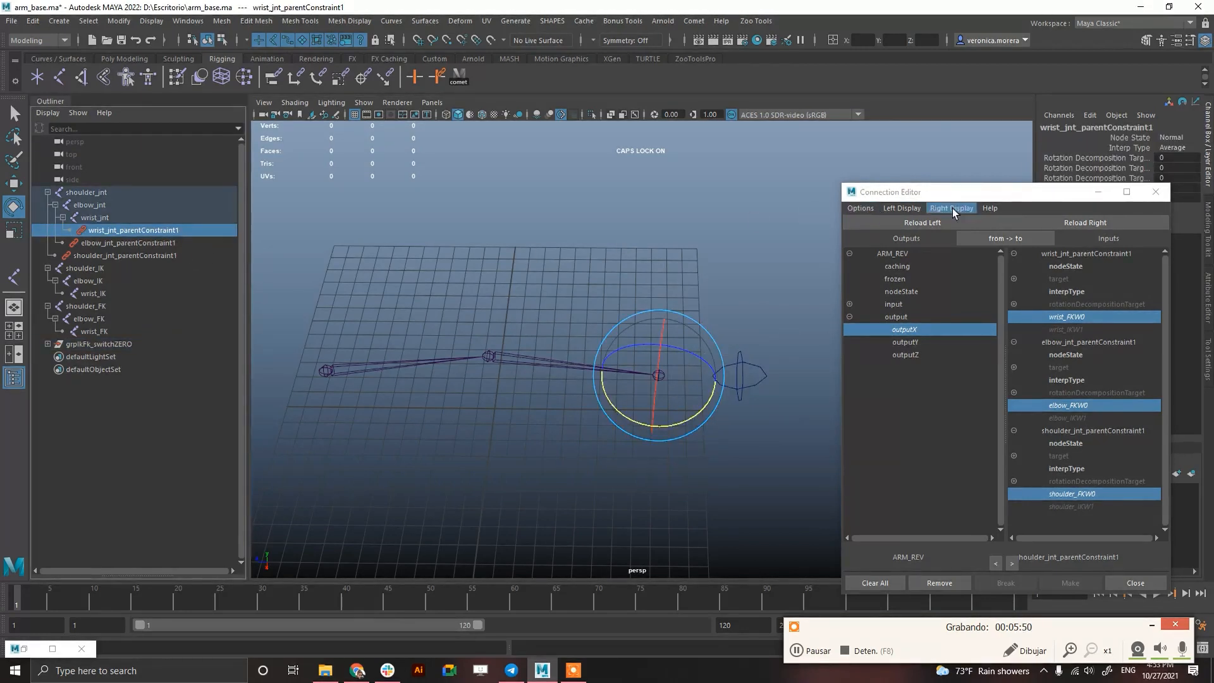
pyautogui.click(1134, 581)
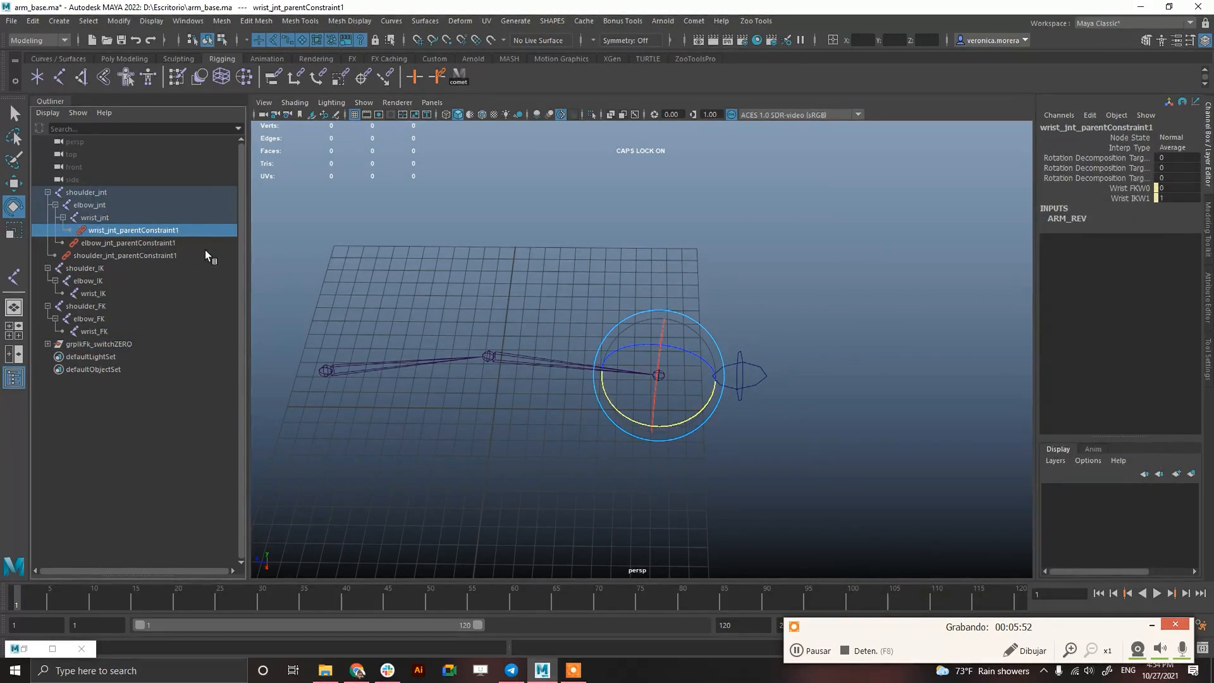
# Check the constraint weights and switch value, then select shoulder_FK
pyautogui.click(126, 255)
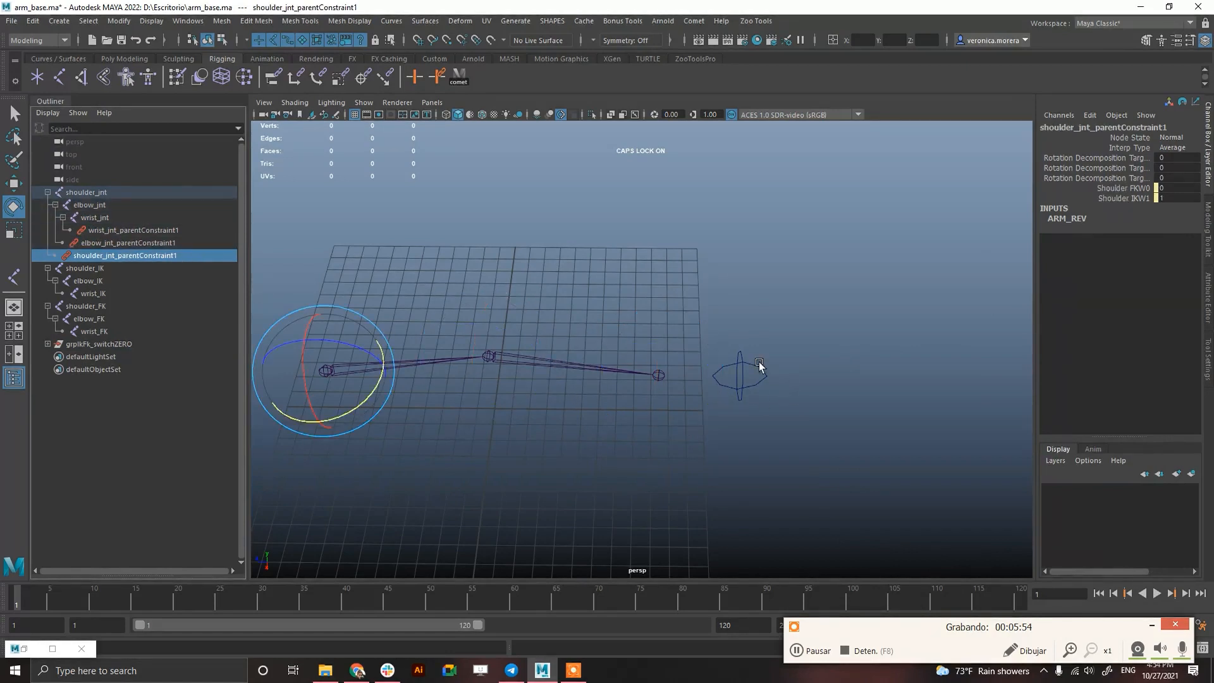
pyautogui.click(740, 377)
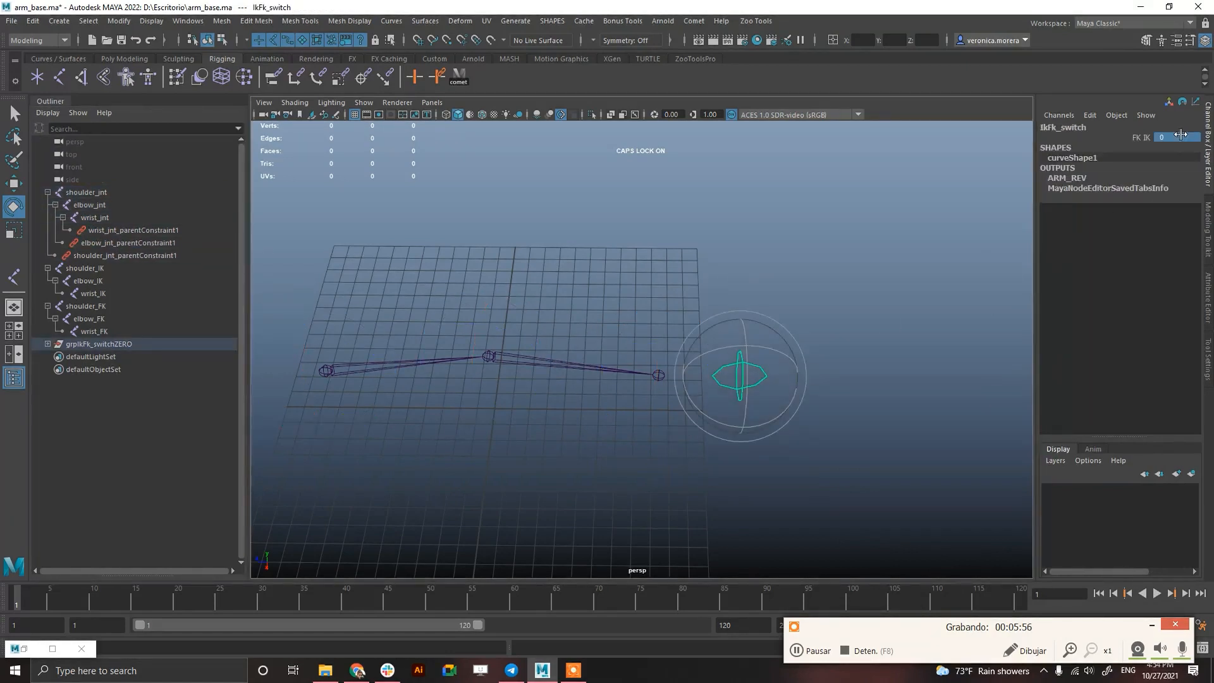
pyautogui.click(133, 230)
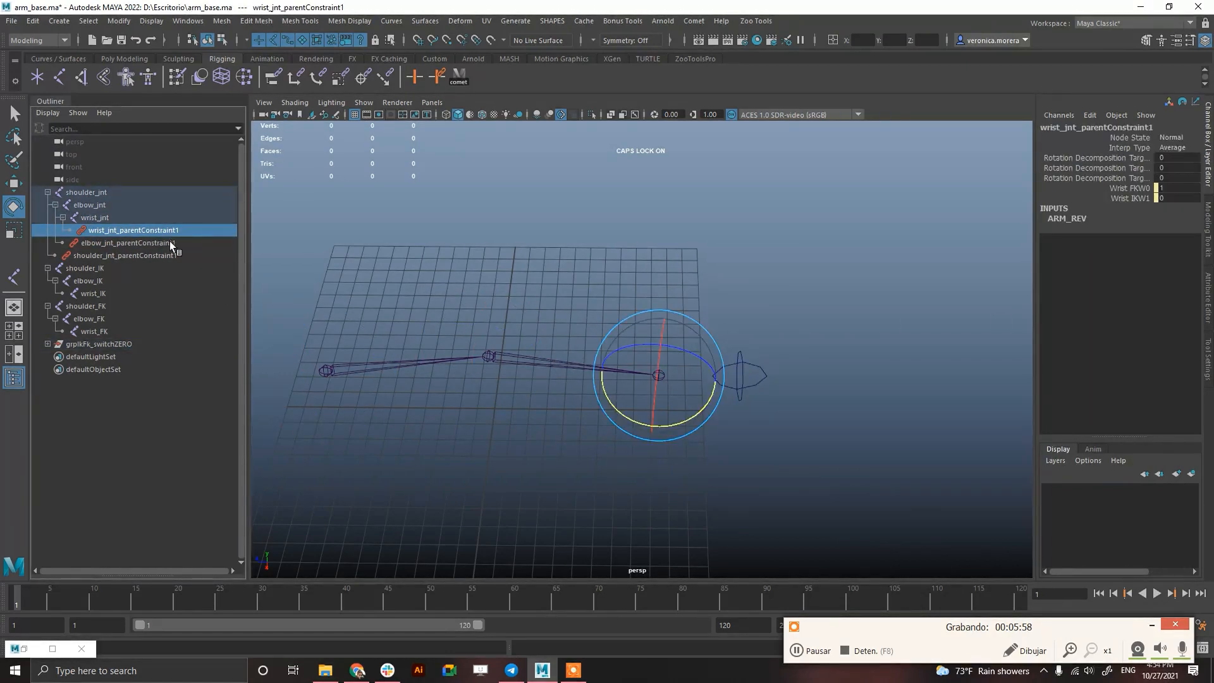
pyautogui.click(126, 255)
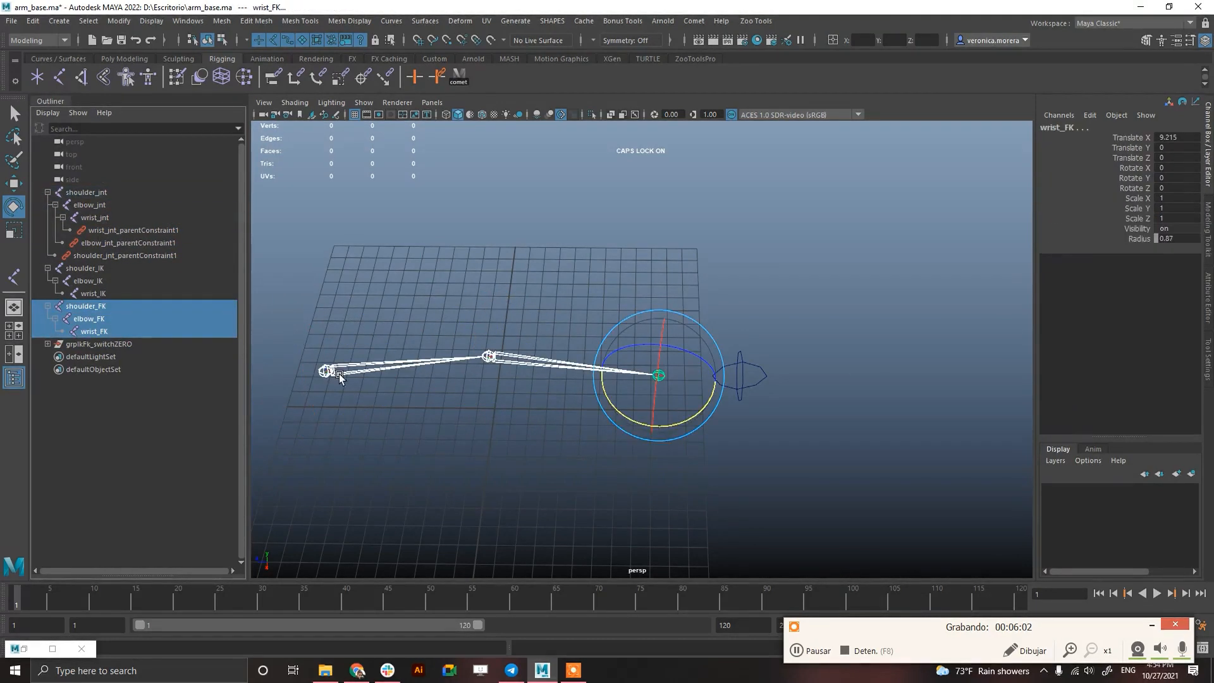
# Rotate the FK arm upward at the shoulder and watch the bind arm respond
pyautogui.moveTo(657, 374); pyautogui.dragTo(511, 168)
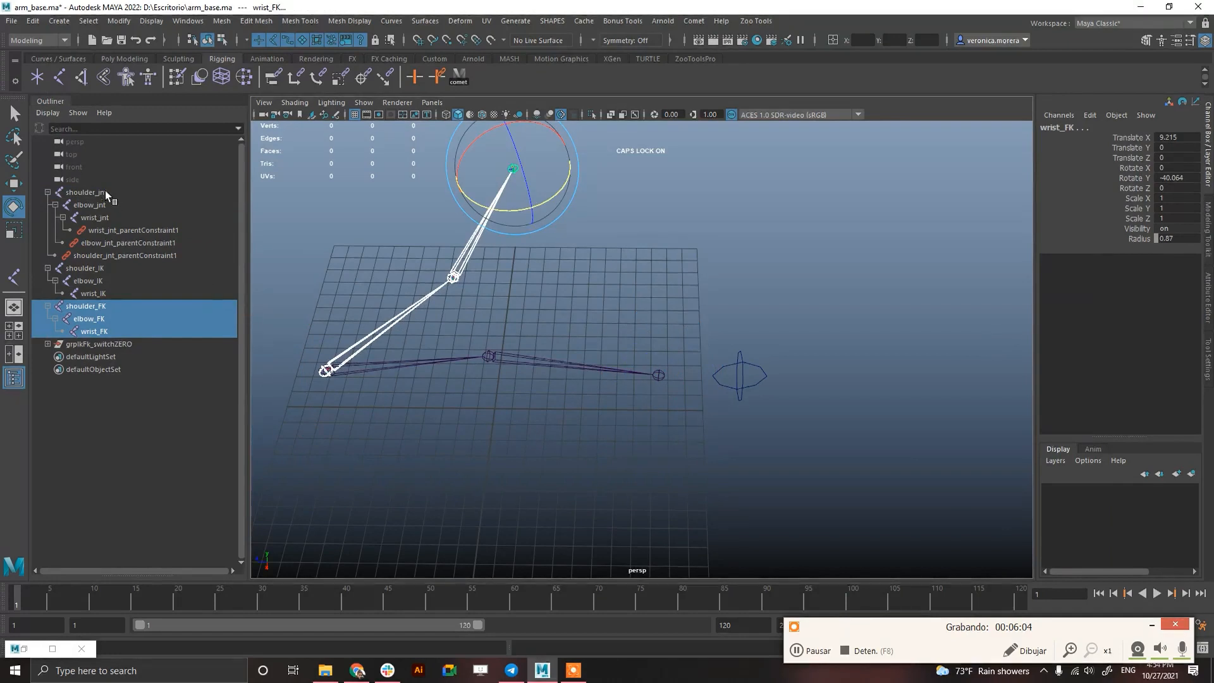
pyautogui.click(98, 344)
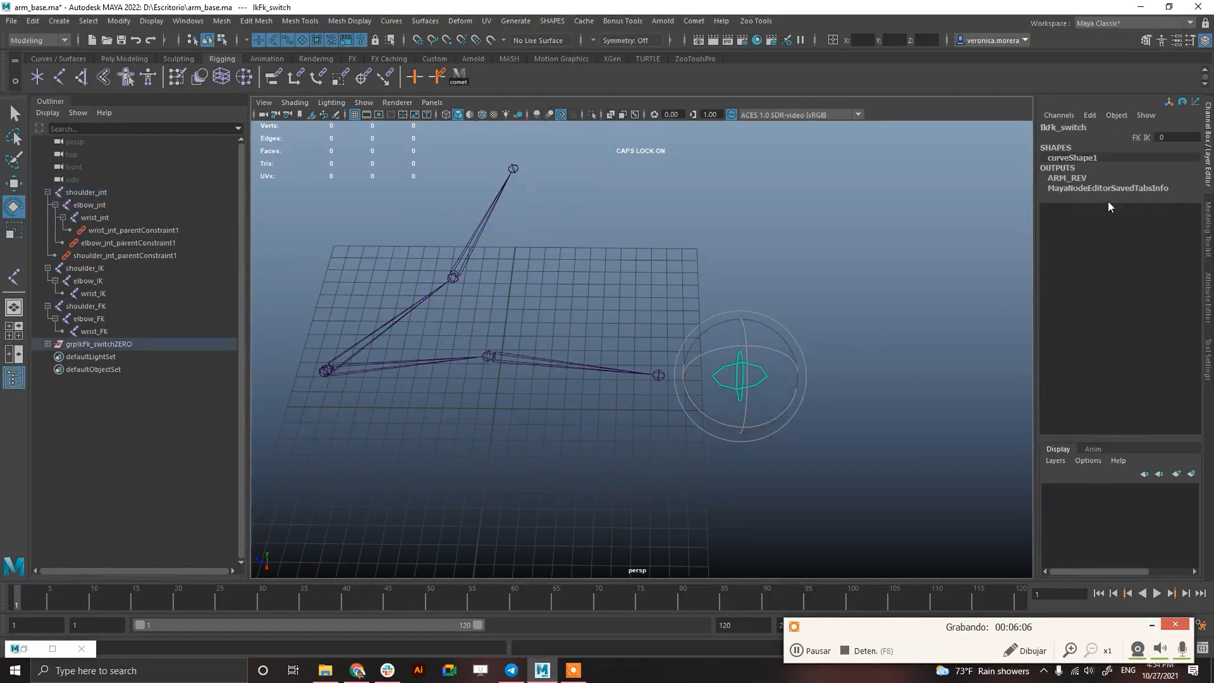
pyautogui.click(1143, 137)
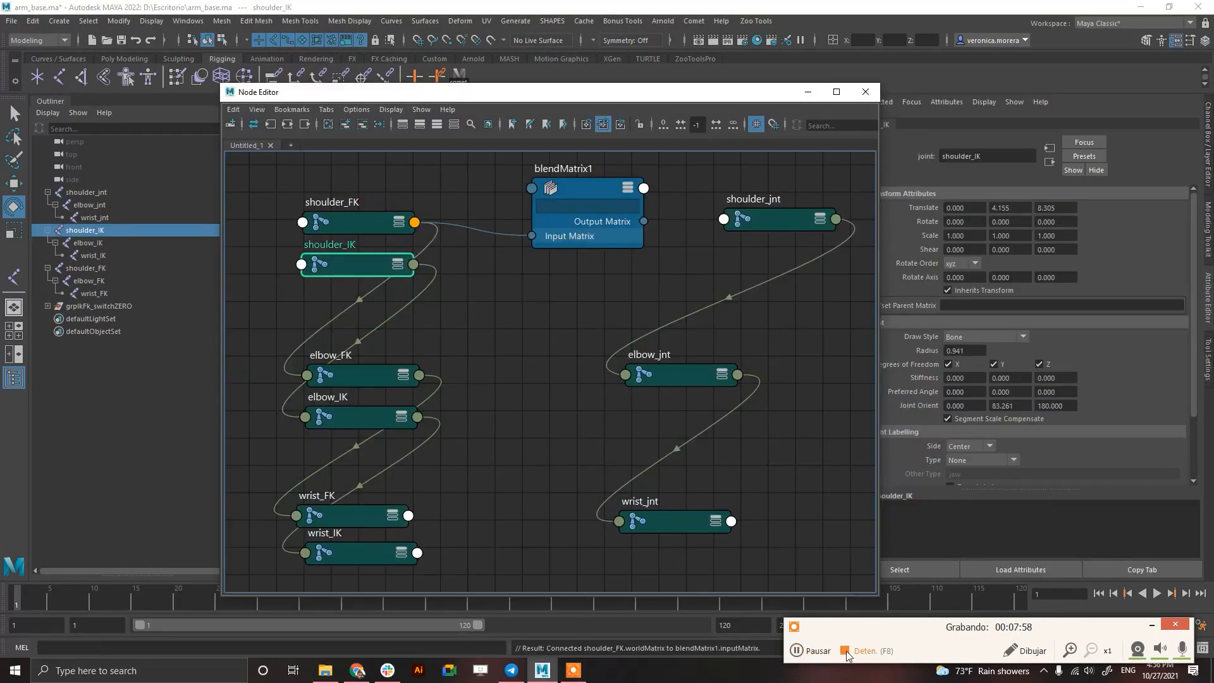
# Add the FK, IK and bind arm chains plus IkFk_switch to the Node Editor and arrange them in columns
pyautogui.click(864, 92)
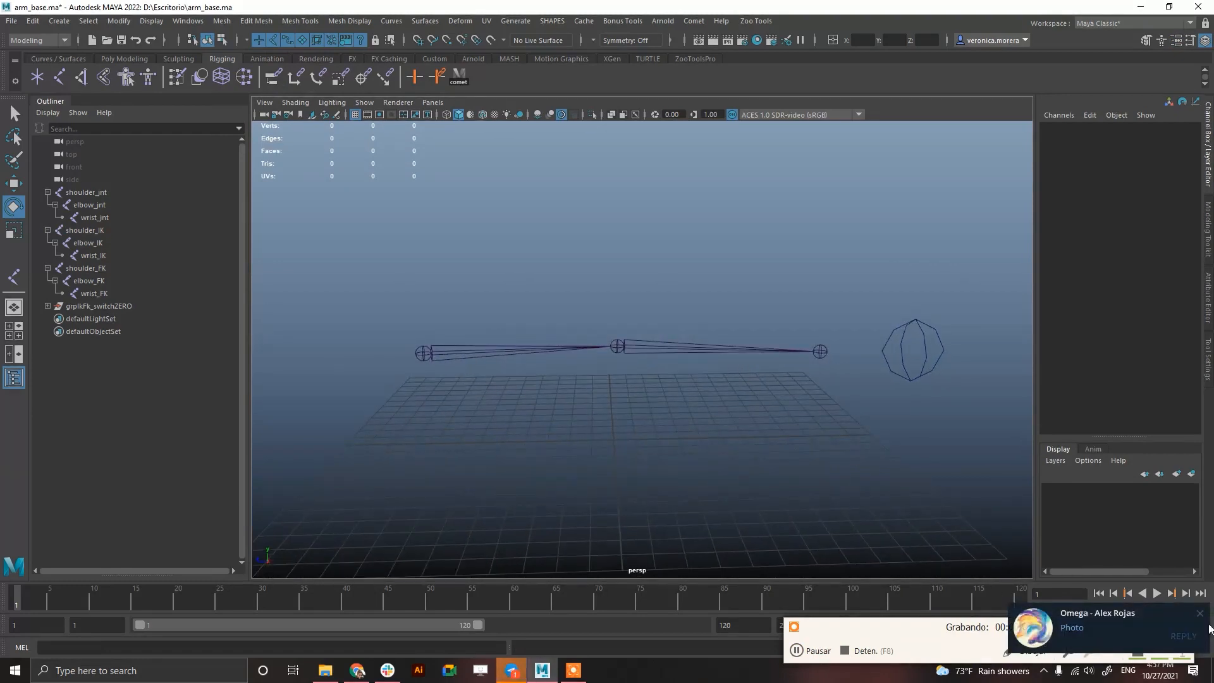
pyautogui.click(92, 218)
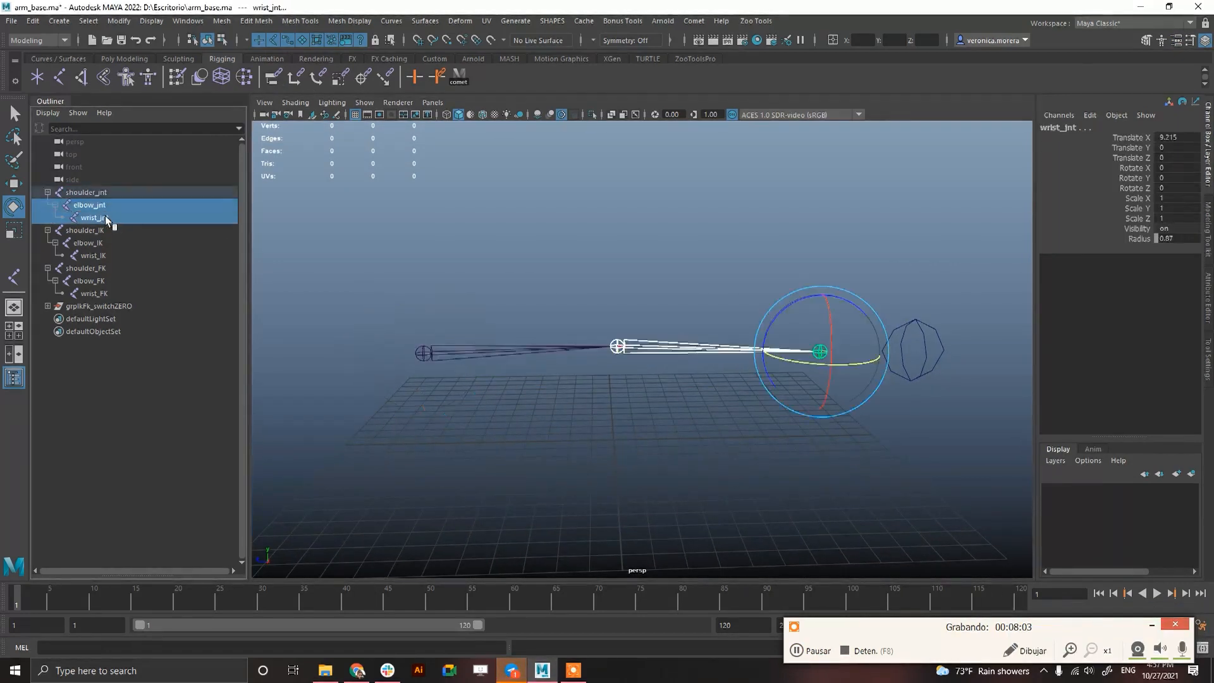
pyautogui.click(89, 205)
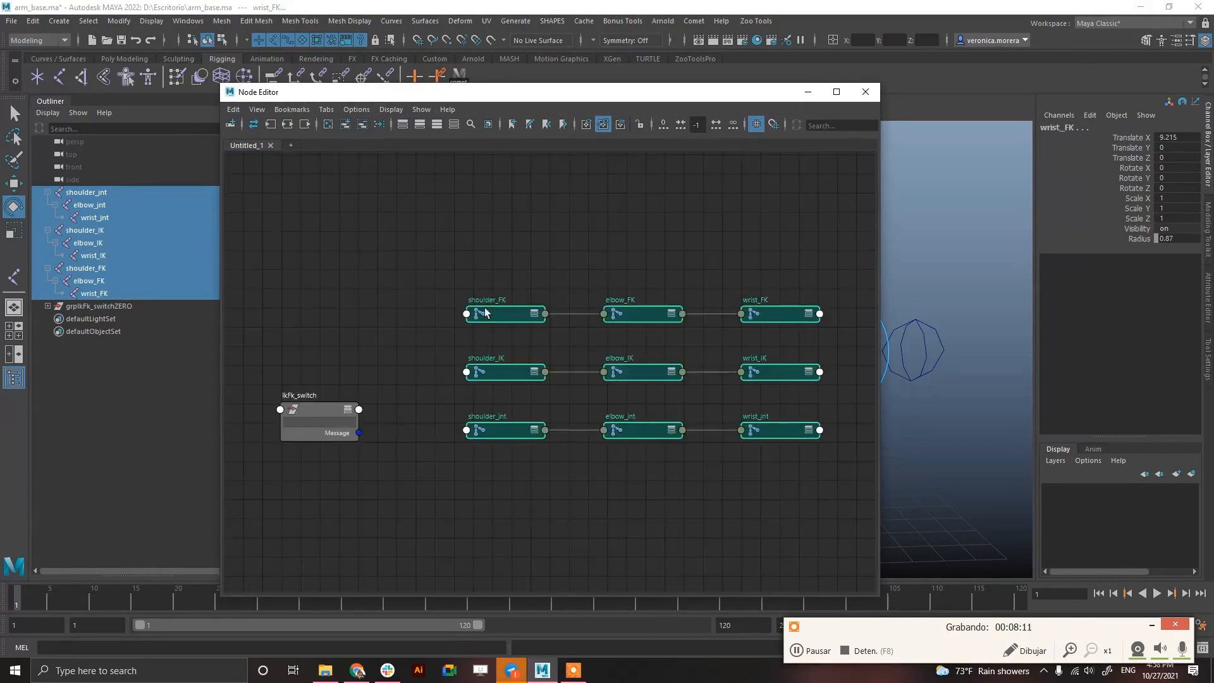
pyautogui.moveTo(504, 313); pyautogui.dragTo(494, 240)
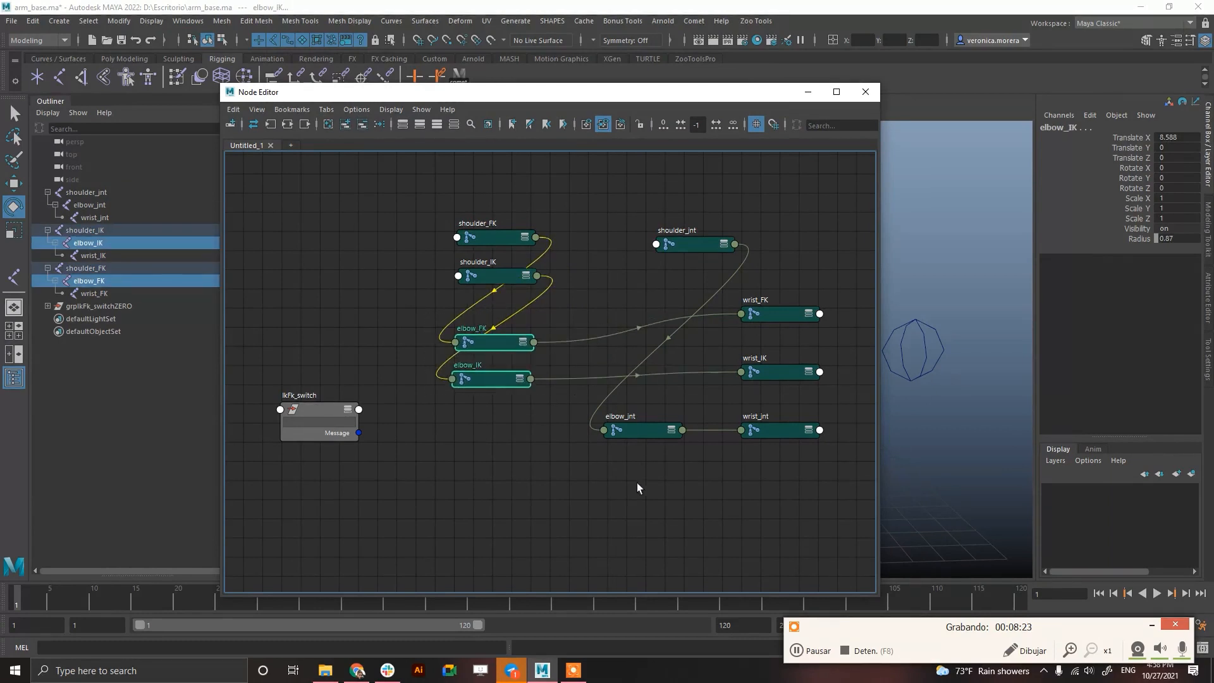
pyautogui.click(778, 318)
pyautogui.write('in')
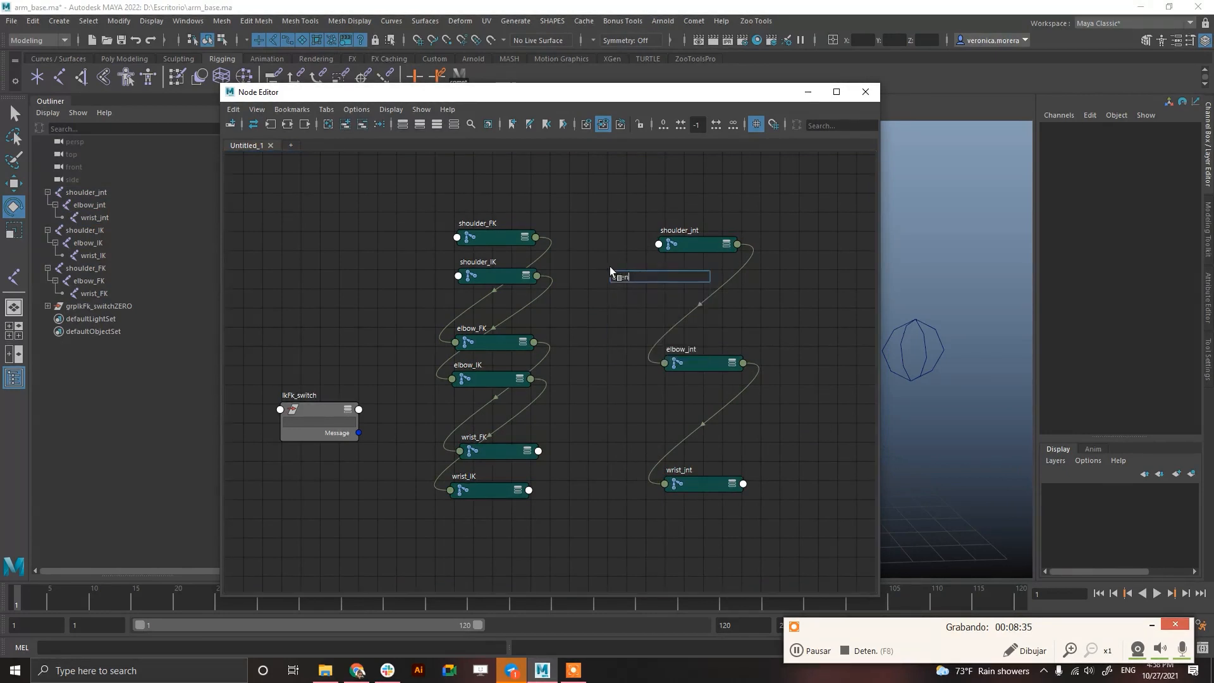
# Create blendMatrix1 with all attributes shown and connect shoulder_FK.worldMatrix to its Input Matrix
pyautogui.write('b')
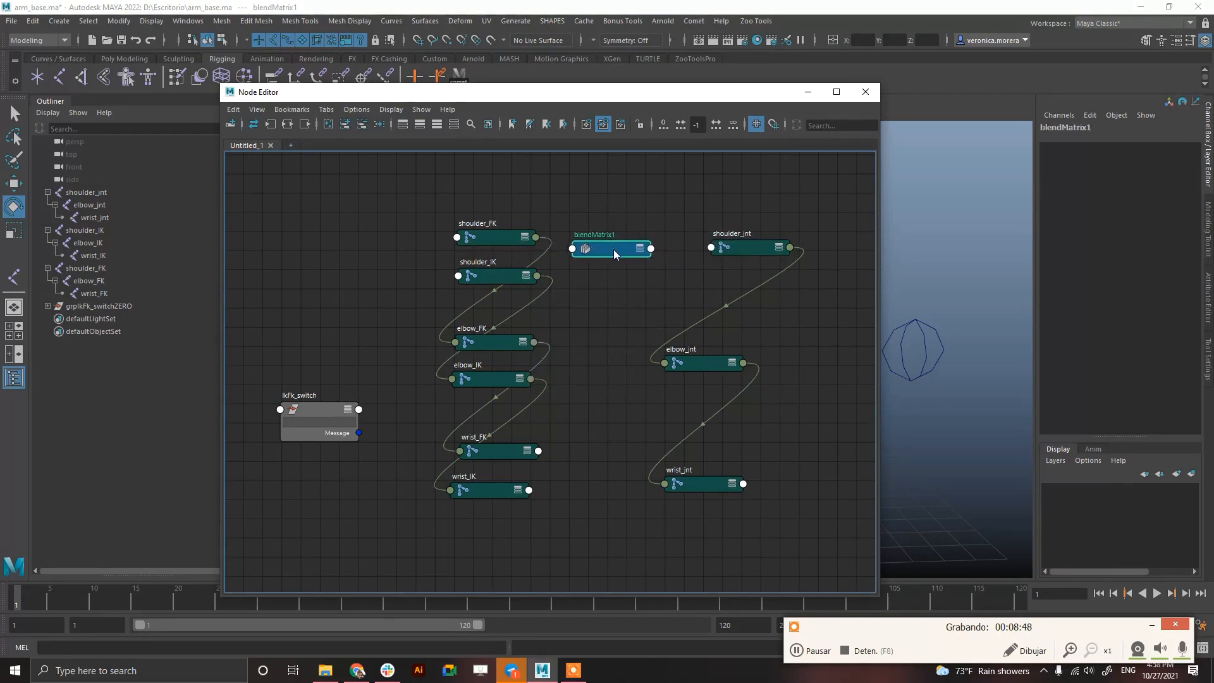
pyautogui.rightClick(612, 248)
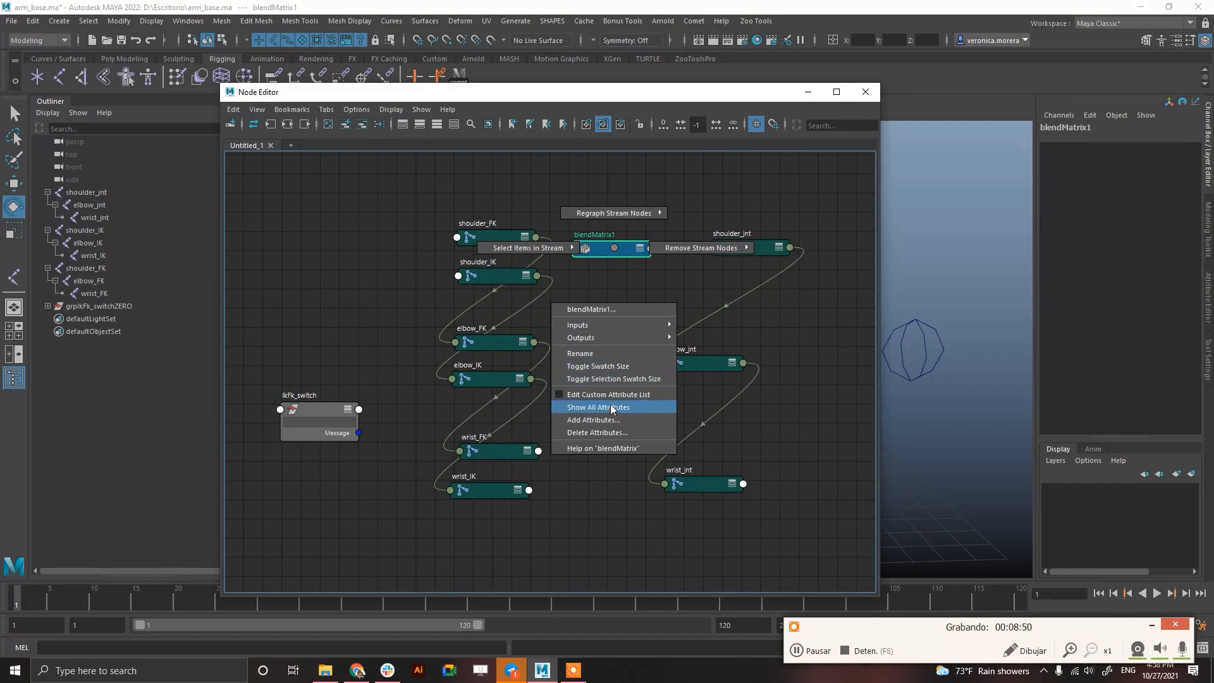
pyautogui.click(598, 406)
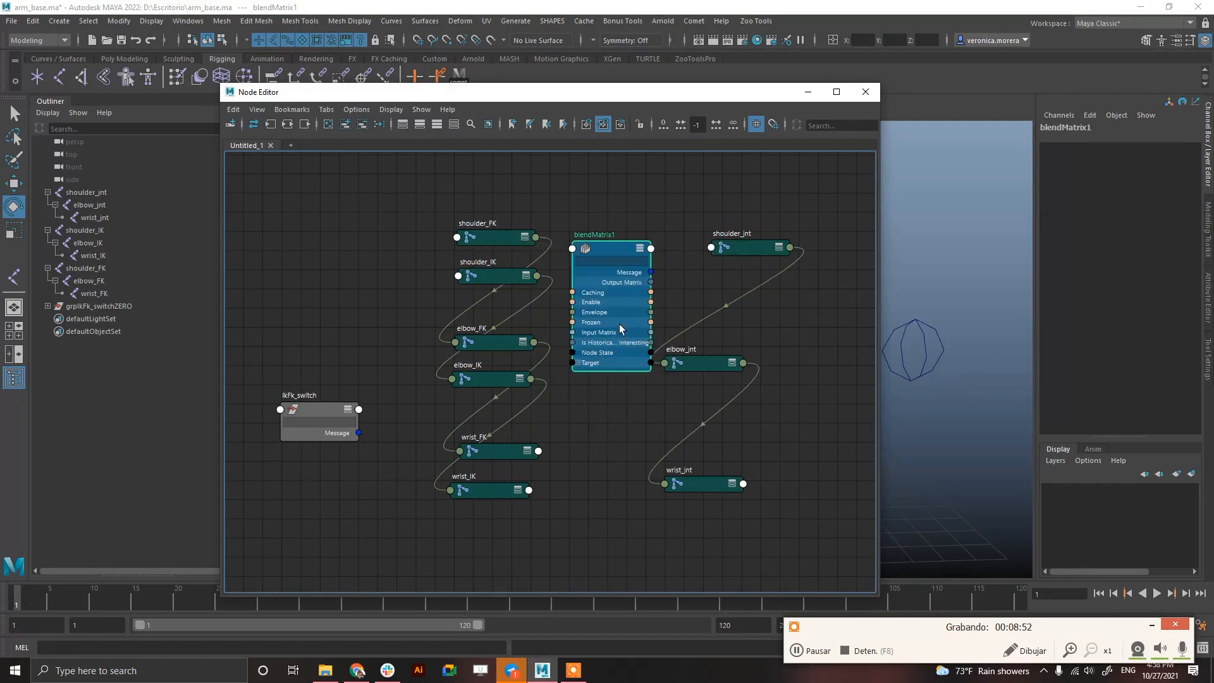
pyautogui.moveTo(609, 248); pyautogui.dragTo(647, 186)
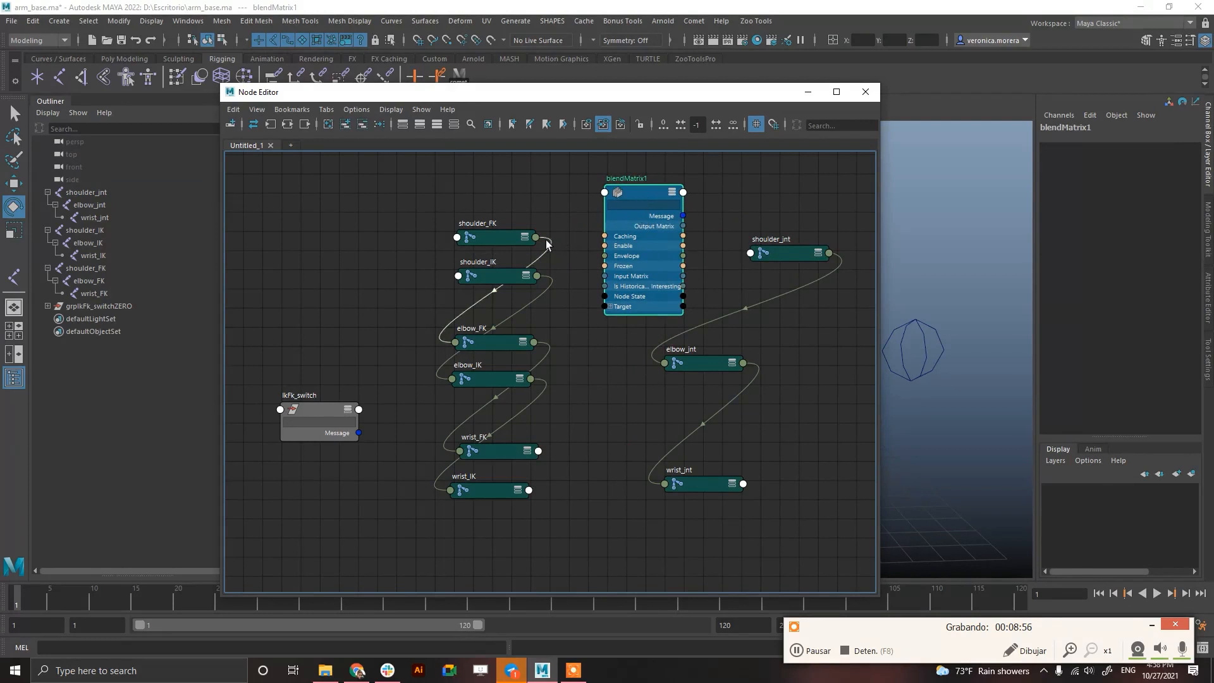
pyautogui.click(495, 226)
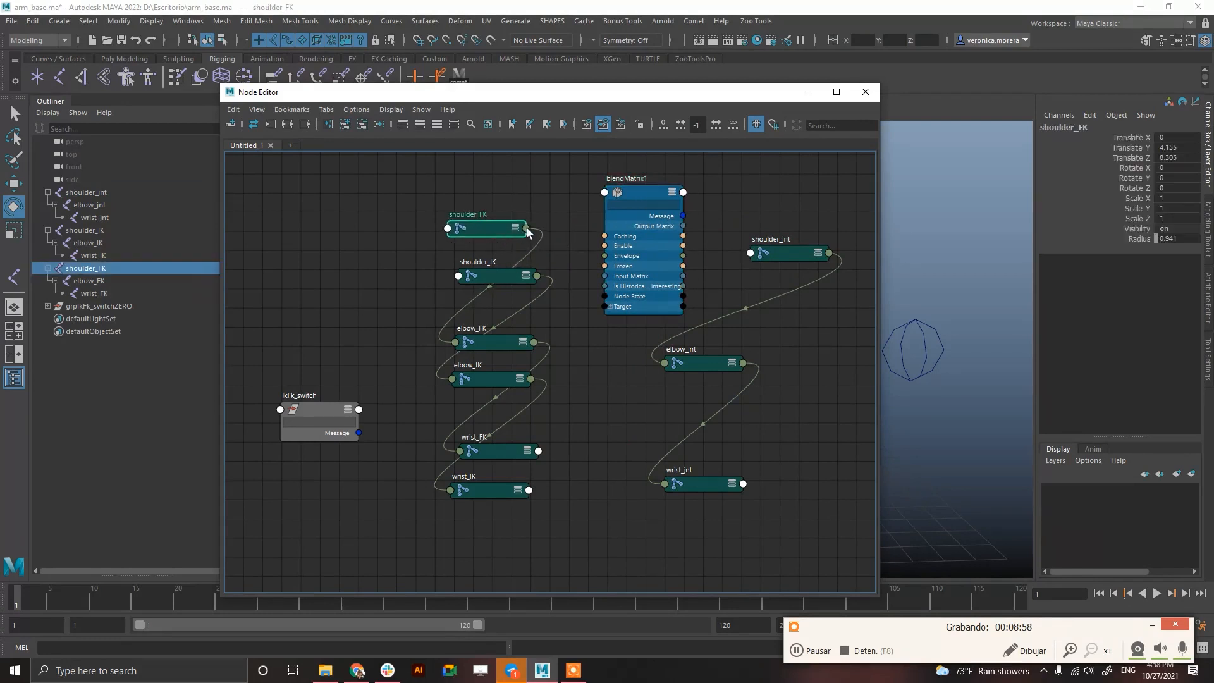
pyautogui.moveTo(526, 228); pyautogui.dragTo(712, 397)
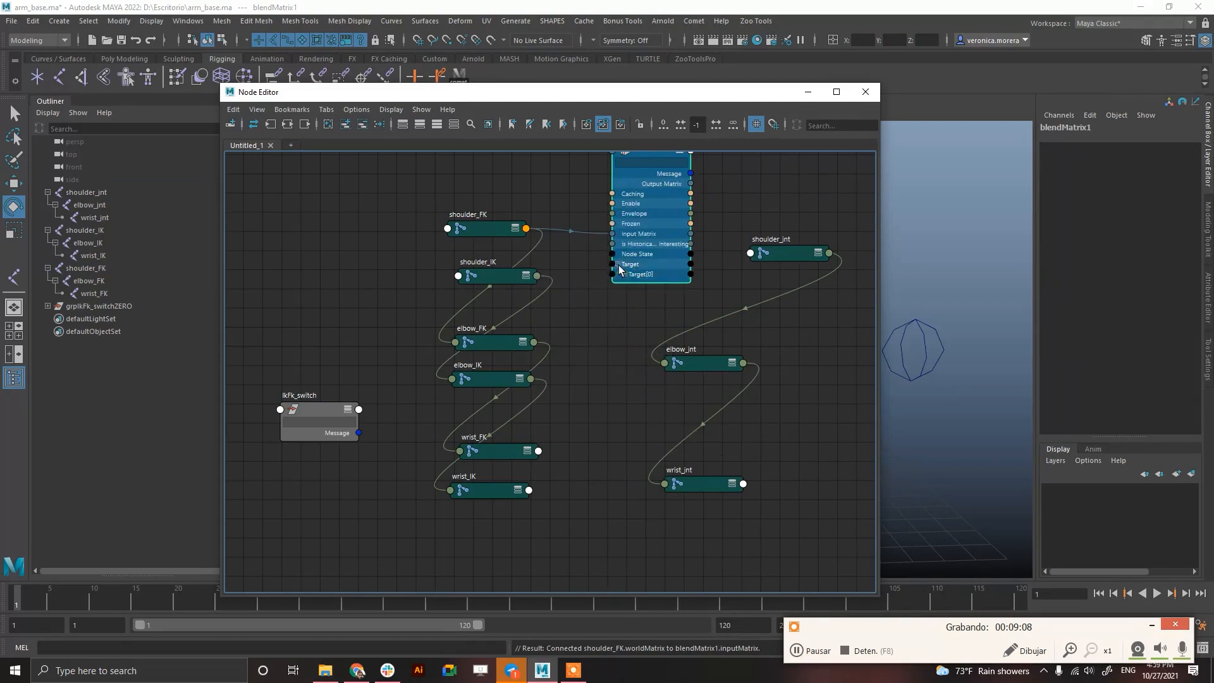
# Connect shoulder_IK.worldMatrix to blendMatrix1's Target Matrix and its output to shoulder_int.offsetParentMatrix, then duplicate it twice
pyautogui.click(622, 275)
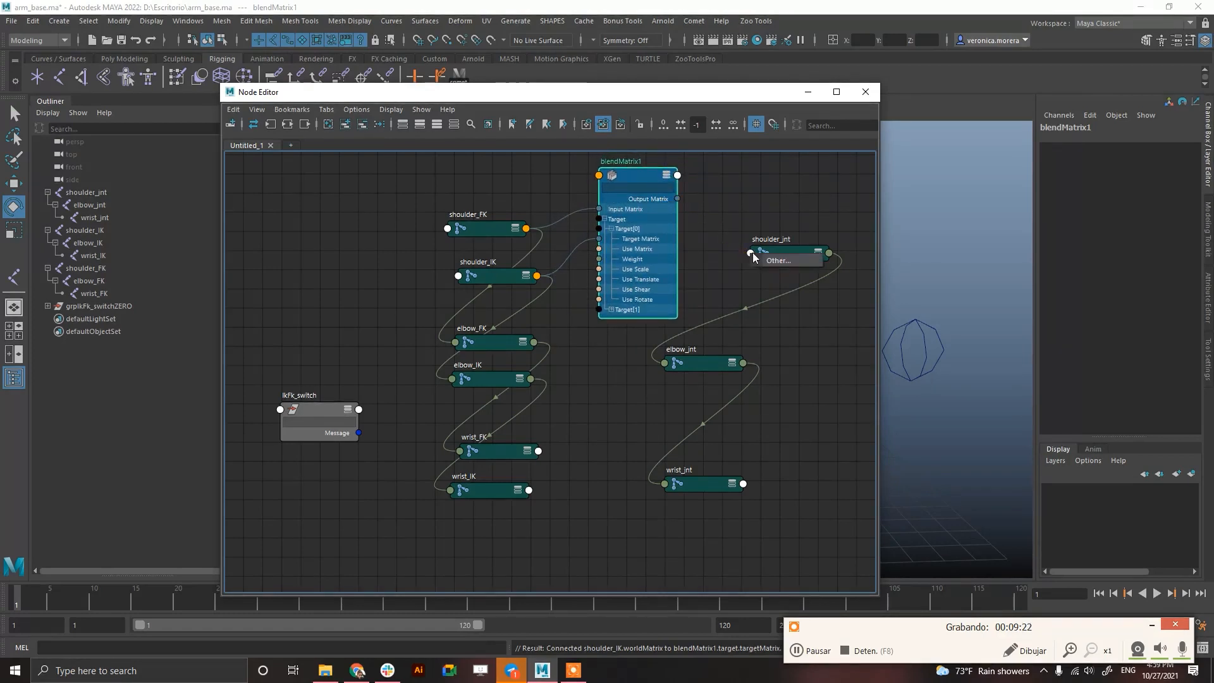
pyautogui.click(778, 261)
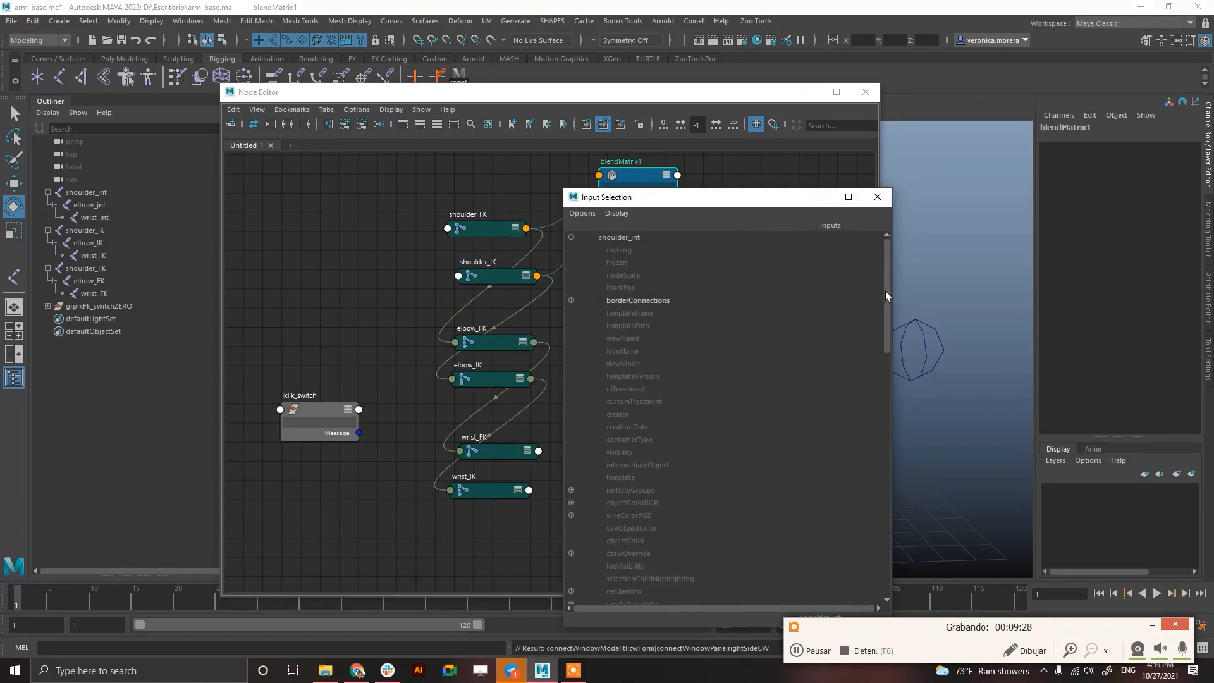
pyautogui.scroll(-3)
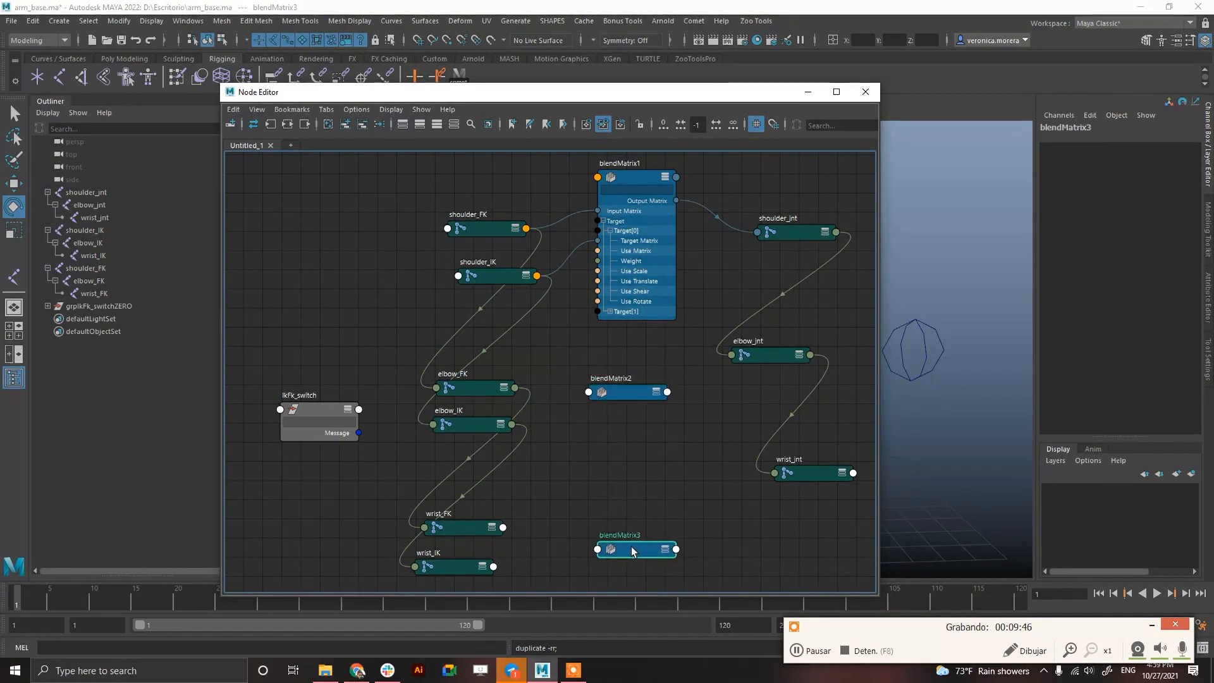
# Connect elbow_FK and elbow_IK worldMatrix to blendMatrix2's input and target, and wrist_FK to blendMatrix3's Input Matrix
pyautogui.click(624, 392)
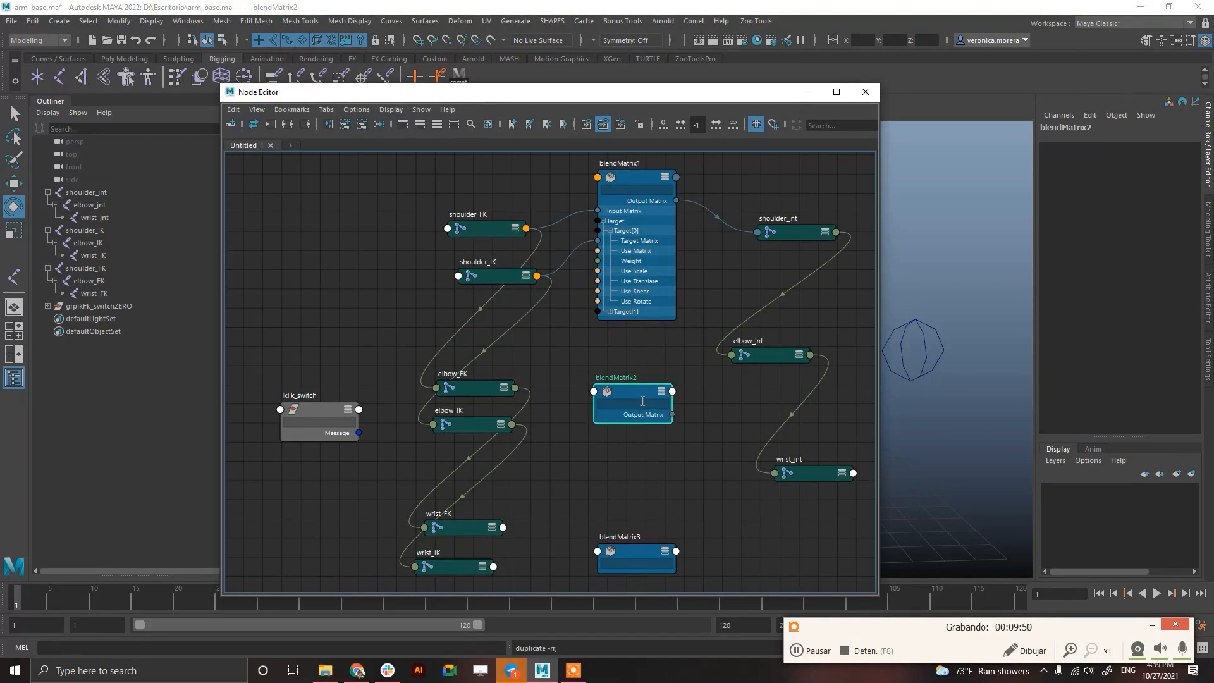
pyautogui.rightClick(632, 401)
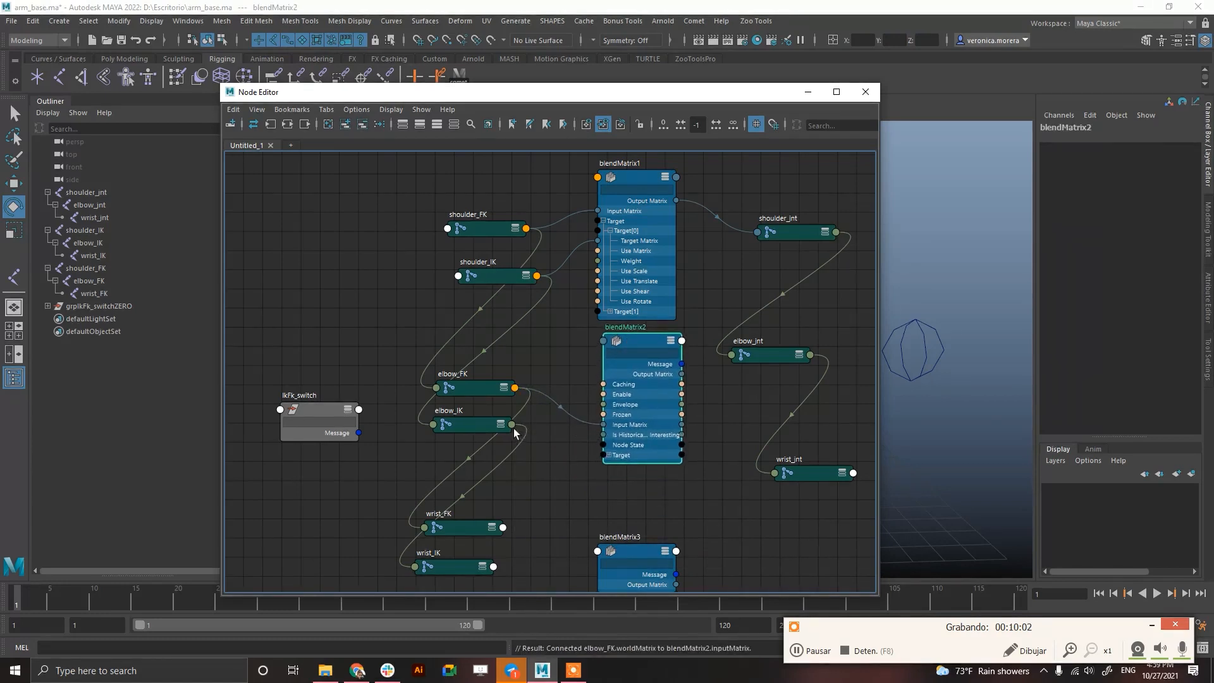
pyautogui.click(503, 425)
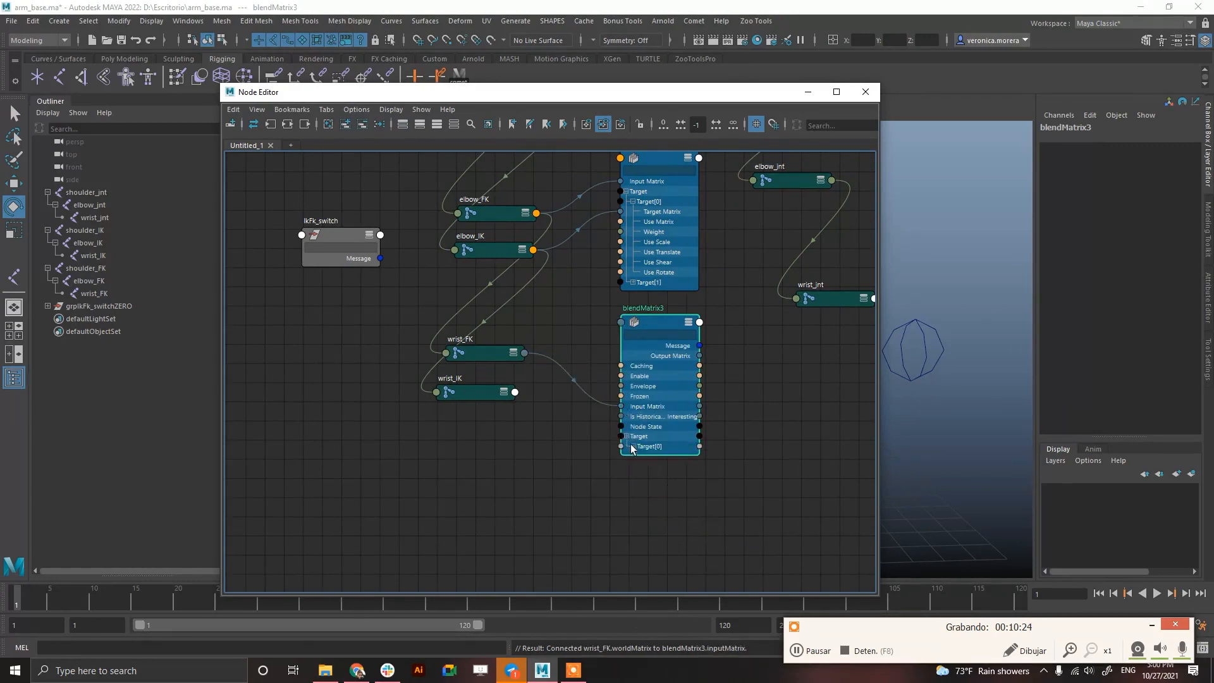
# Connect wrist_IK to blendMatrix3's target and drive elbow_int and wrist_int offsetParentMatrix from blendMatrix2 and blendMatrix3
pyautogui.click(515, 392)
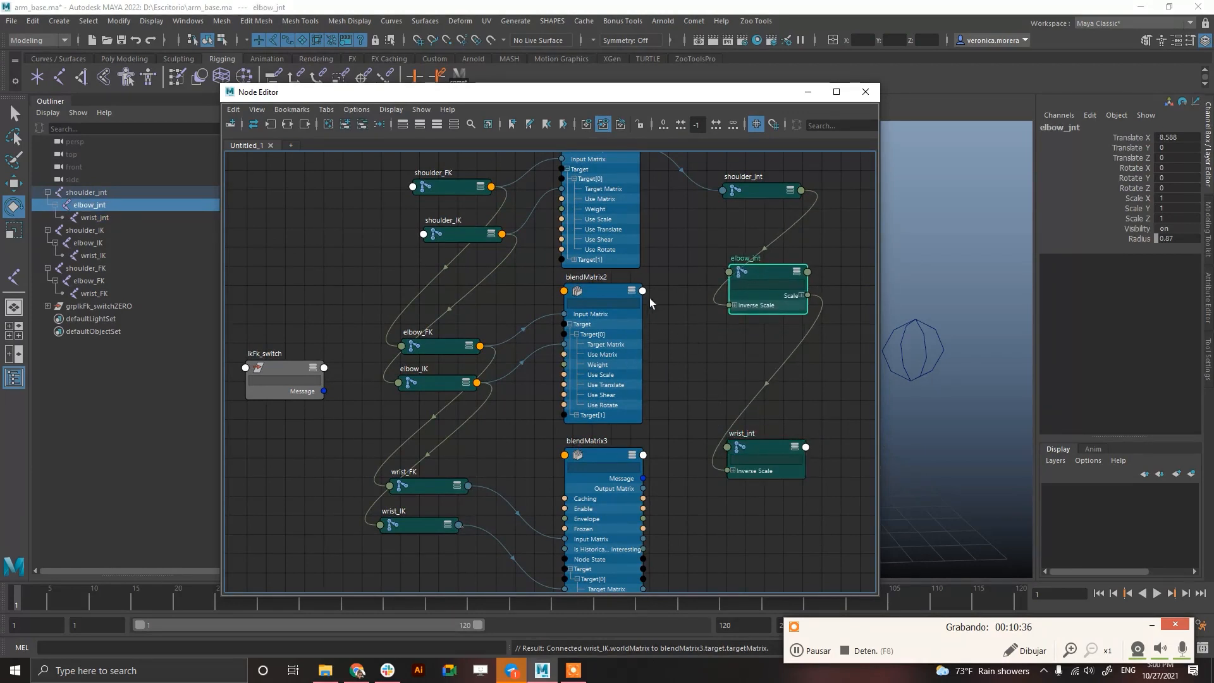
pyautogui.click(602, 278)
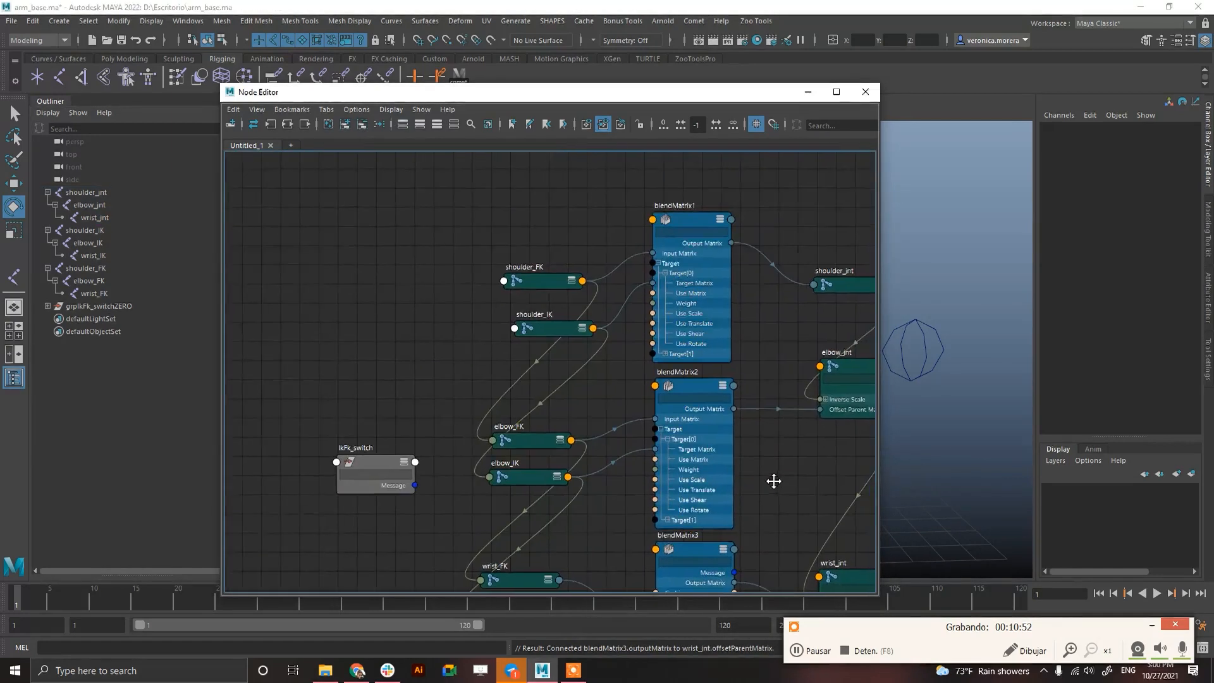
pyautogui.click(354, 445)
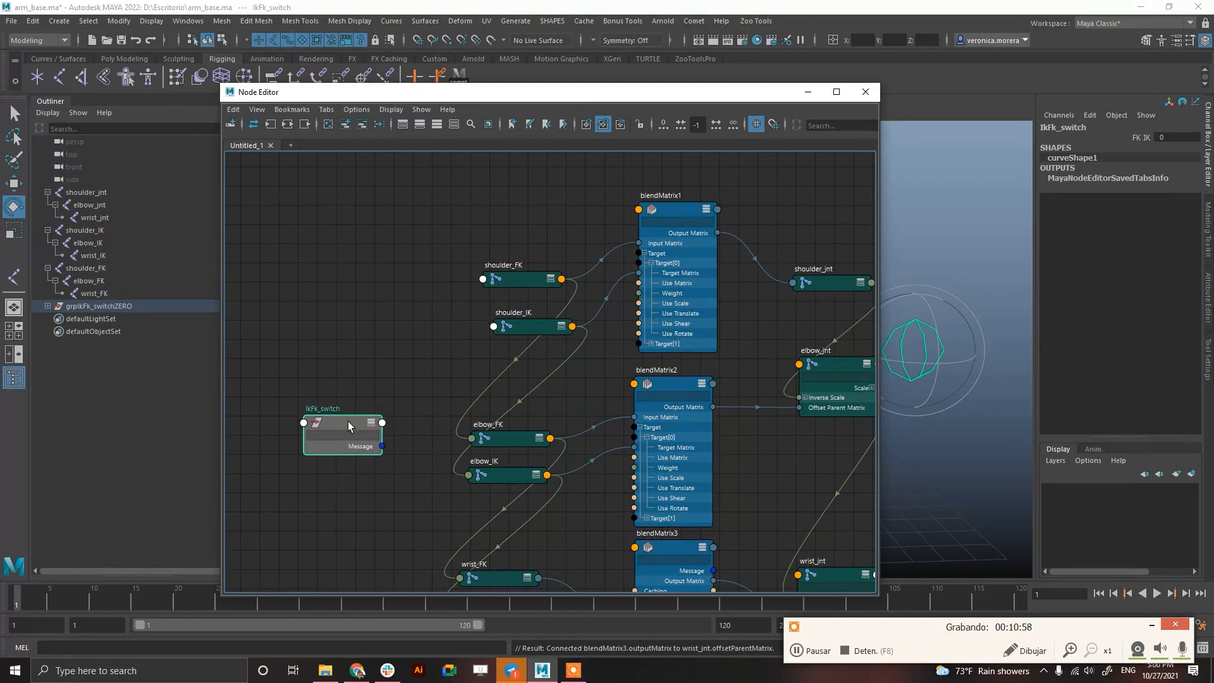
# Connect ikFk_switch.FK_IK to the Envelope of blendMatrix1, blendMatrix2 and blendMatrix3
pyautogui.click(371, 423)
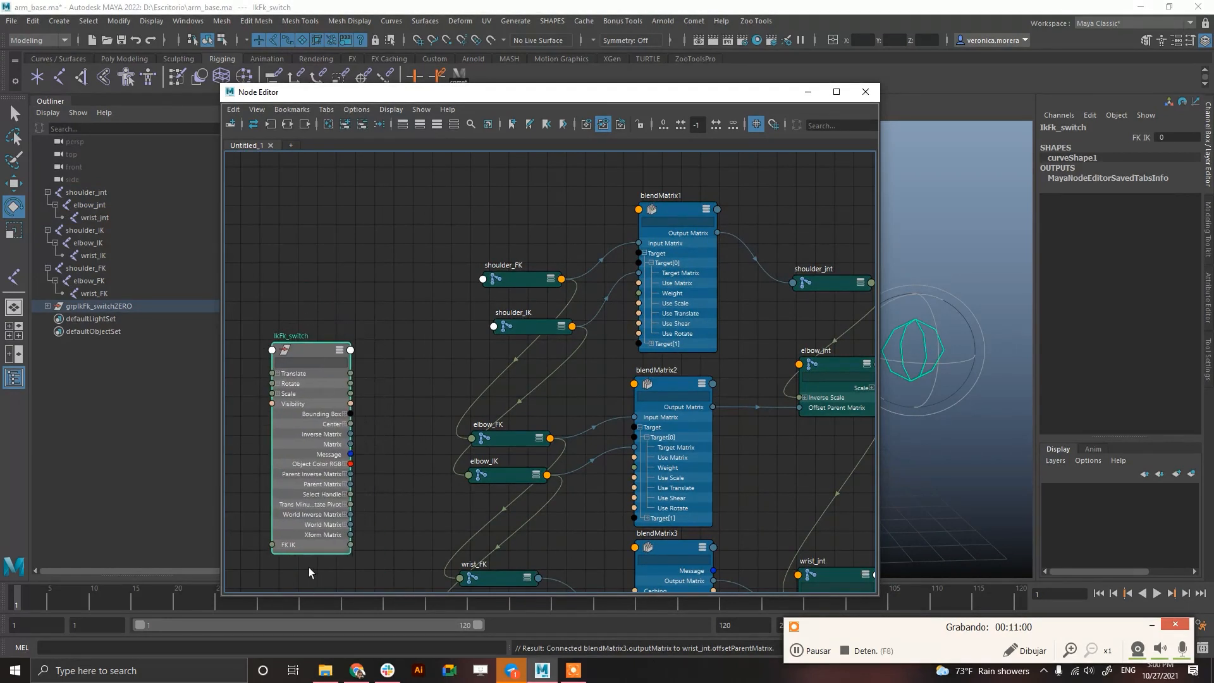
pyautogui.moveTo(364, 549)
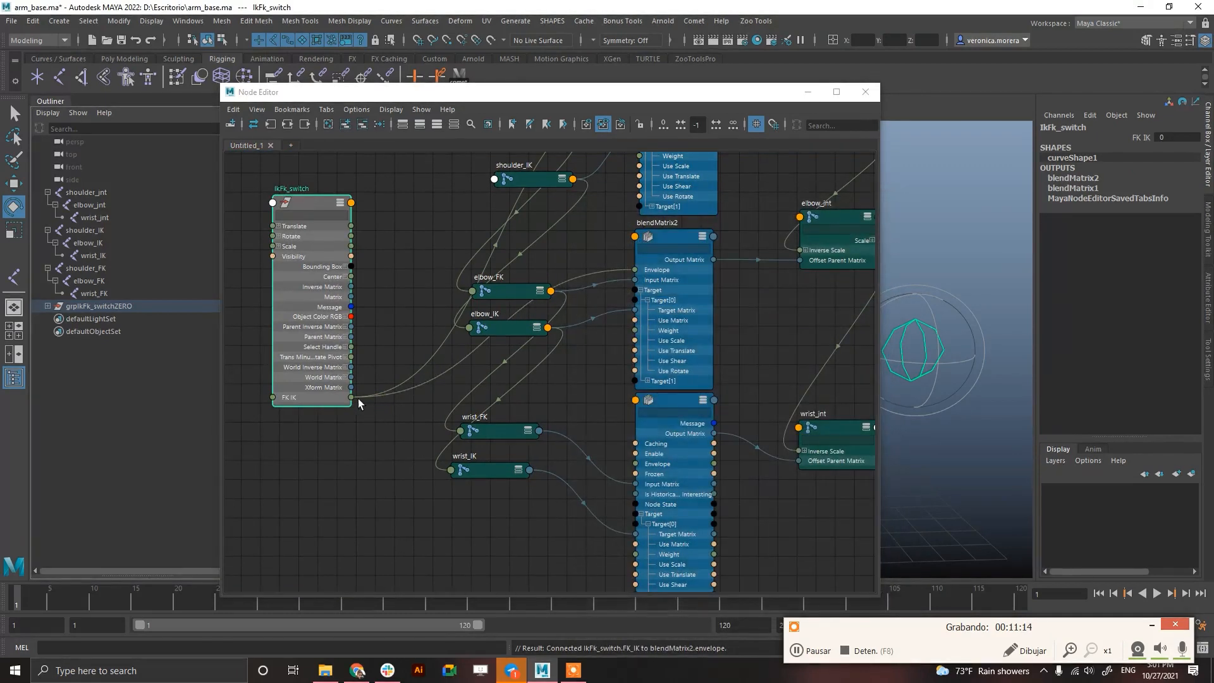
pyautogui.moveTo(350, 397); pyautogui.dragTo(635, 401)
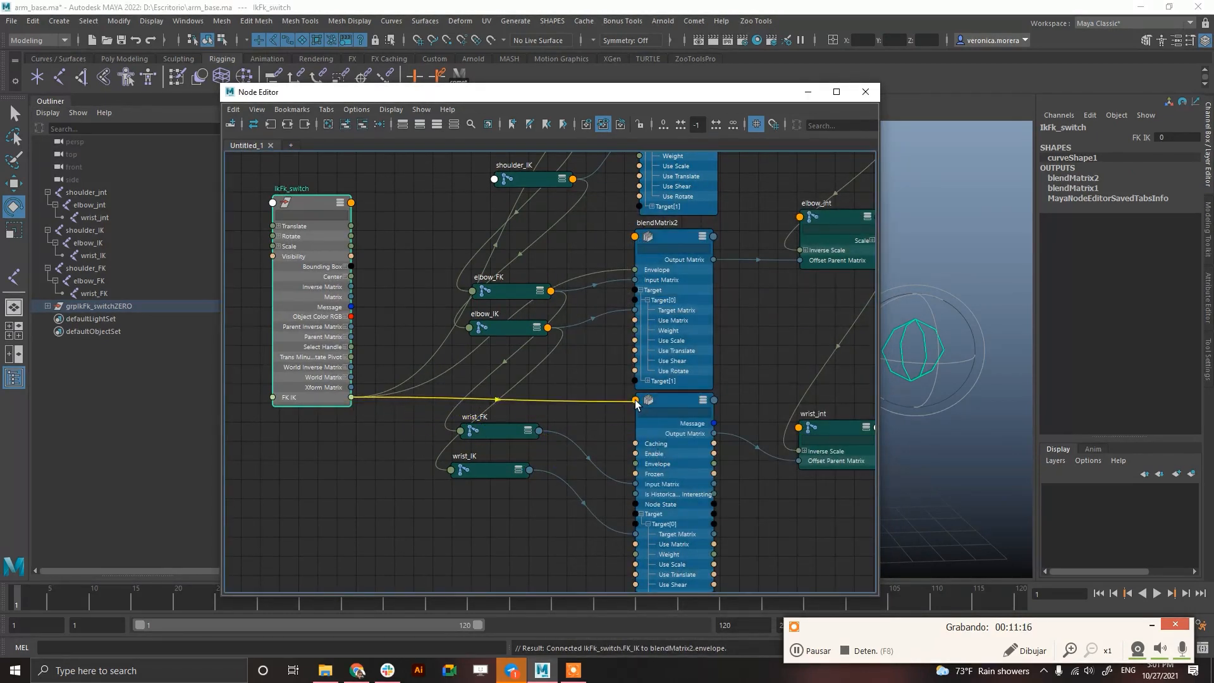
pyautogui.click(635, 401)
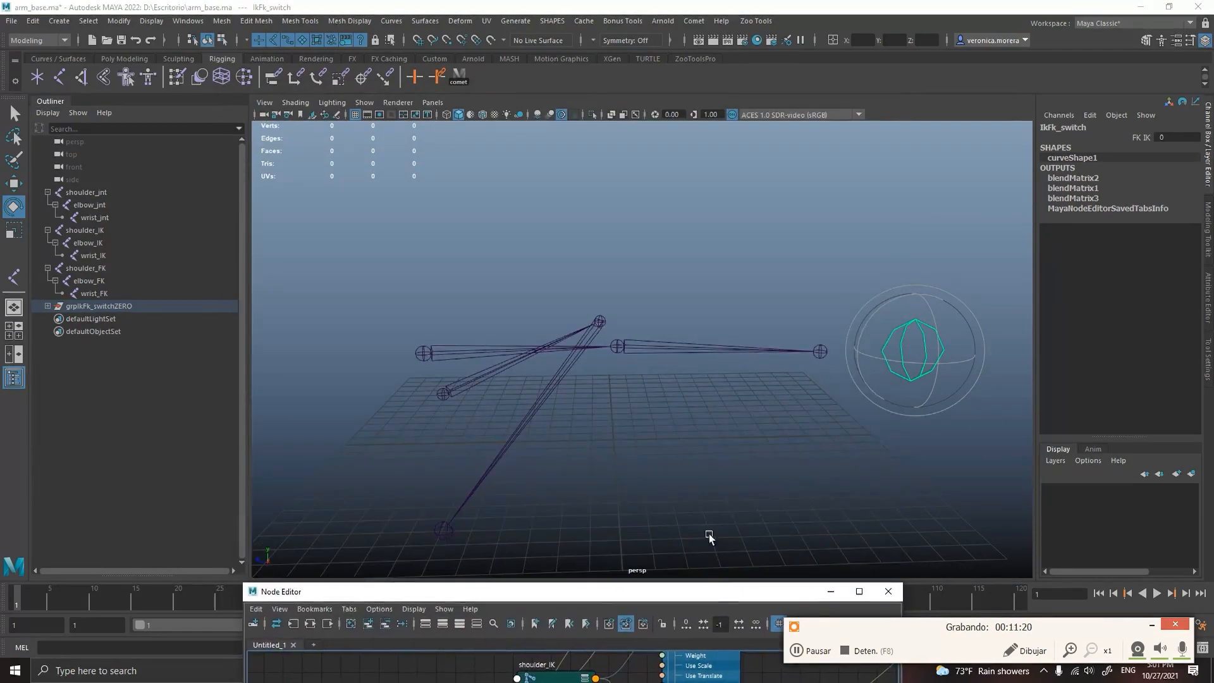
# Inspect shoulder_int and elbow_int Offset Parent Matrix inputs from blendMatrix1 and blendMatrix2, then reselect ikFk_switch
pyautogui.moveTo(708, 534); pyautogui.dragTo(700, 344)
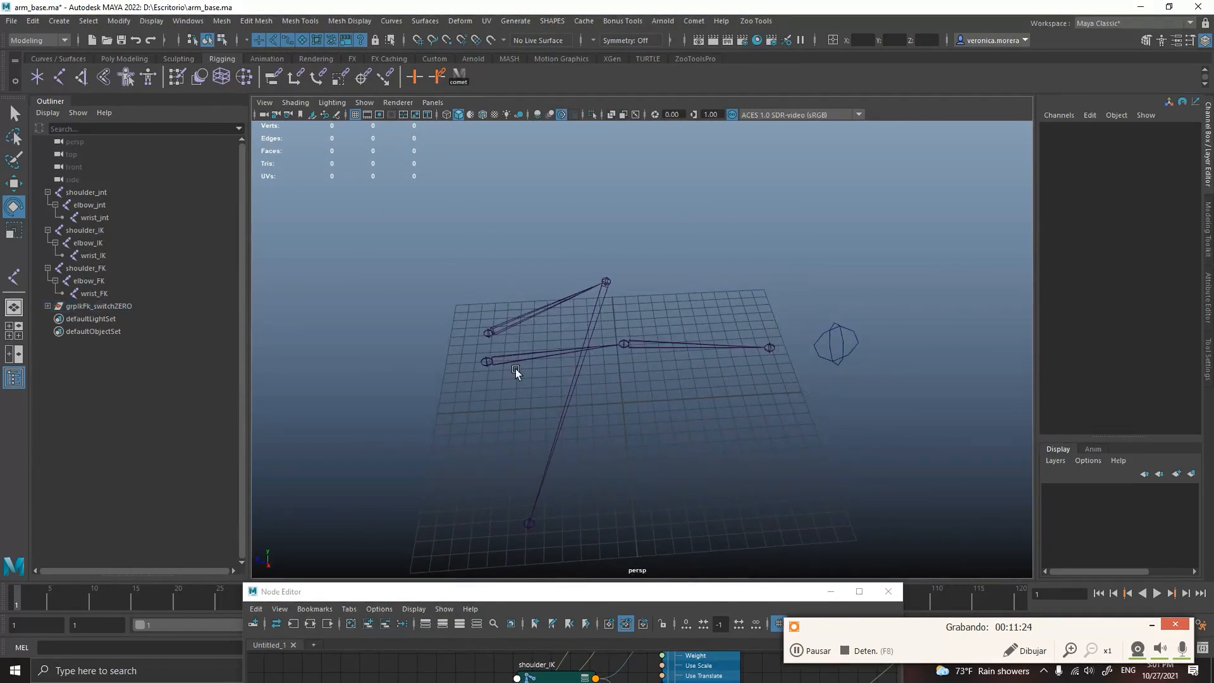
pyautogui.click(86, 192)
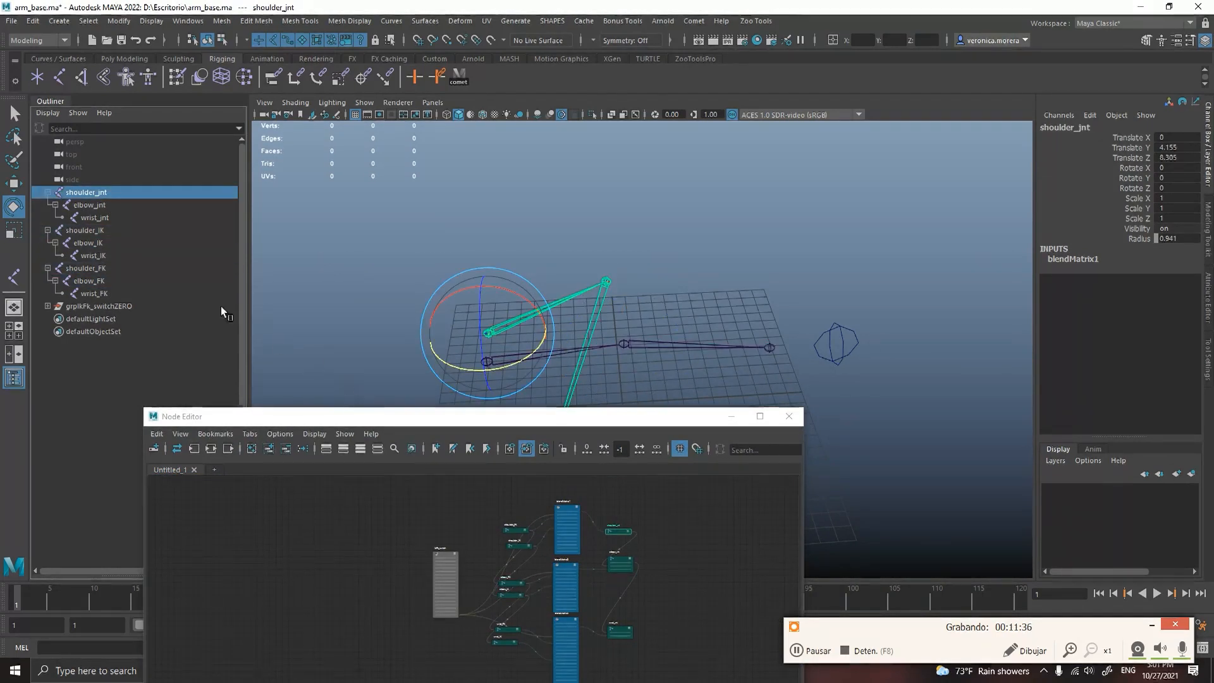
pyautogui.click(93, 217)
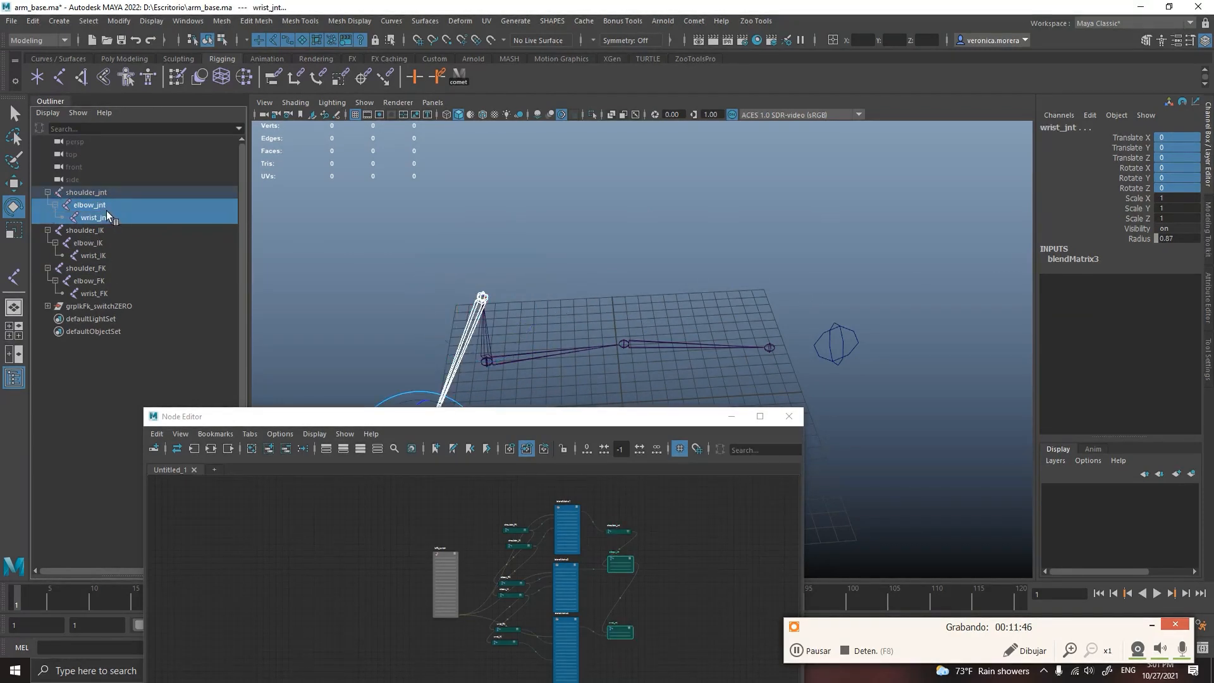
pyautogui.click(86, 193)
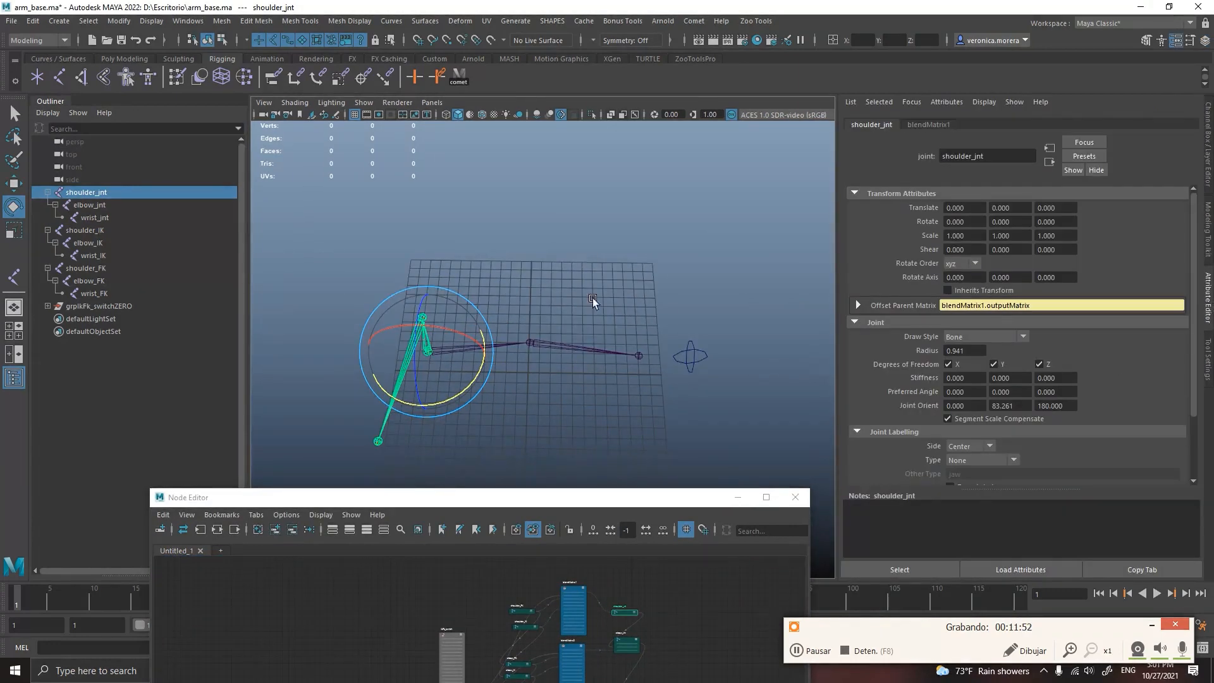
pyautogui.click(89, 205)
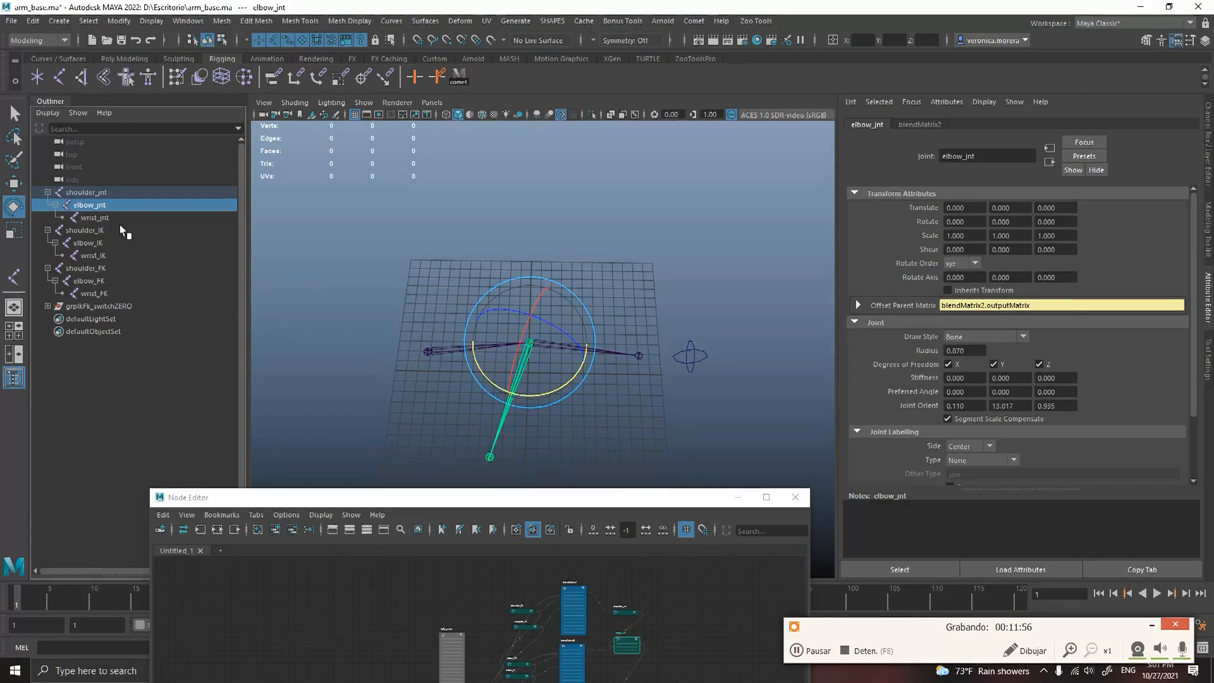
pyautogui.click(94, 217)
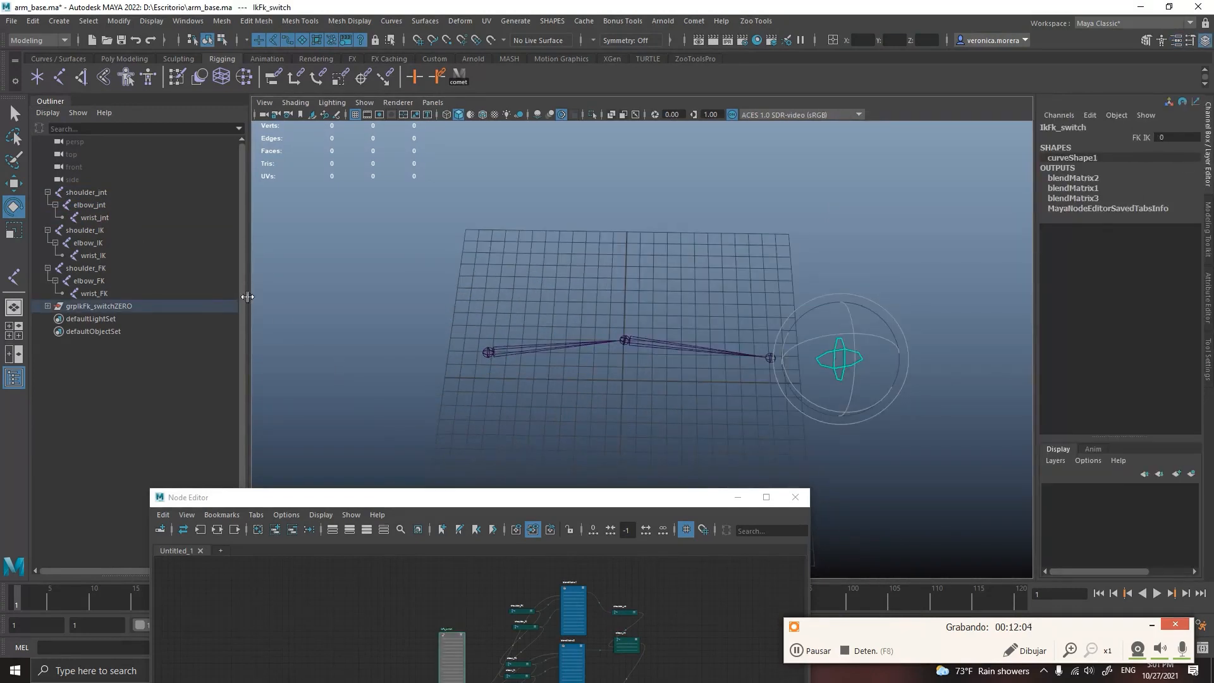
# Rotate the shoulder_FK chain upward so the bind arm follows the FK pose
pyautogui.click(769, 358)
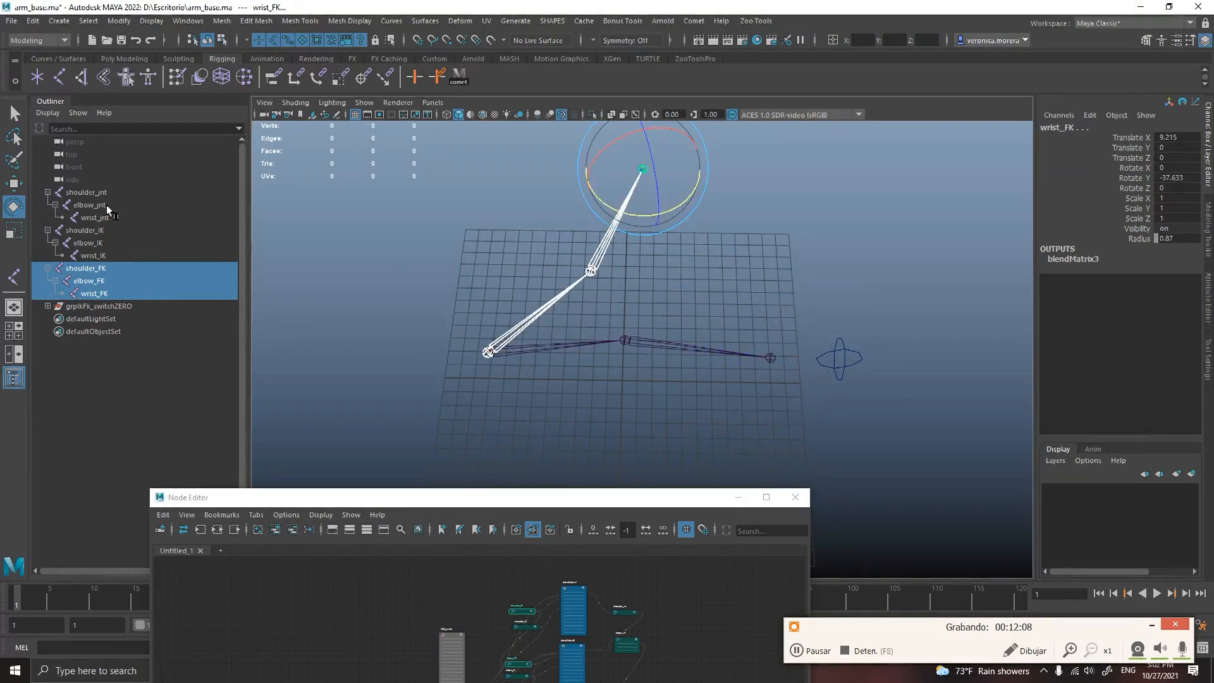
pyautogui.click(94, 217)
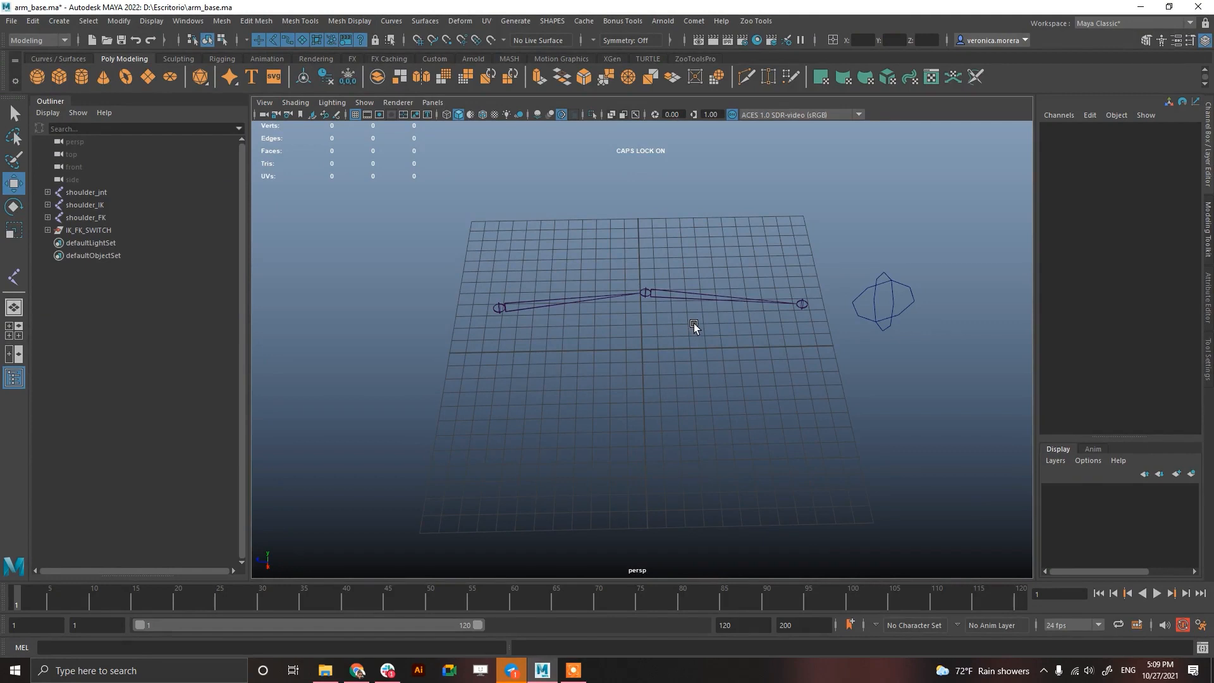
pyautogui.moveTo(765, 251)
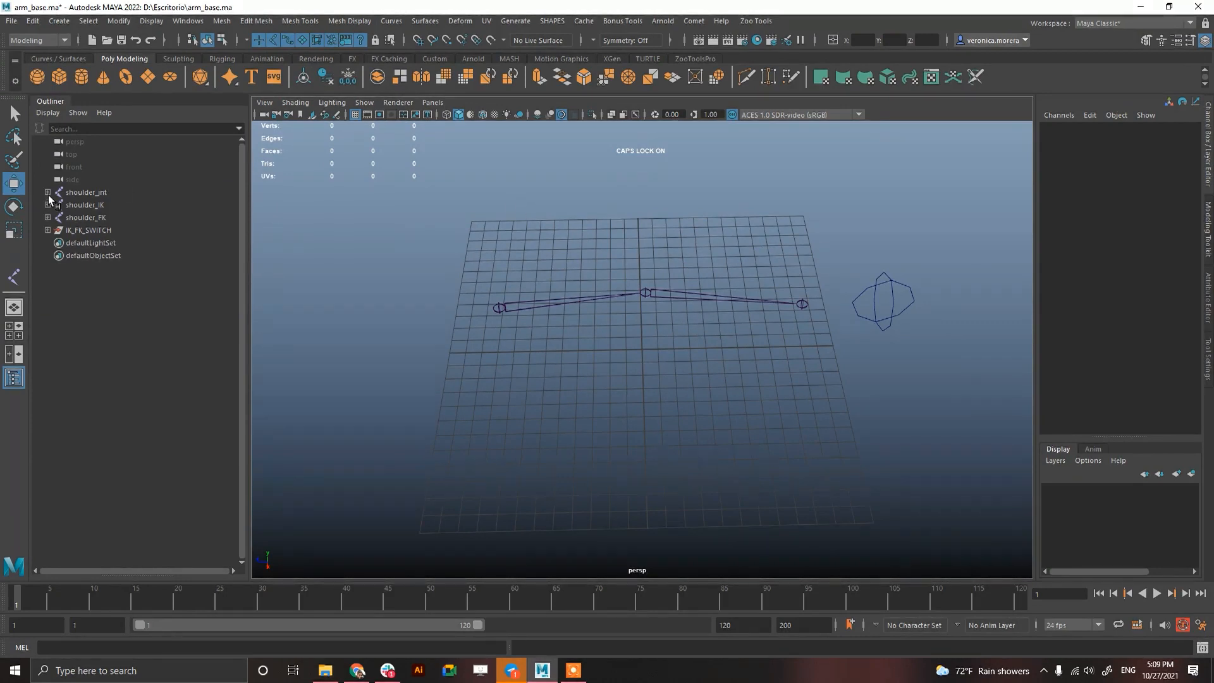
# Expand the shoulder_int and shoulder_FK hierarchies in arm_base.ma and bring up an empty Node Editor over the viewport
pyautogui.click(47, 192)
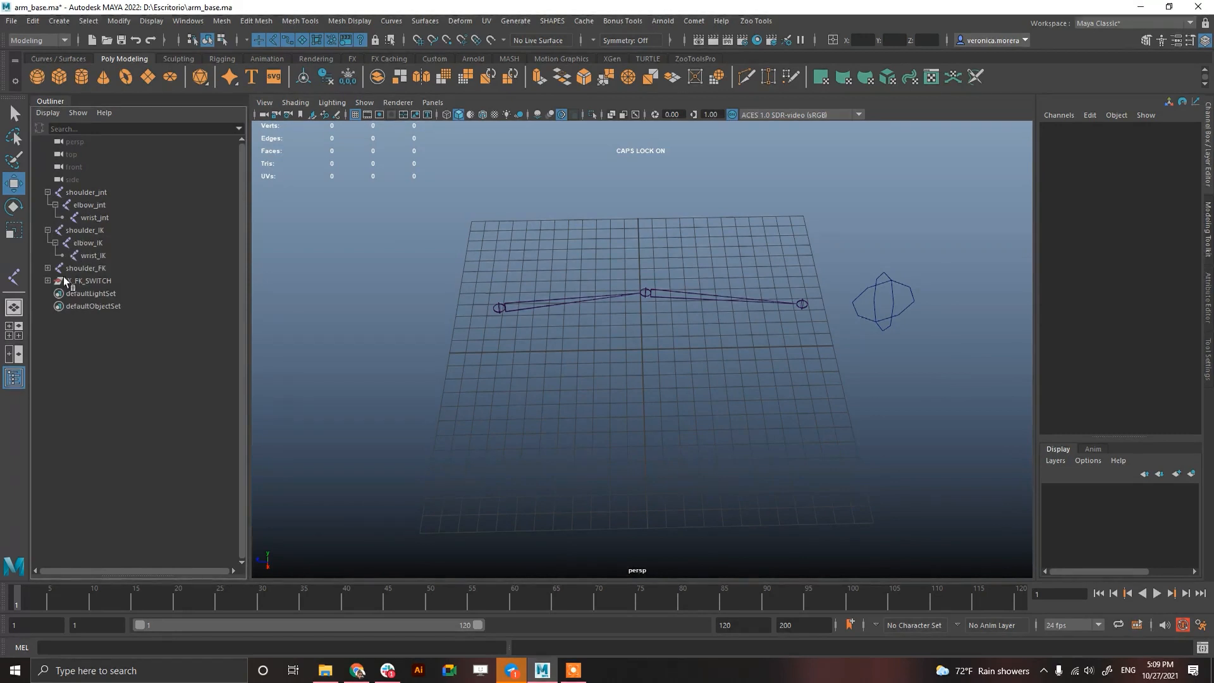
pyautogui.click(187, 21)
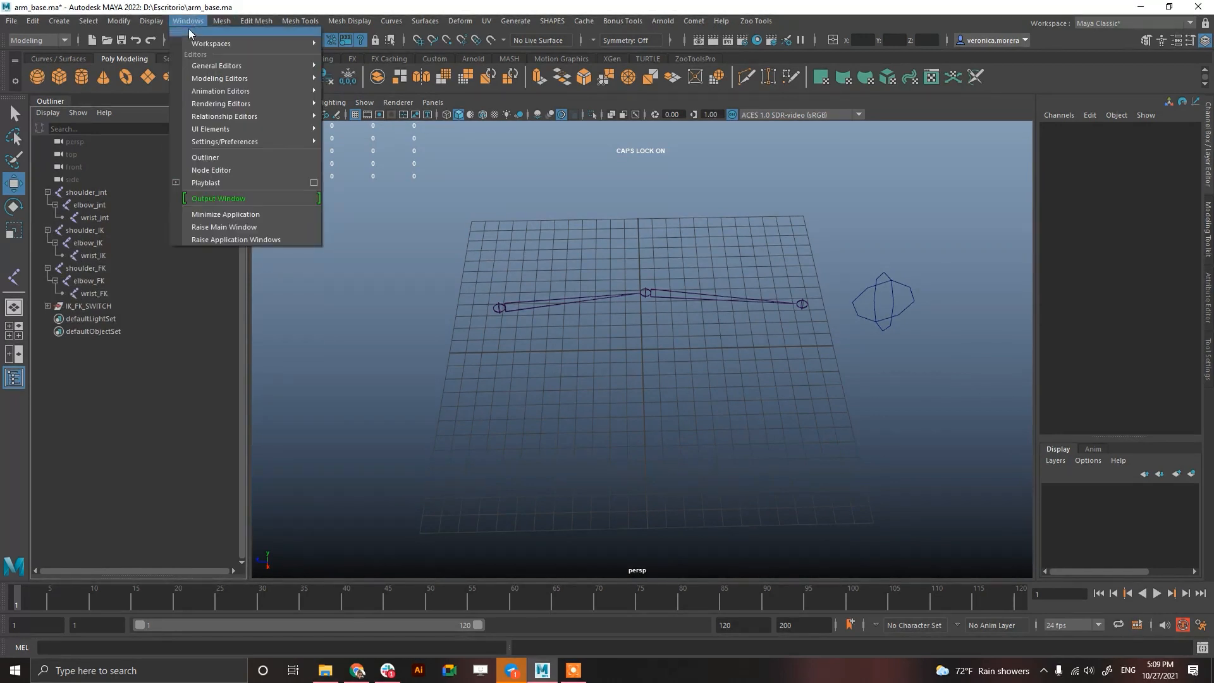
pyautogui.click(211, 169)
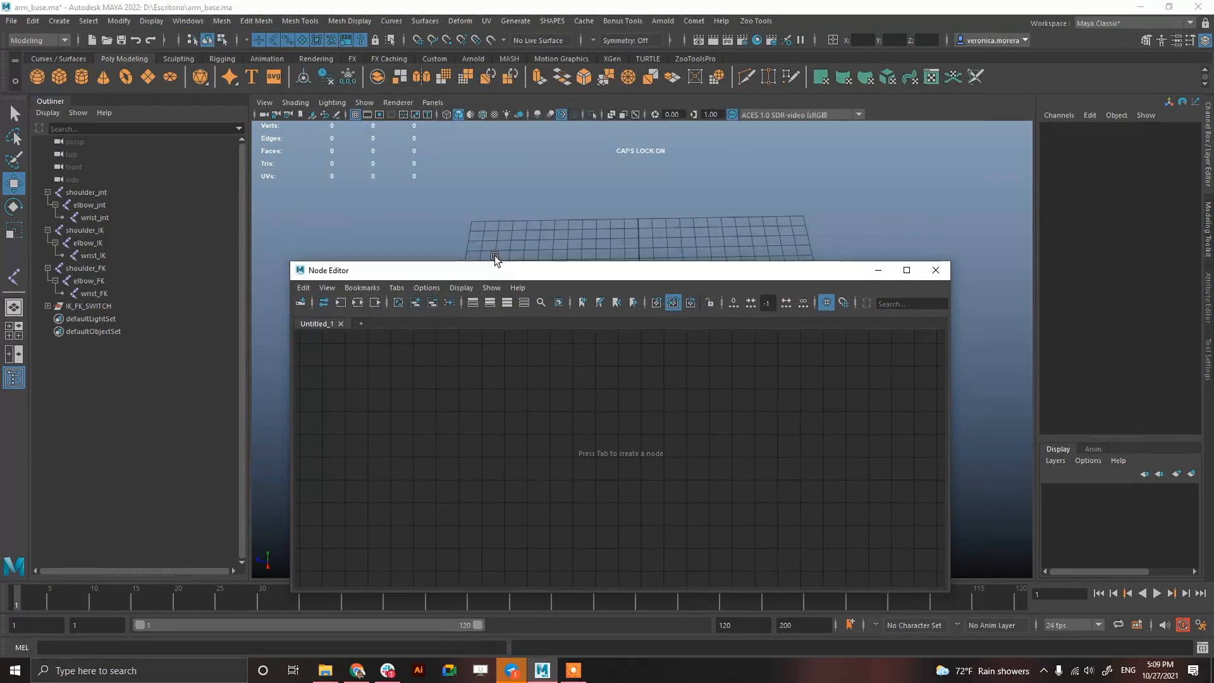
pyautogui.moveTo(496, 269); pyautogui.dragTo(594, 230)
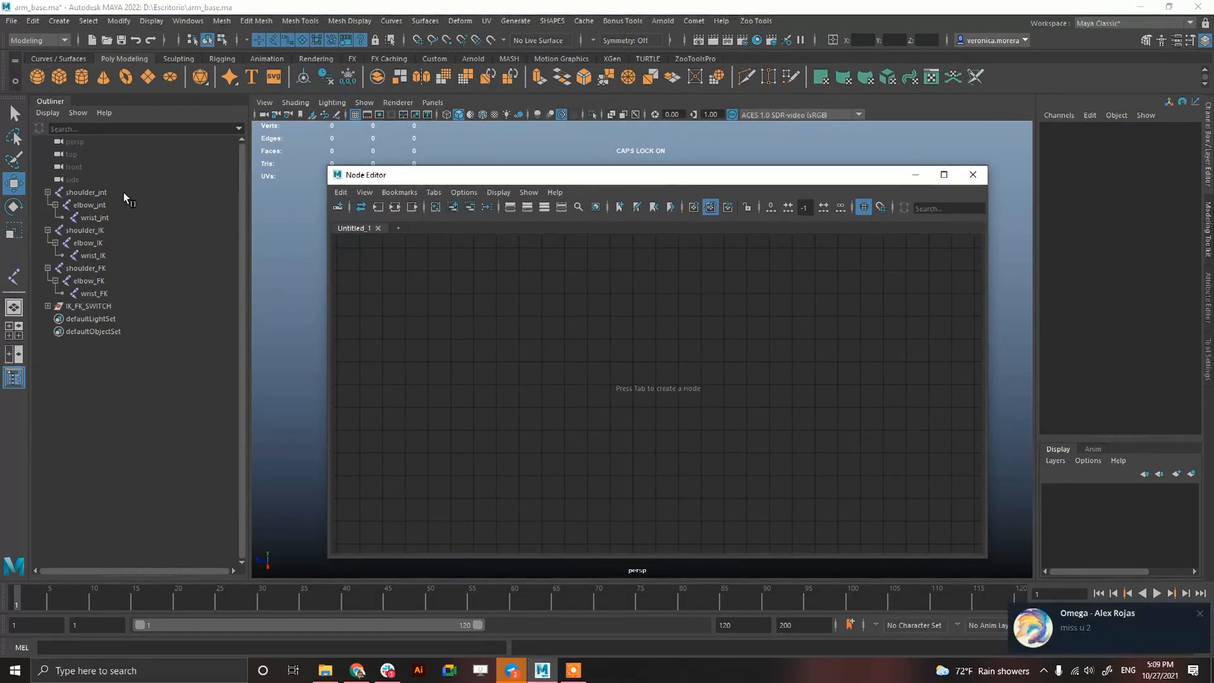
# Add shoulder_FK, shoulder_IK and shoulder_int to the new Node Editor tab
pyautogui.click(83, 230)
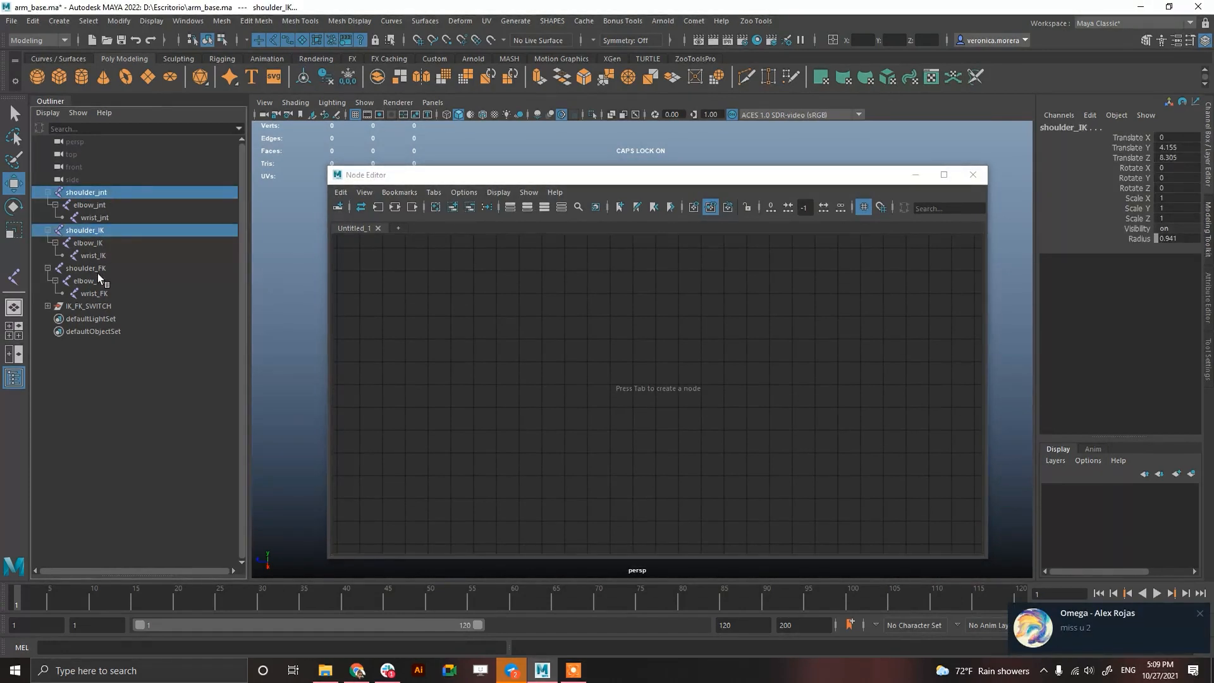
pyautogui.click(84, 268)
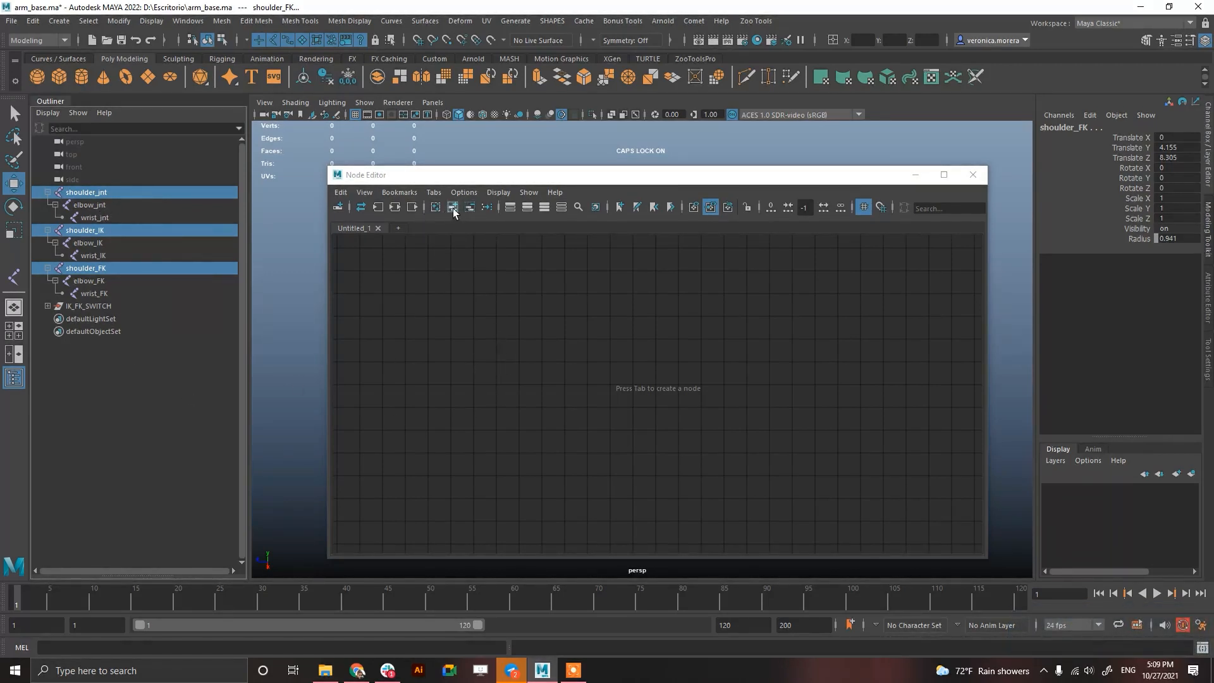
pyautogui.click(452, 206)
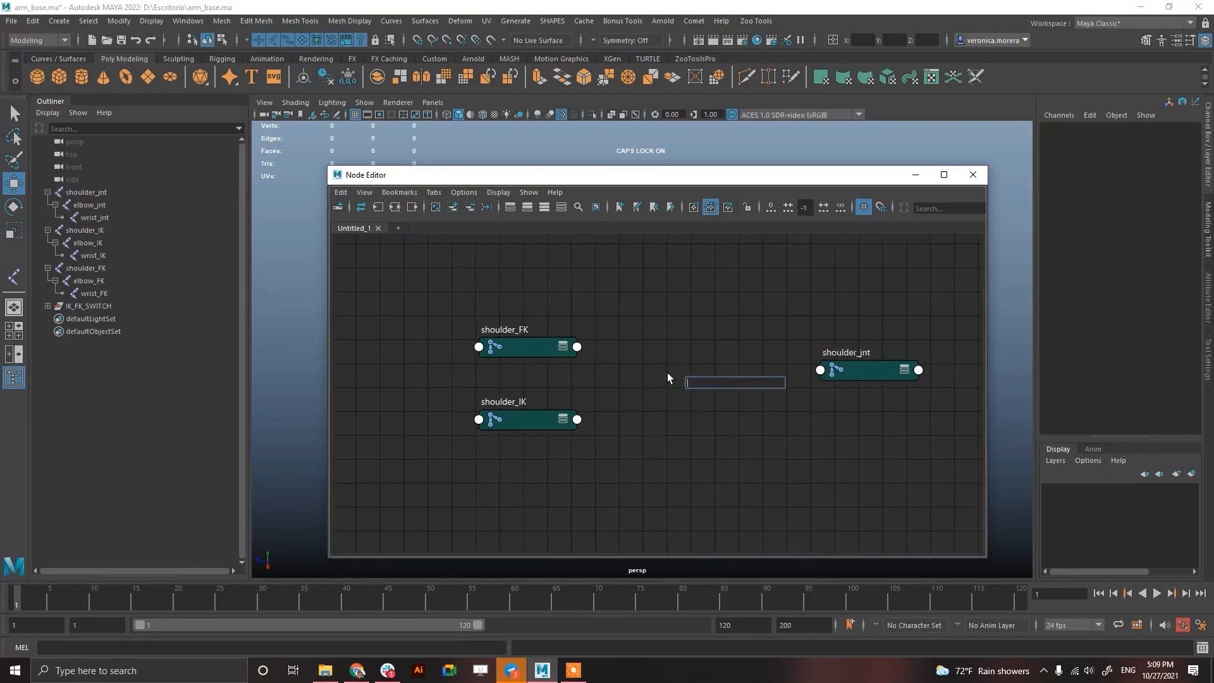
# Create two blendColors nodes and rename them blendColors_translate and blendColors_rotate
pyautogui.write('BLENDC')
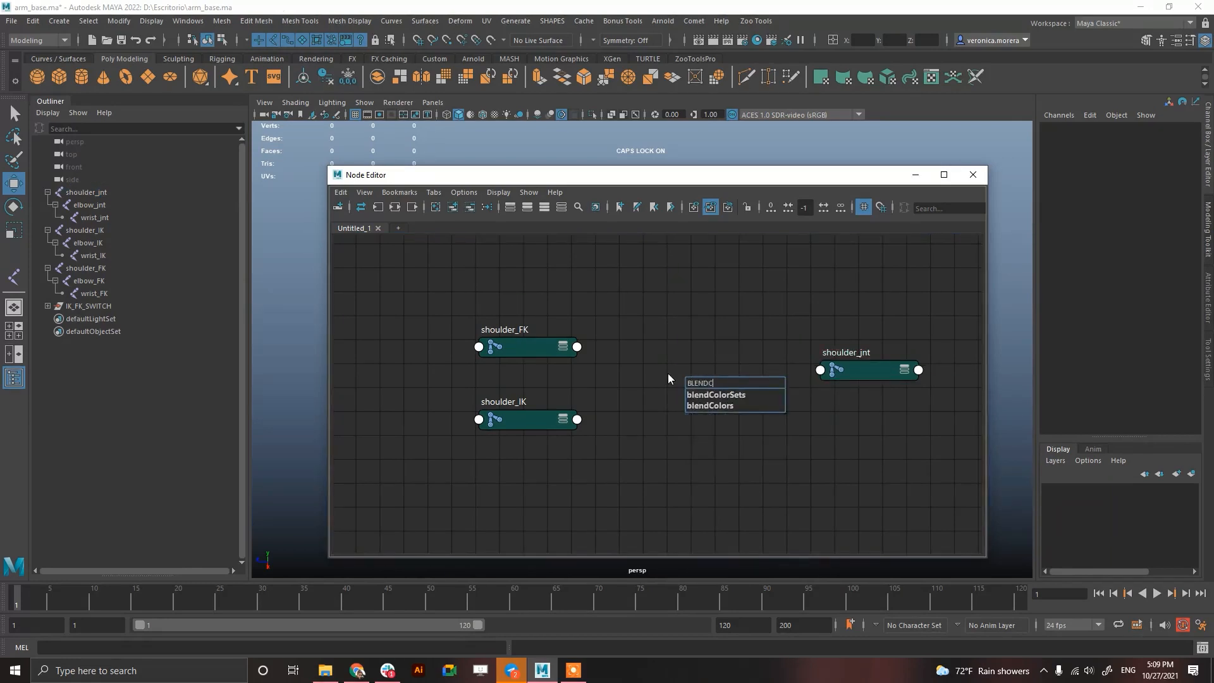
pyautogui.click(709, 404)
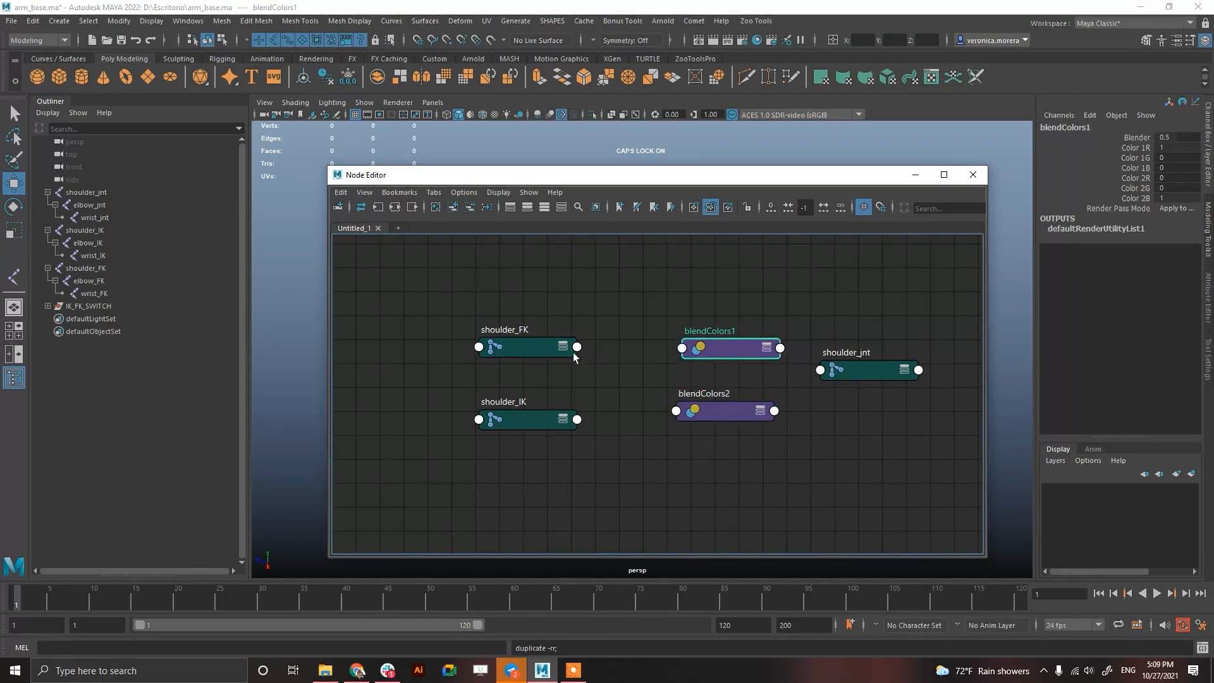
pyautogui.click(728, 347)
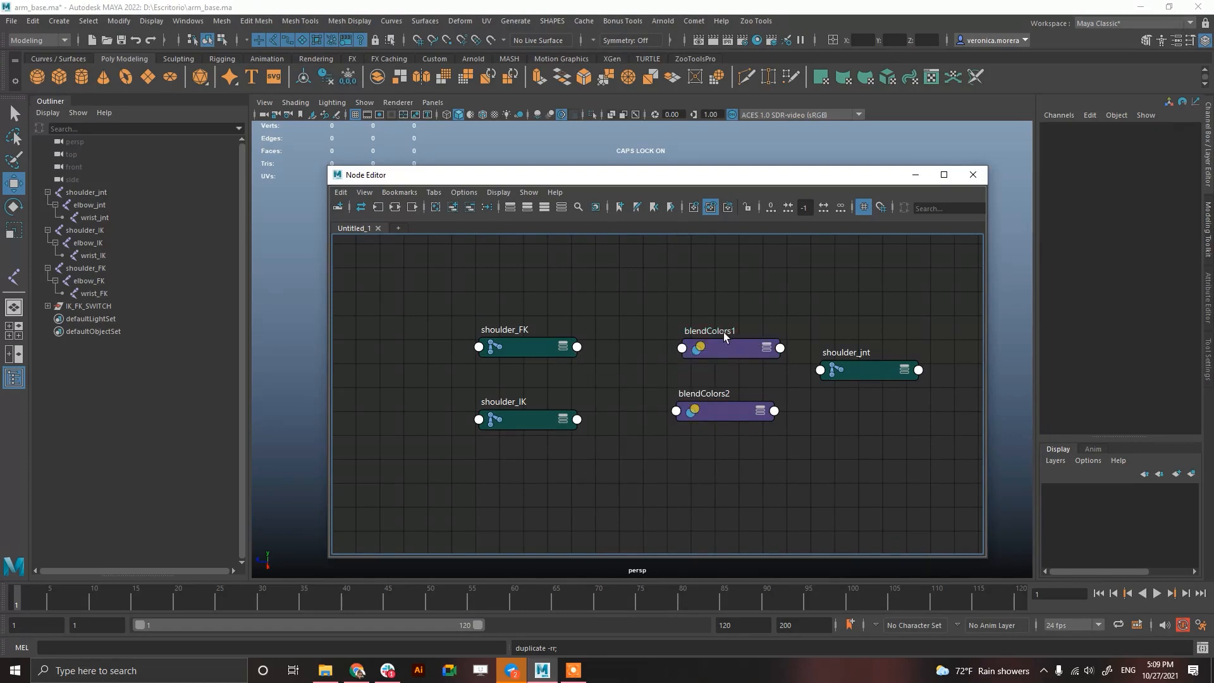
pyautogui.click(725, 346)
pyautogui.write('_translate')
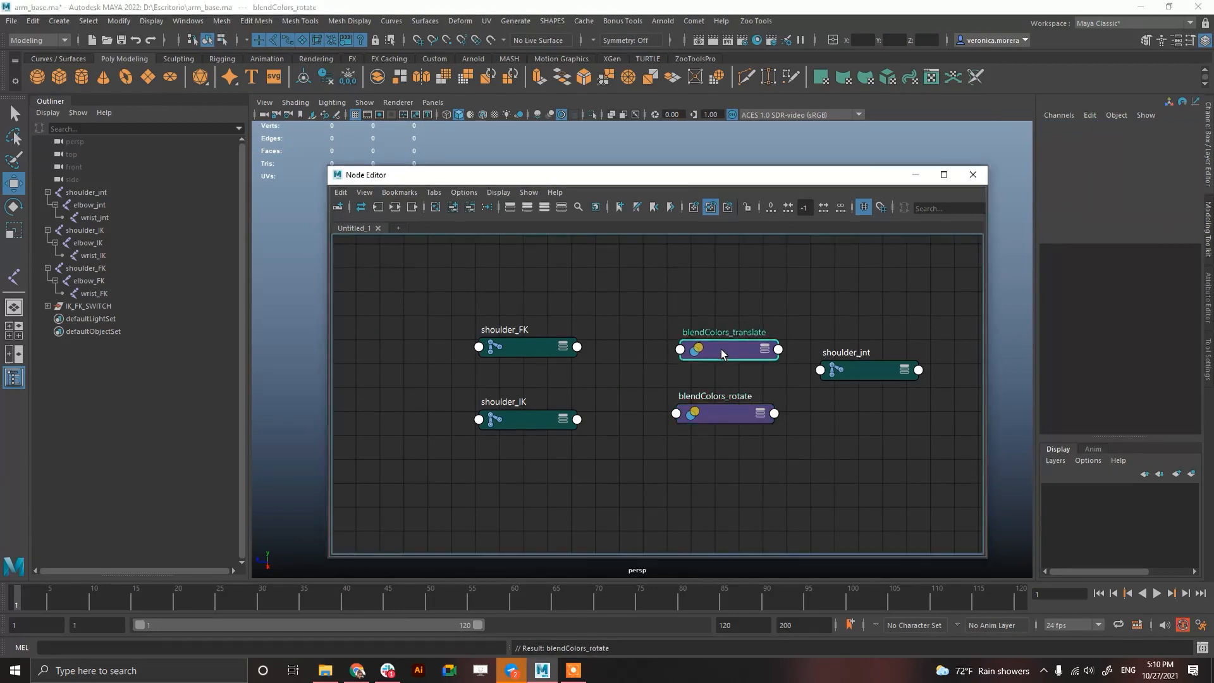
# Connect shoulder_FK and shoulder_IK Translate and Rotate into Color1/Color2 of the two blendColors nodes
pyautogui.click(525, 347)
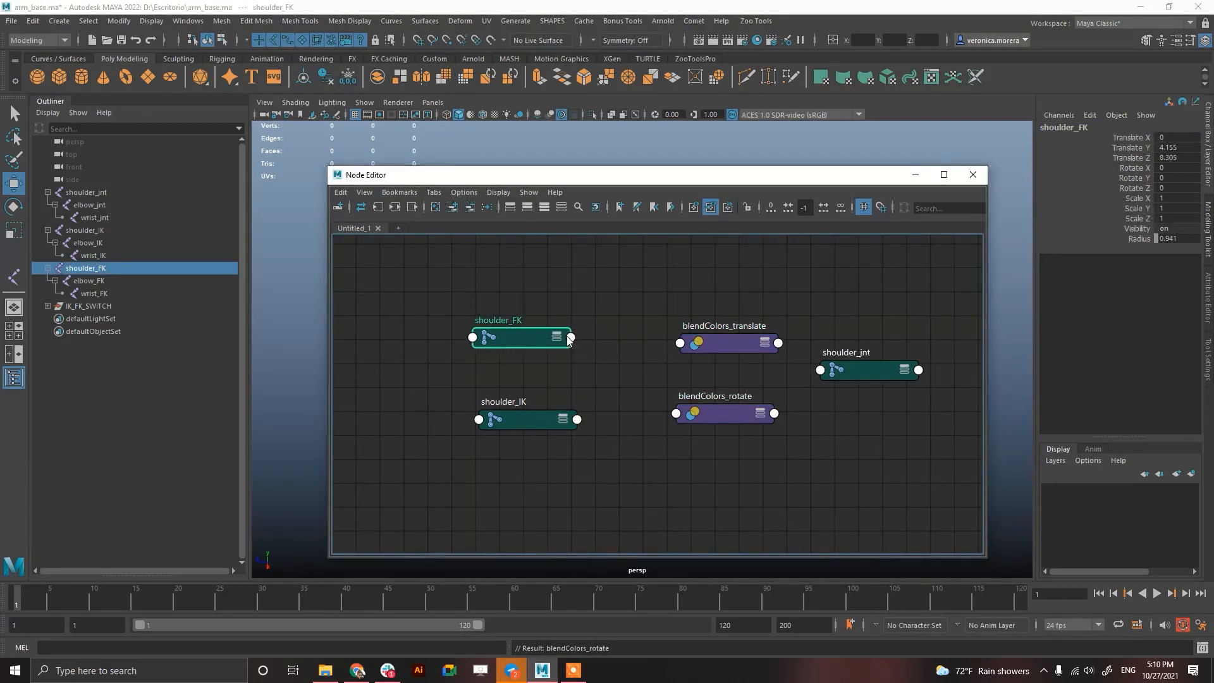
pyautogui.rightClick(569, 336)
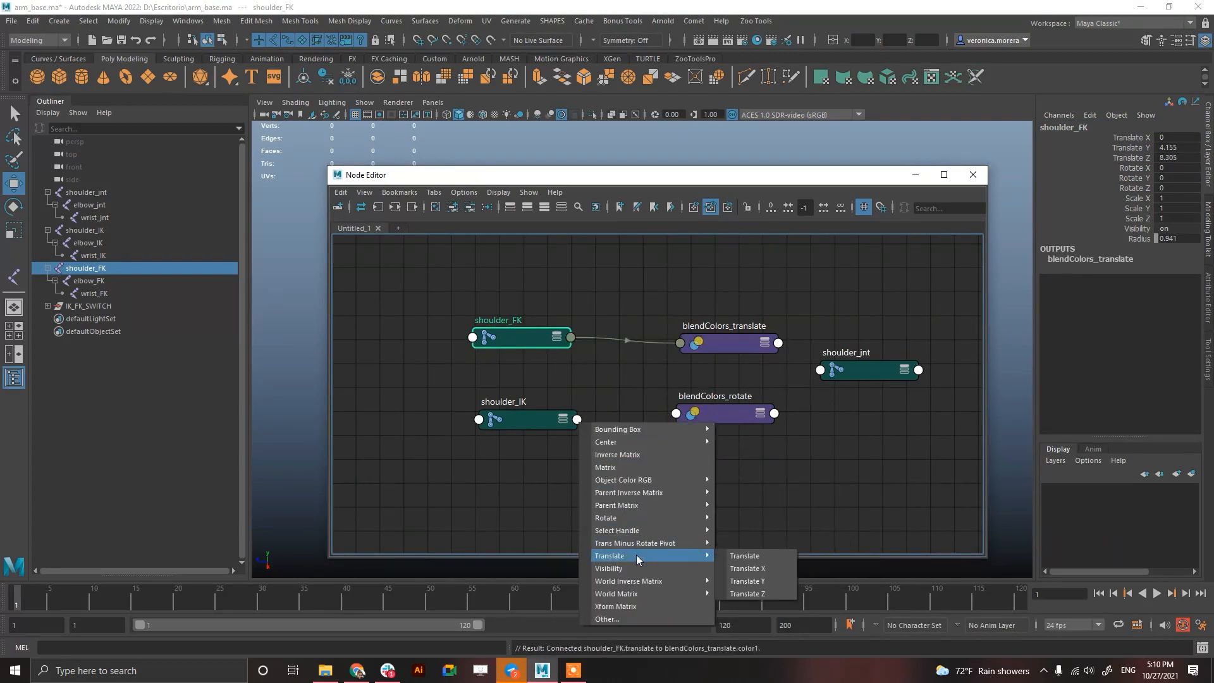
pyautogui.click(743, 555)
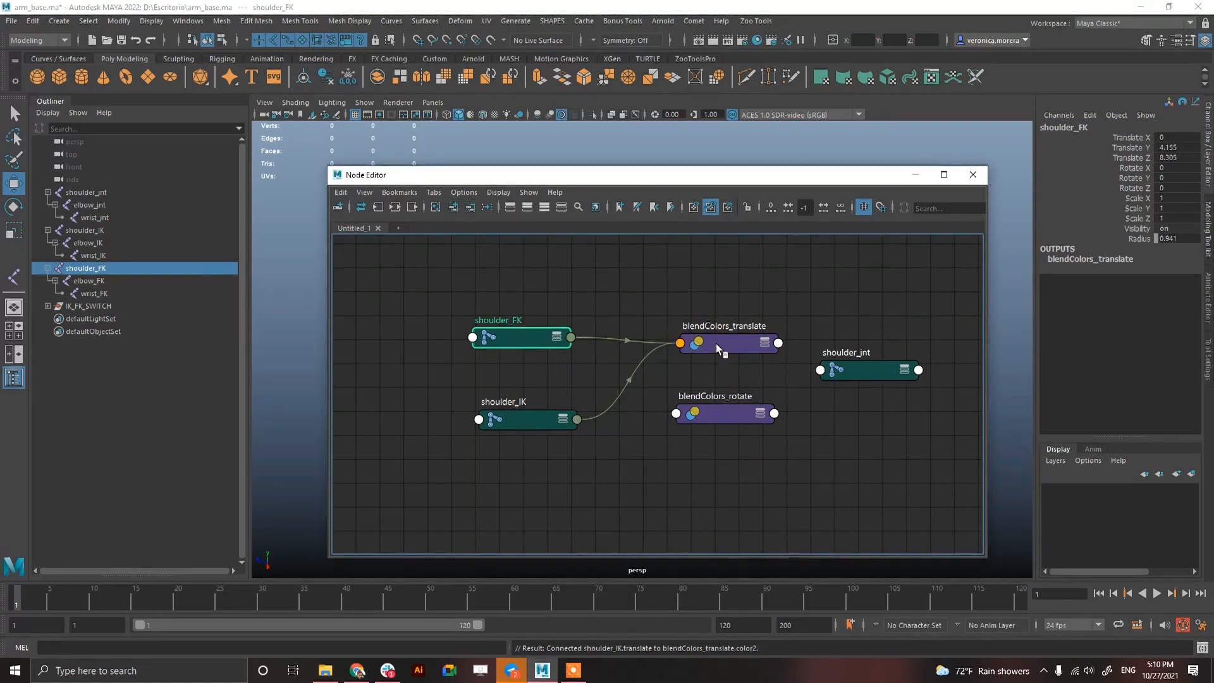
pyautogui.click(723, 342)
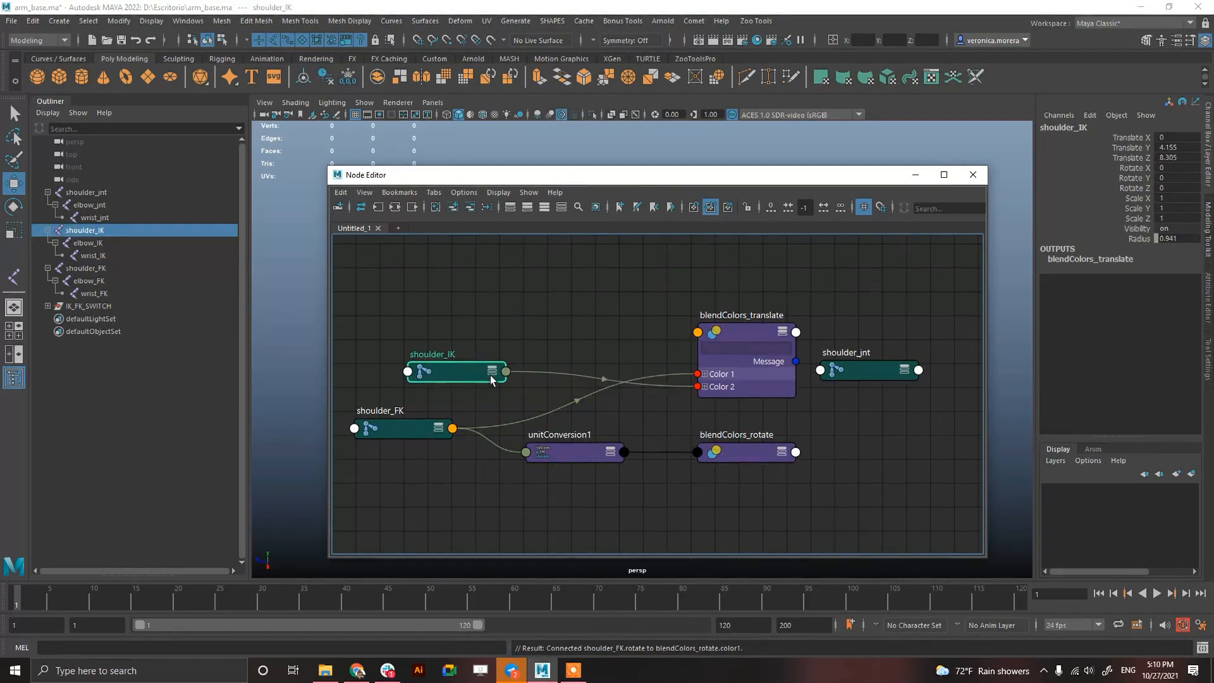
pyautogui.click(456, 370)
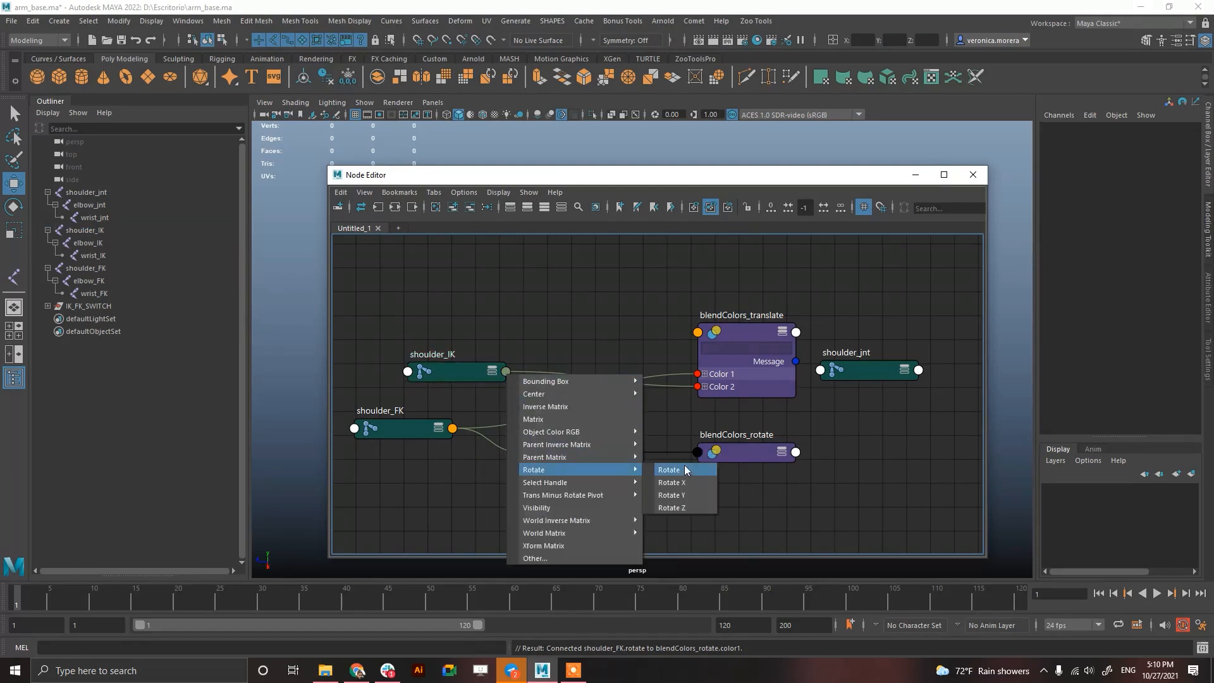
pyautogui.click(668, 469)
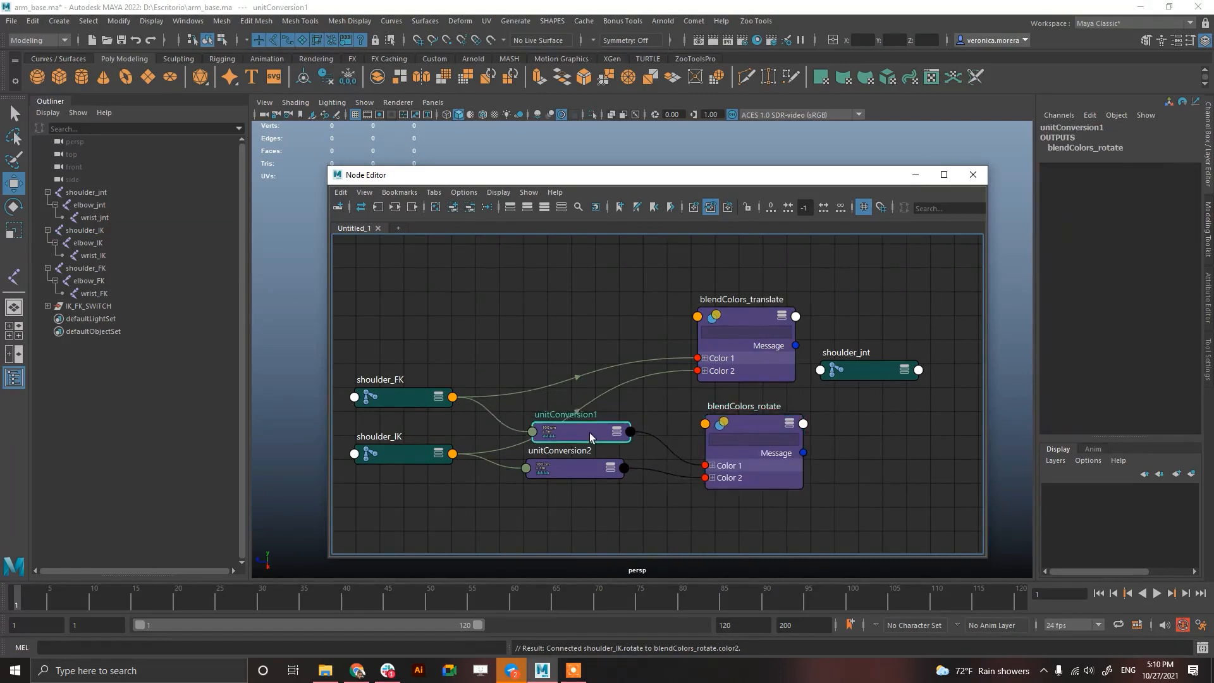
# Drive shoulder_jnt Translate from the blendColors_translate Output
pyautogui.click(86, 268)
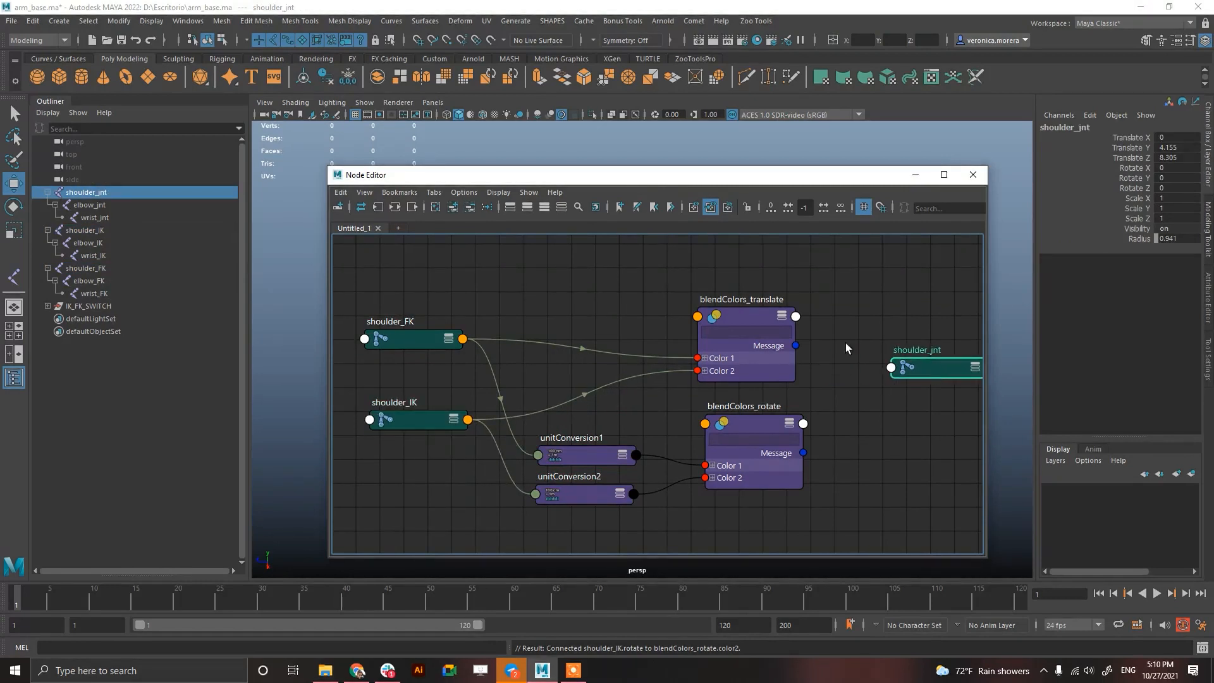
pyautogui.moveTo(796, 316); pyautogui.dragTo(890, 367)
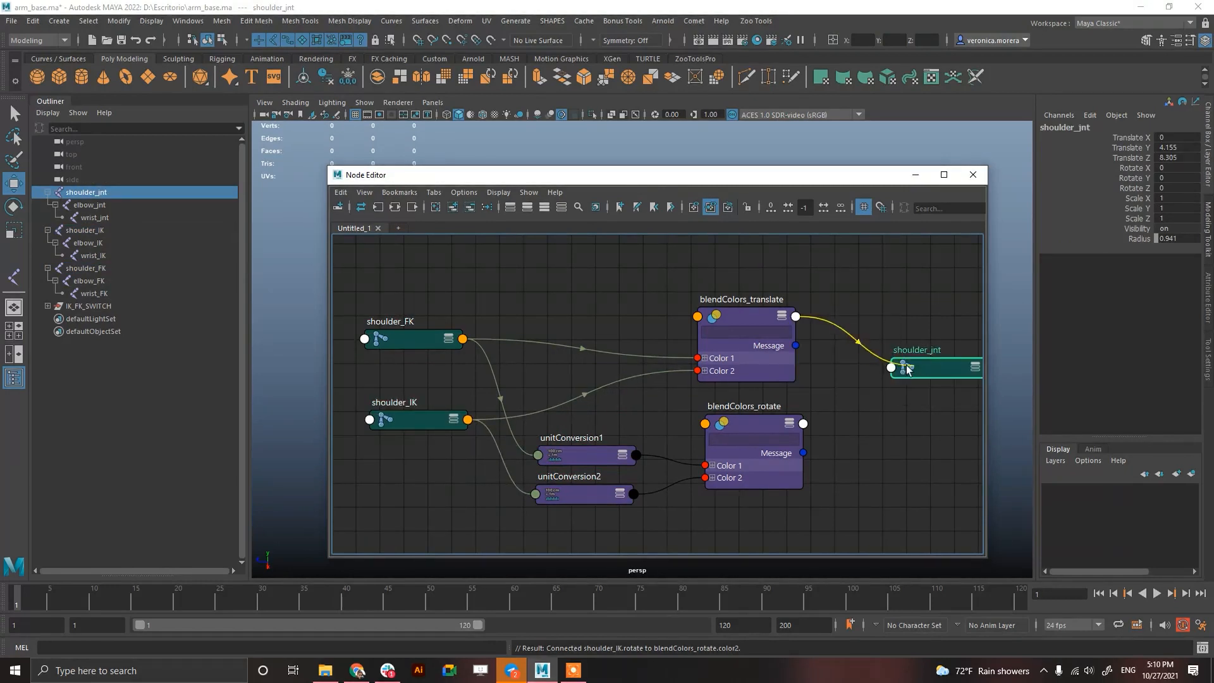
pyautogui.click(890, 366)
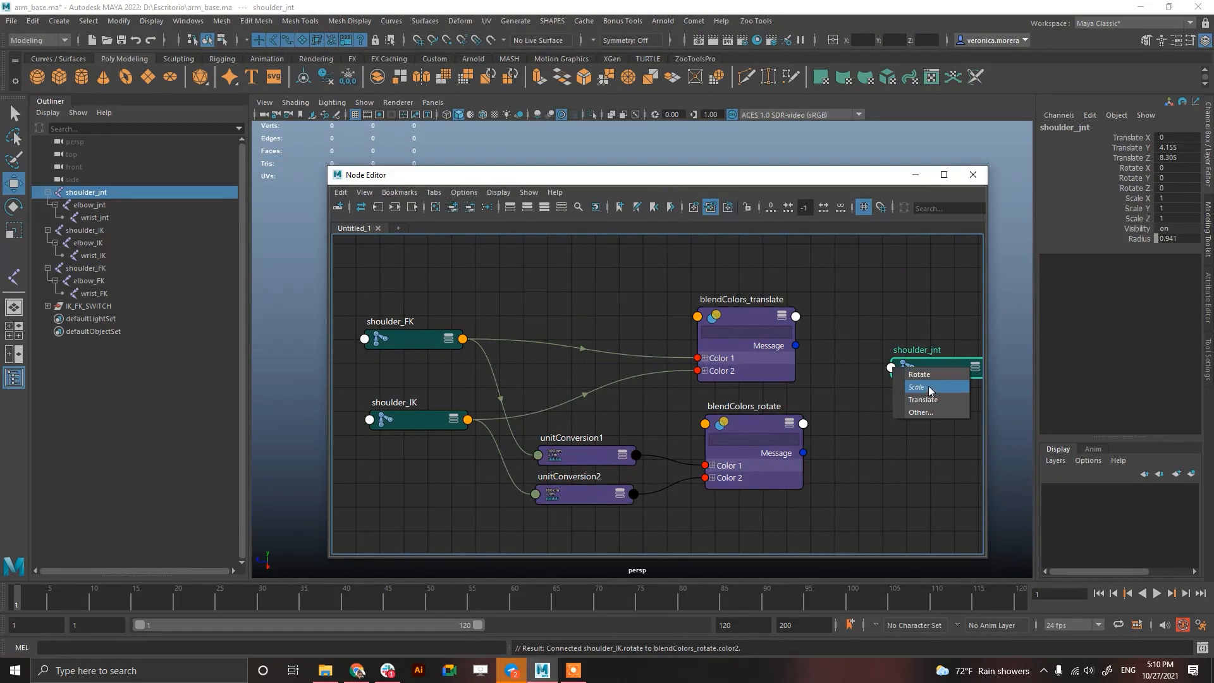
pyautogui.click(923, 398)
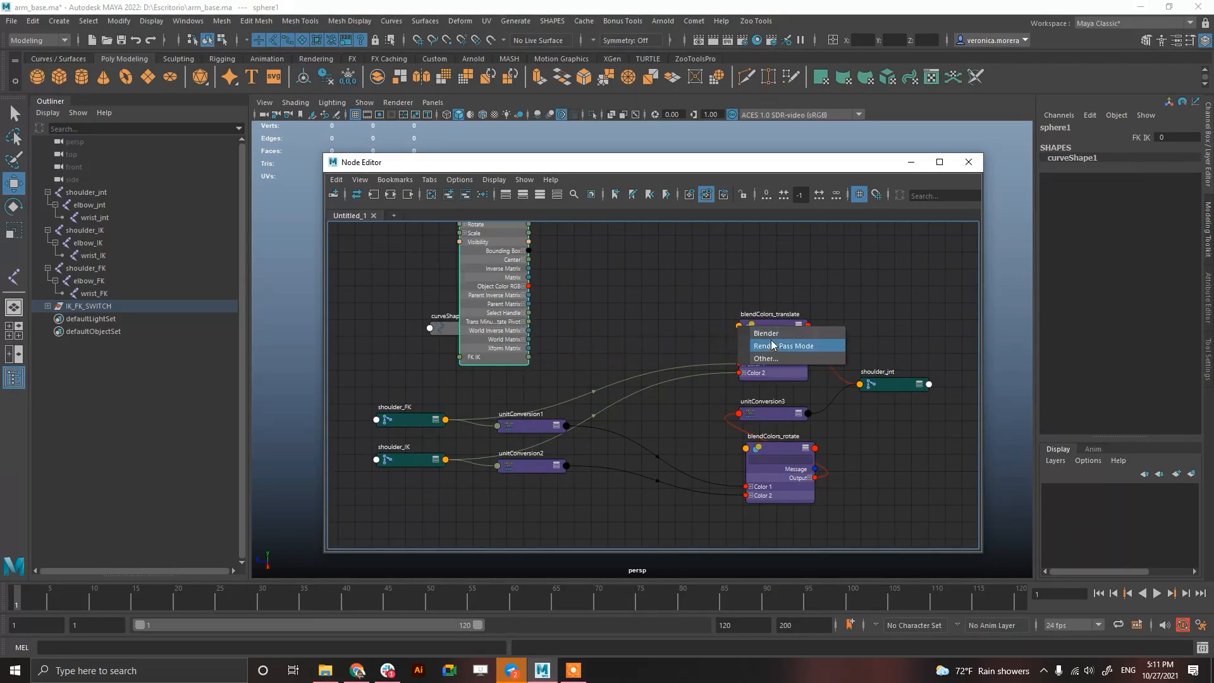
# Plug the switch control's FK IK attribute into the blendColors Blender input
pyautogui.click(766, 333)
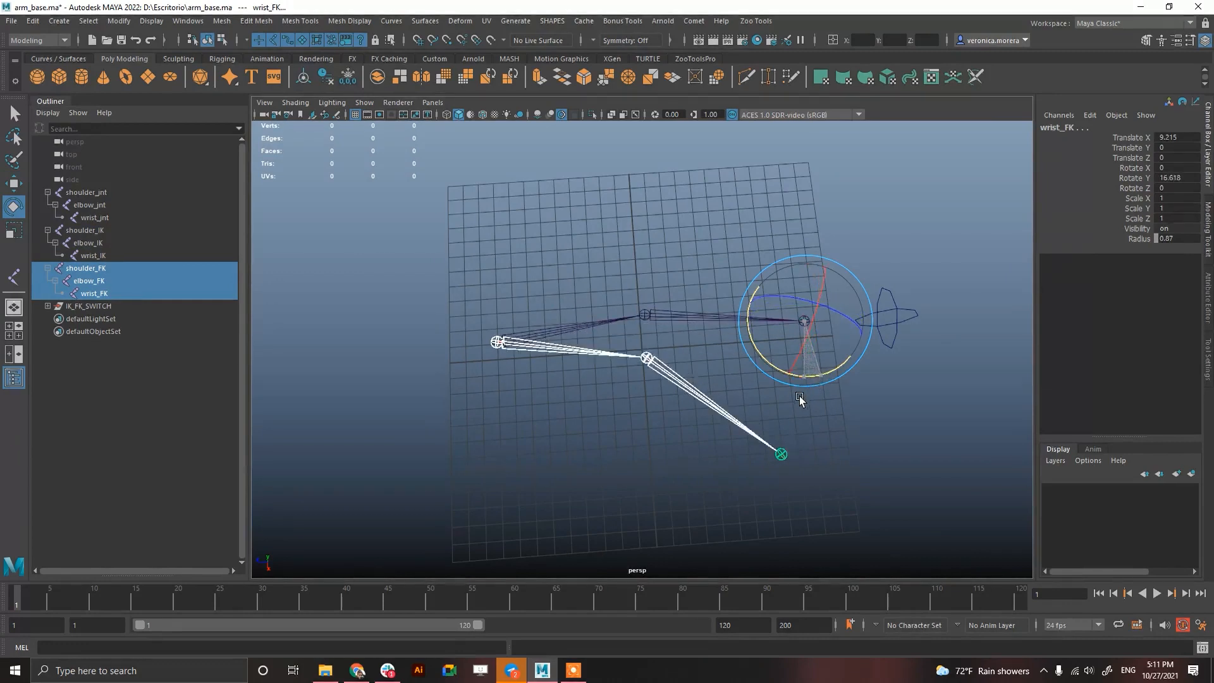
# Select and pose the FK shoulder joint to test the shoulder blend
pyautogui.click(86, 192)
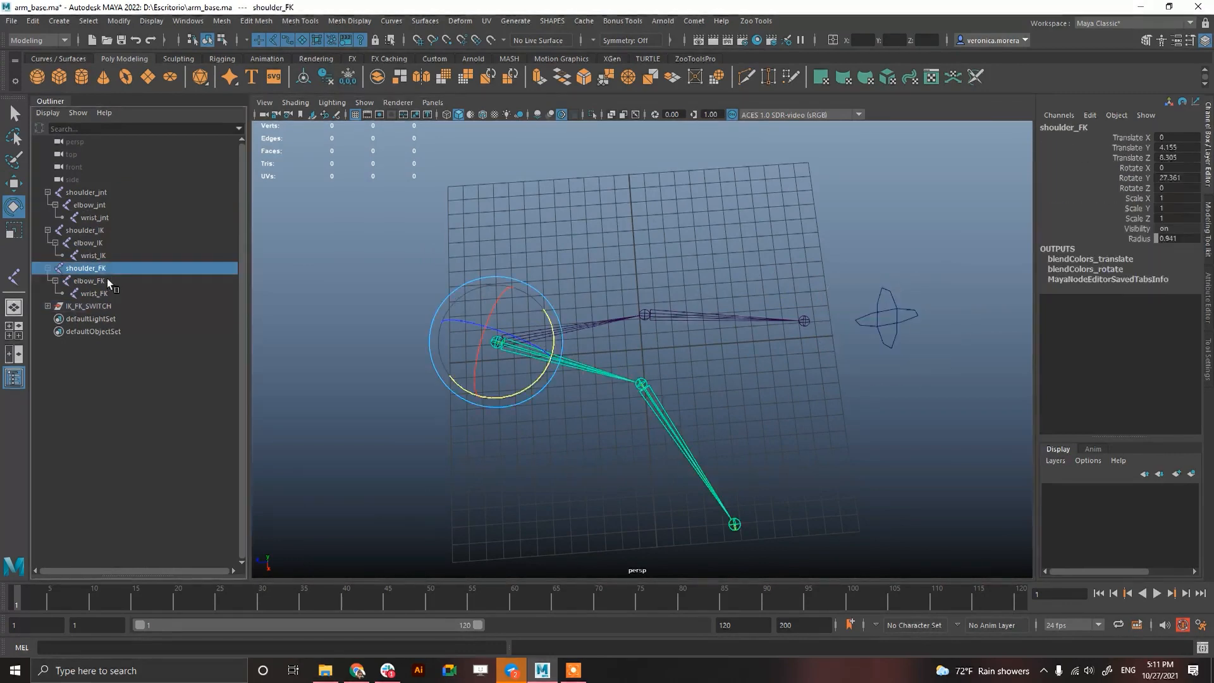
pyautogui.click(89, 243)
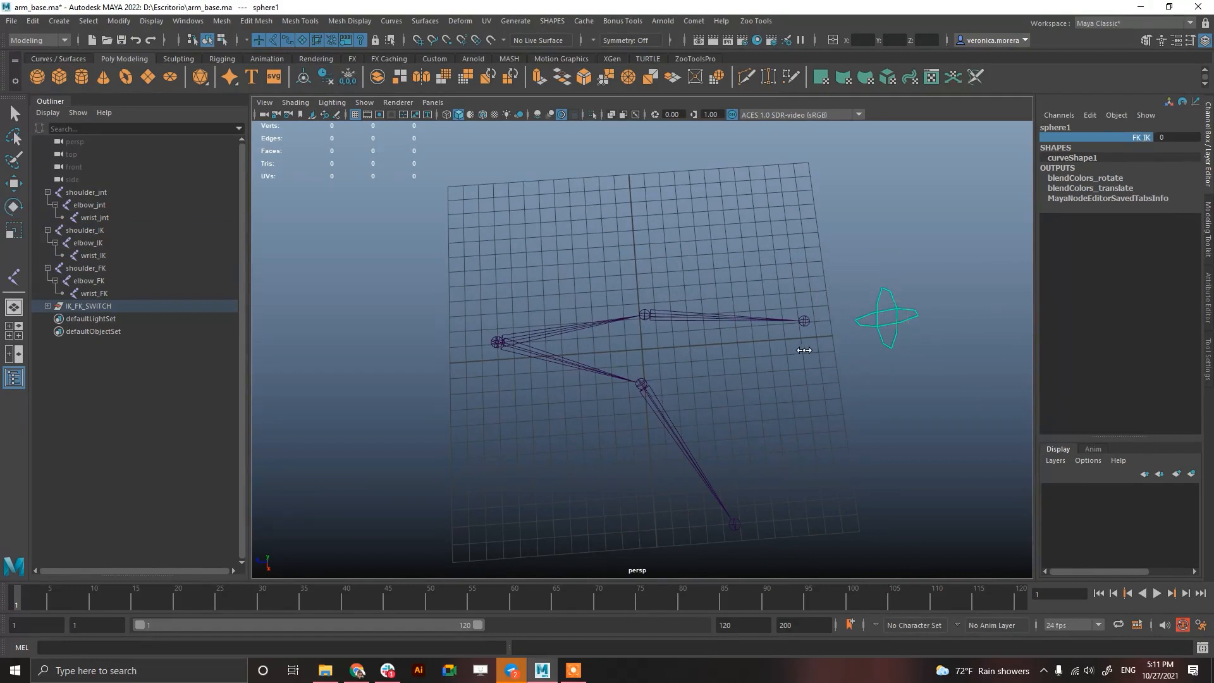
pyautogui.moveTo(794, 343)
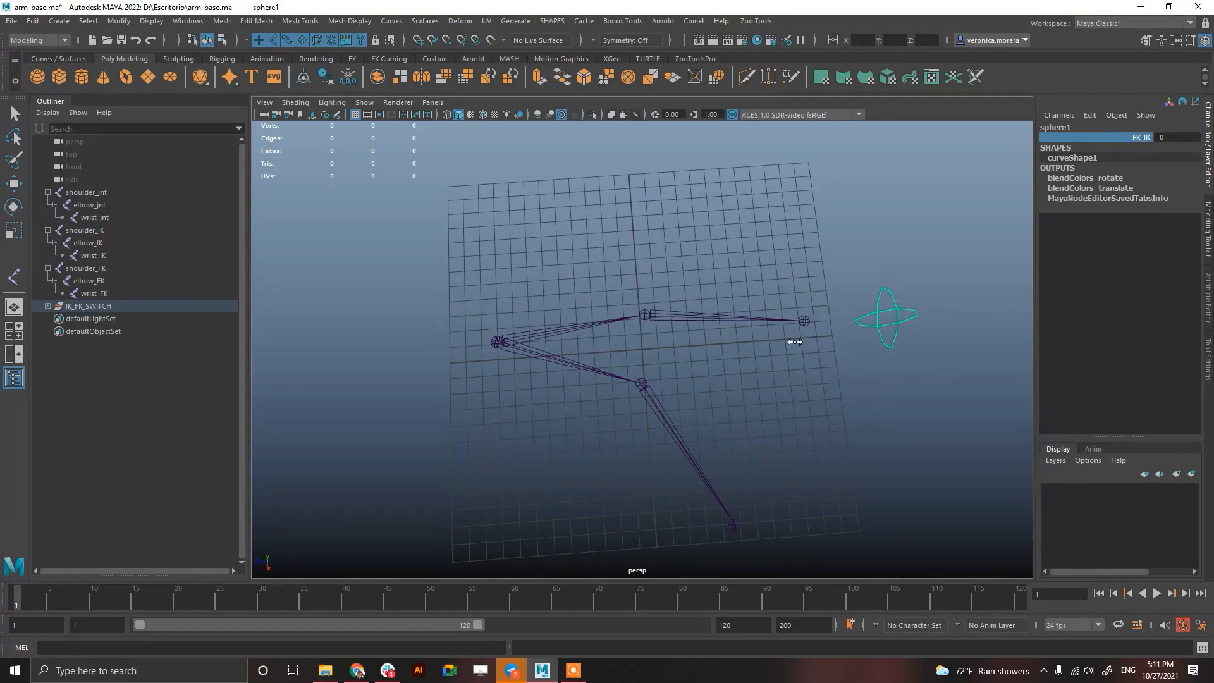
pyautogui.moveTo(817, 358)
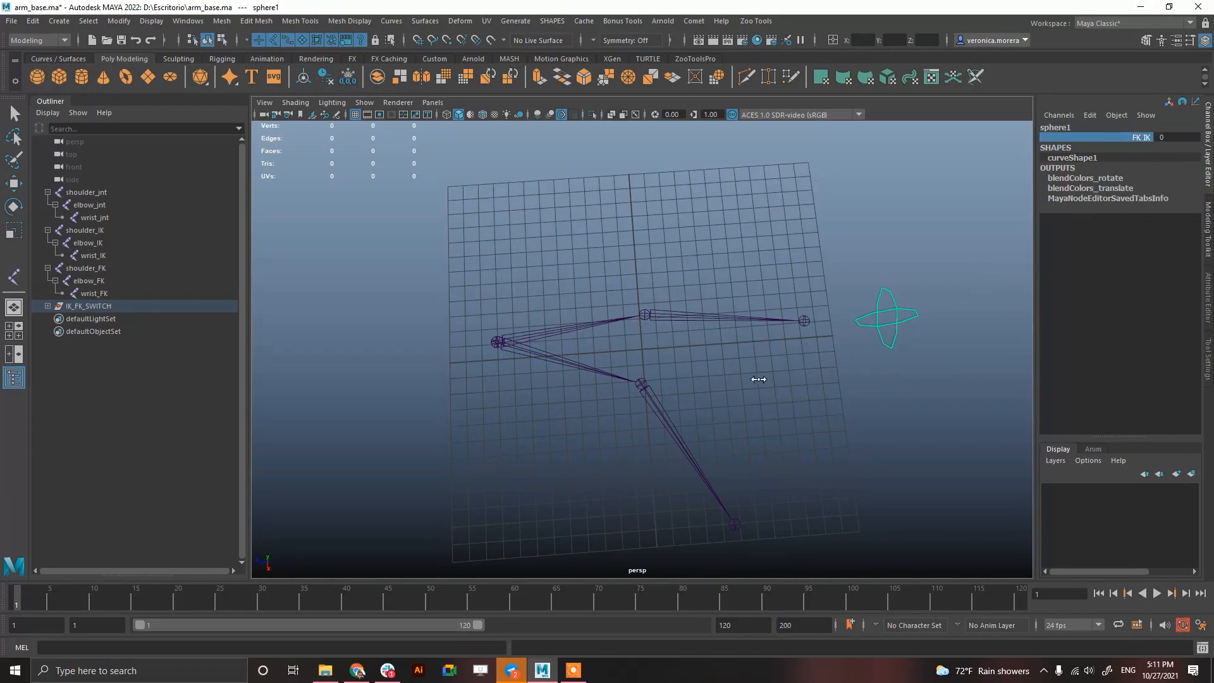
pyautogui.moveTo(760, 375)
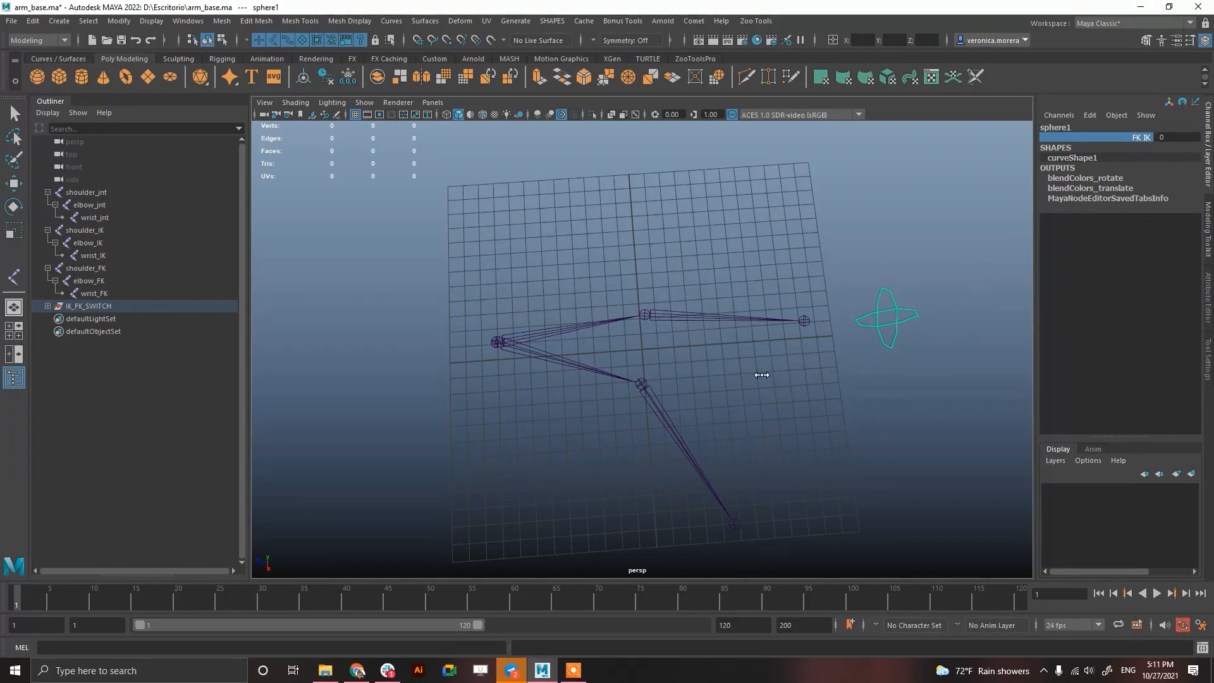
pyautogui.moveTo(1001, 274)
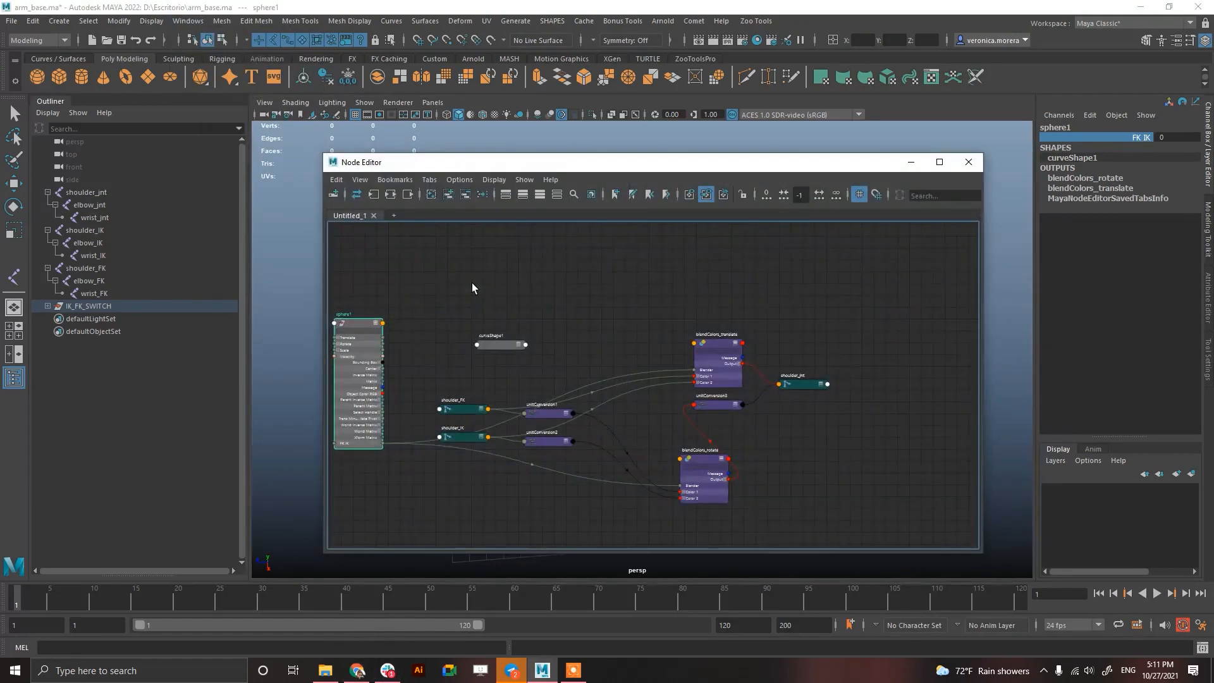
# Select the shoulder_FK node while reviewing the blend network
pyautogui.click(460, 378)
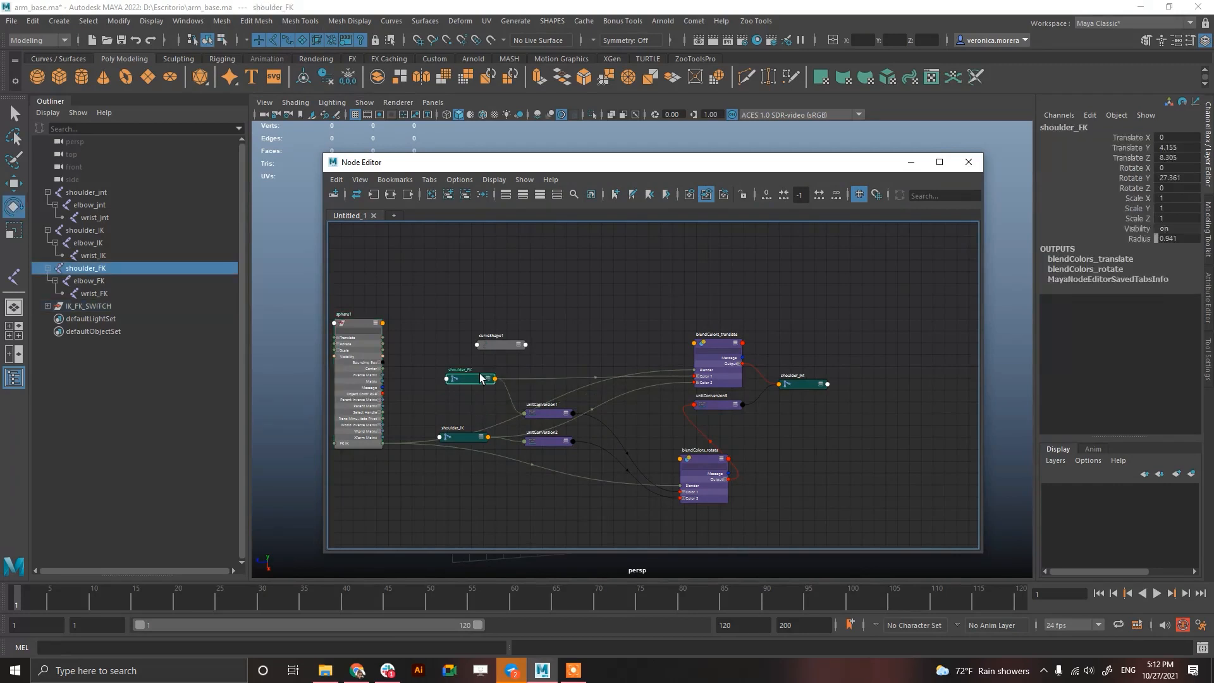
pyautogui.moveTo(736, 400)
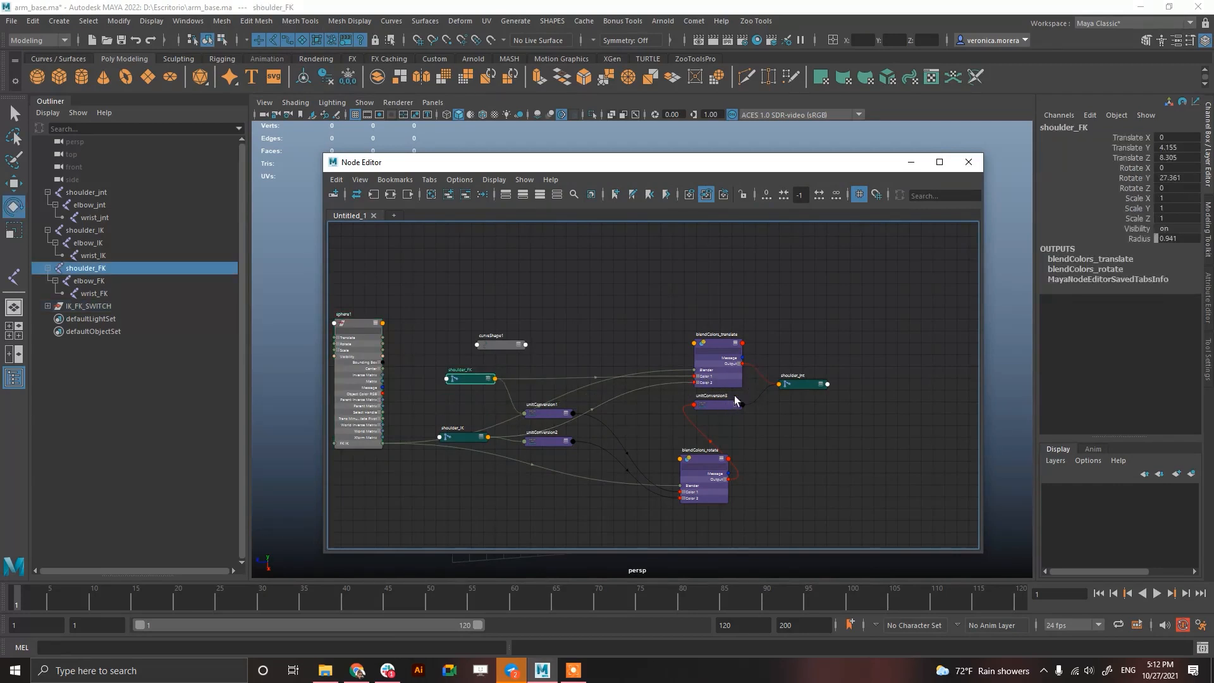
pyautogui.moveTo(925, 183)
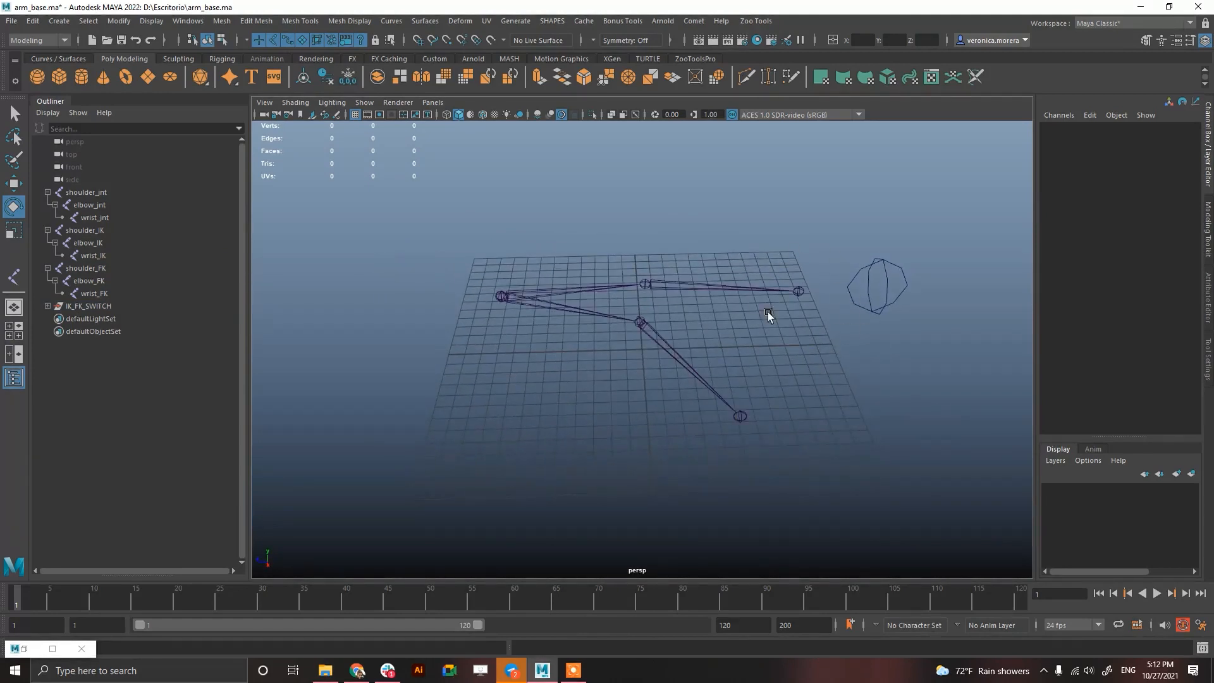
pyautogui.moveTo(618, 557)
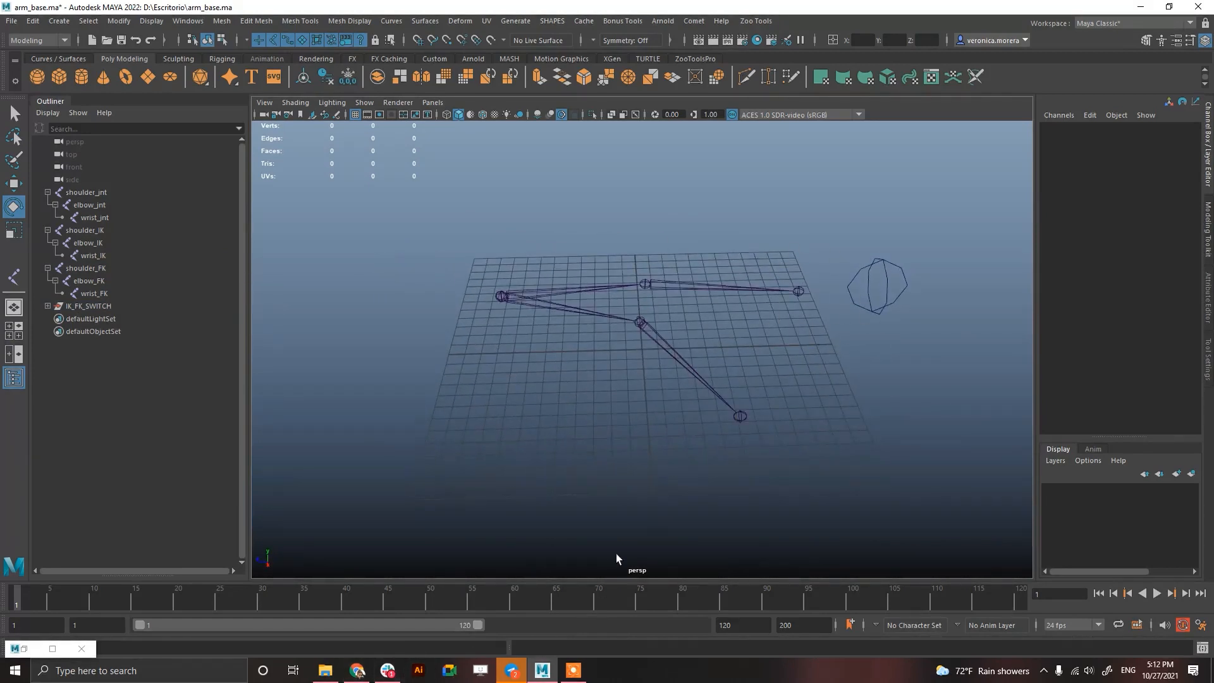